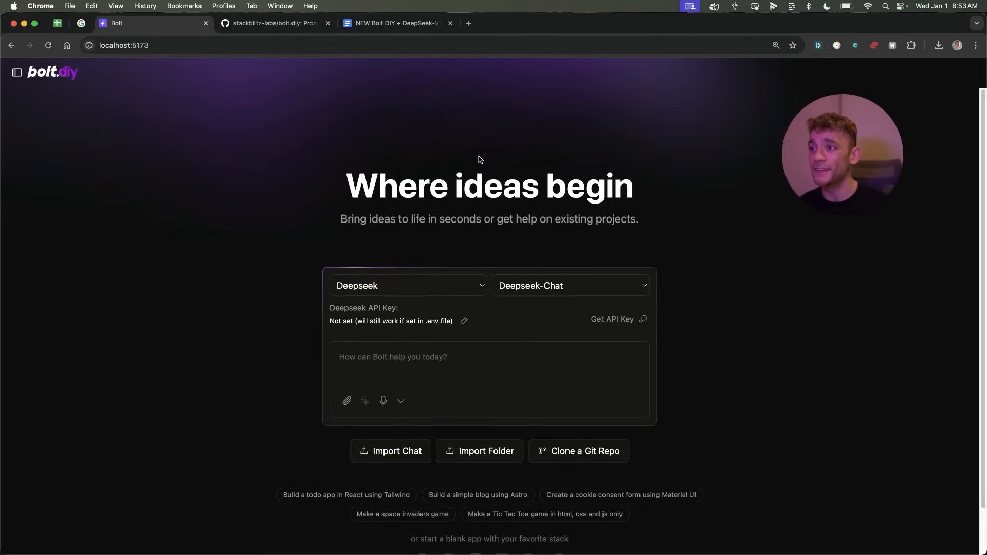
{"action": "mouse_move", "coordinate": [302, 303]}
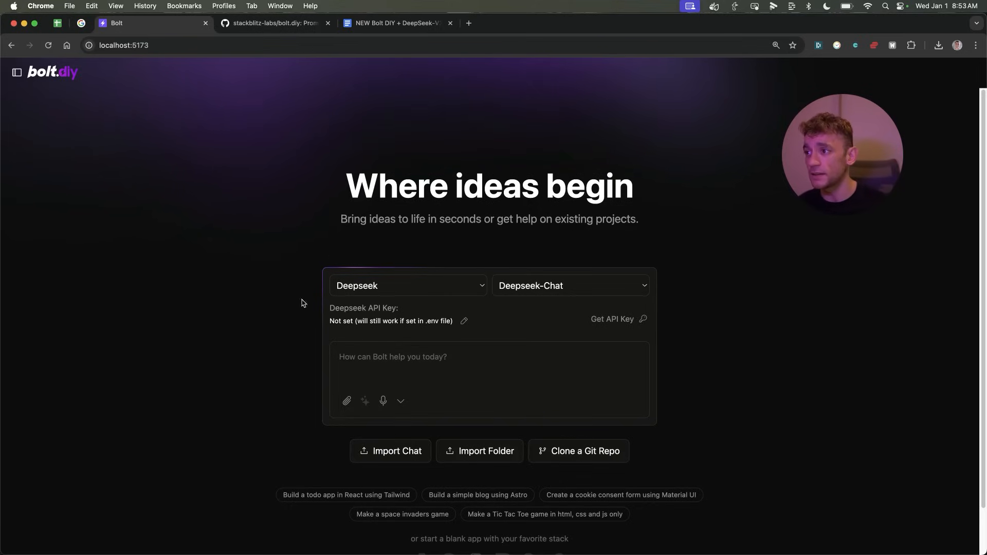
{"action": "mouse_move", "coordinate": [374, 291]}
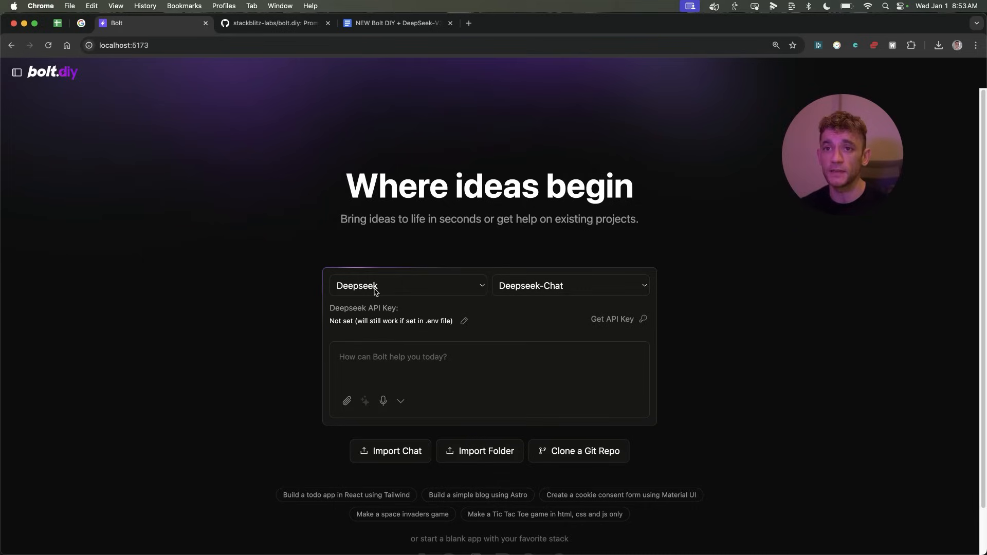
{"action": "mouse_move", "coordinate": [375, 279]}
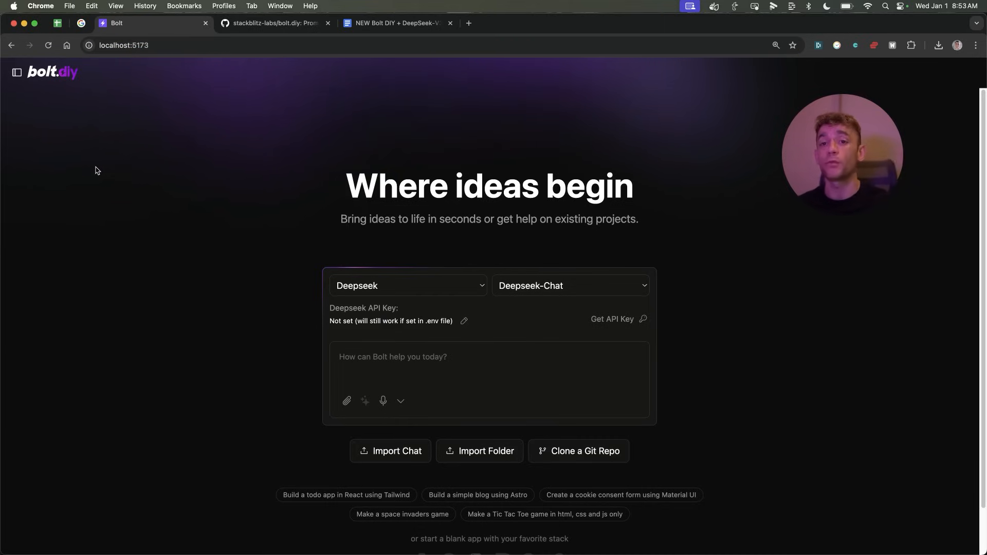
{"action": "mouse_move", "coordinate": [194, 117]}
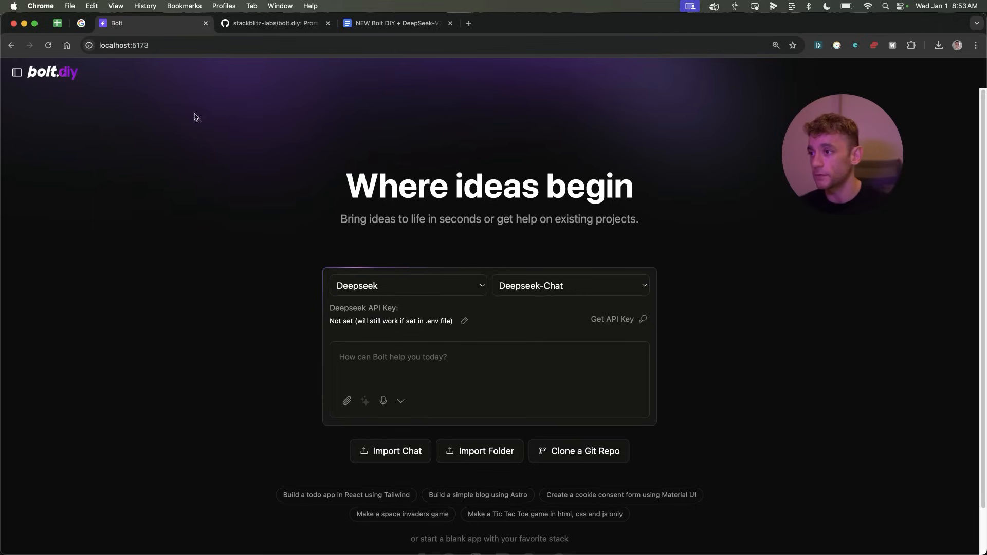
{"action": "mouse_move", "coordinate": [448, 136]}
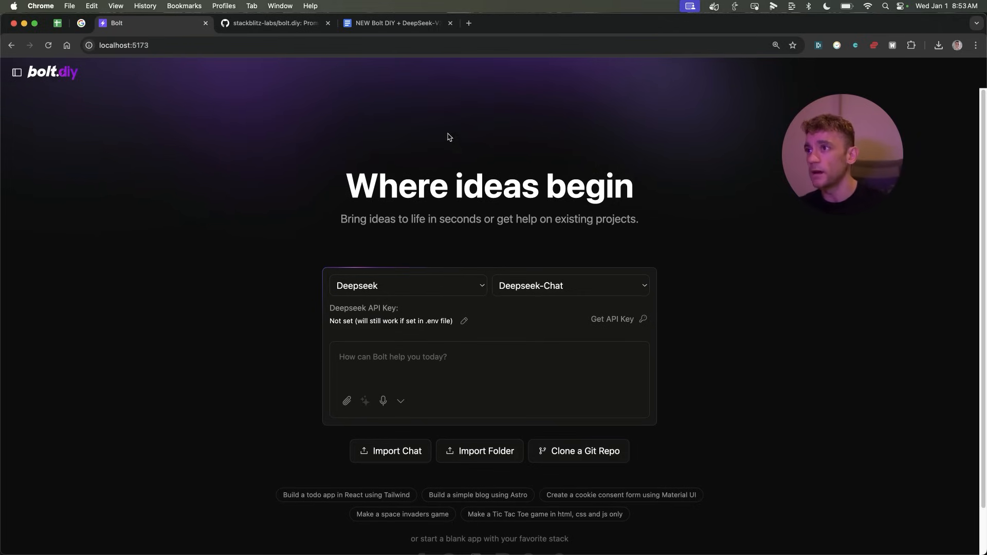
- Switch to the stackblitz-labs/bolt.diy GitHub page and browse its files and README introduction
{"action": "left_click", "coordinate": [274, 23]}
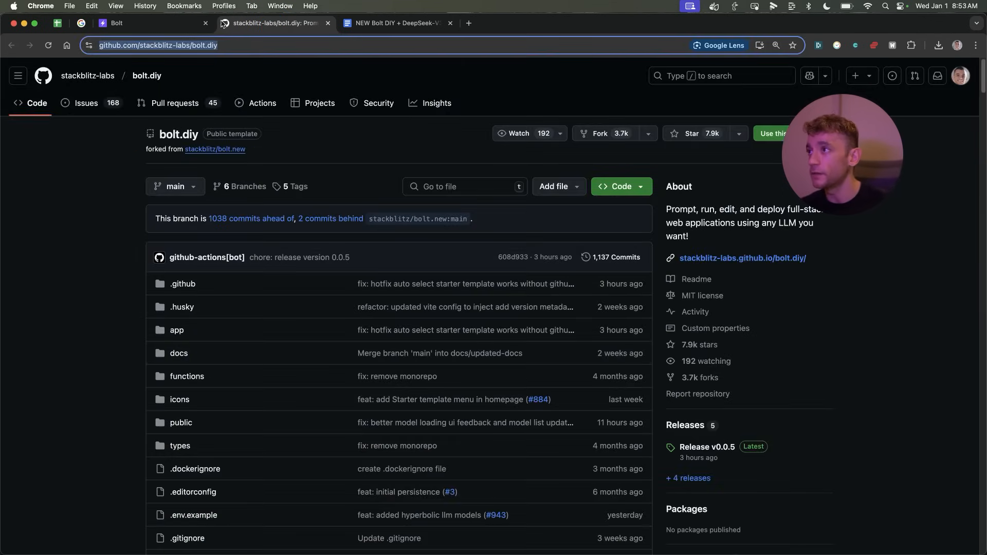
{"action": "scroll", "scroll_direction": "down", "scroll_amount": 3}
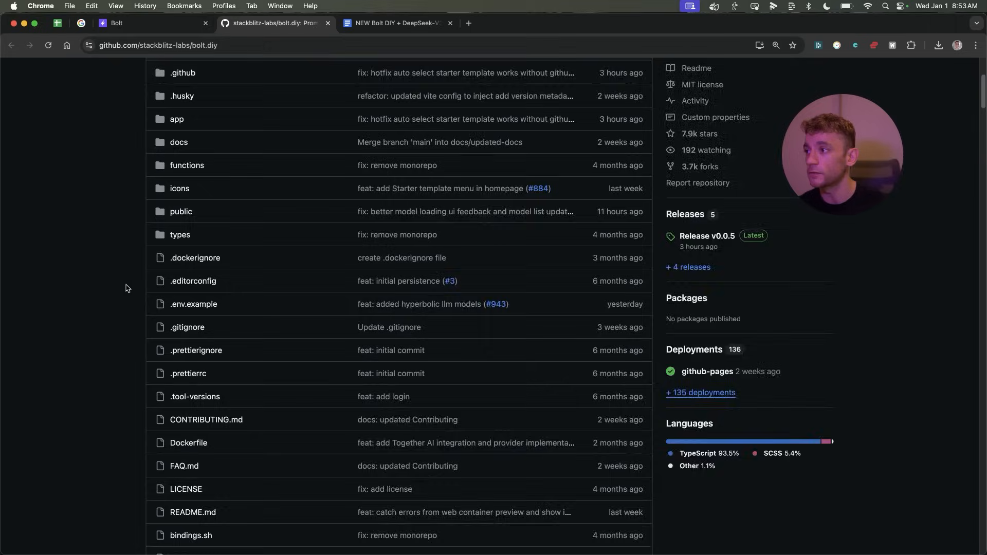
{"action": "scroll", "scroll_direction": "down", "scroll_amount": 3}
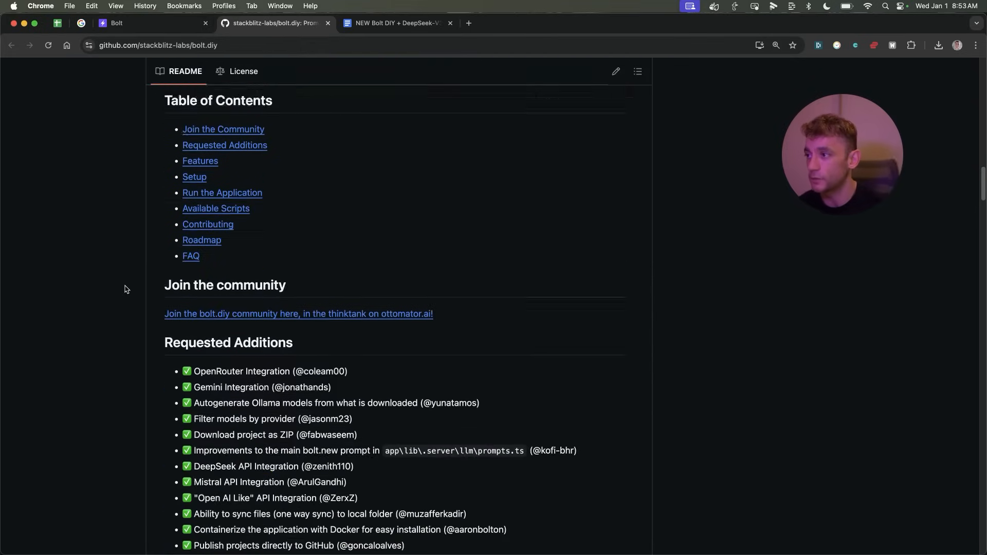
{"action": "scroll", "scroll_direction": "down", "scroll_amount": 3}
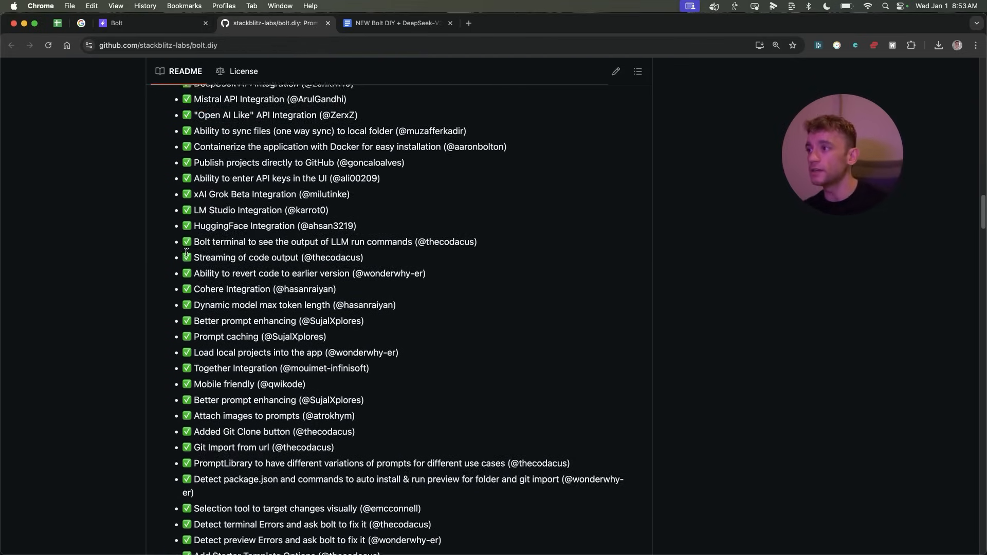
{"action": "scroll", "scroll_direction": "up", "scroll_amount": 3}
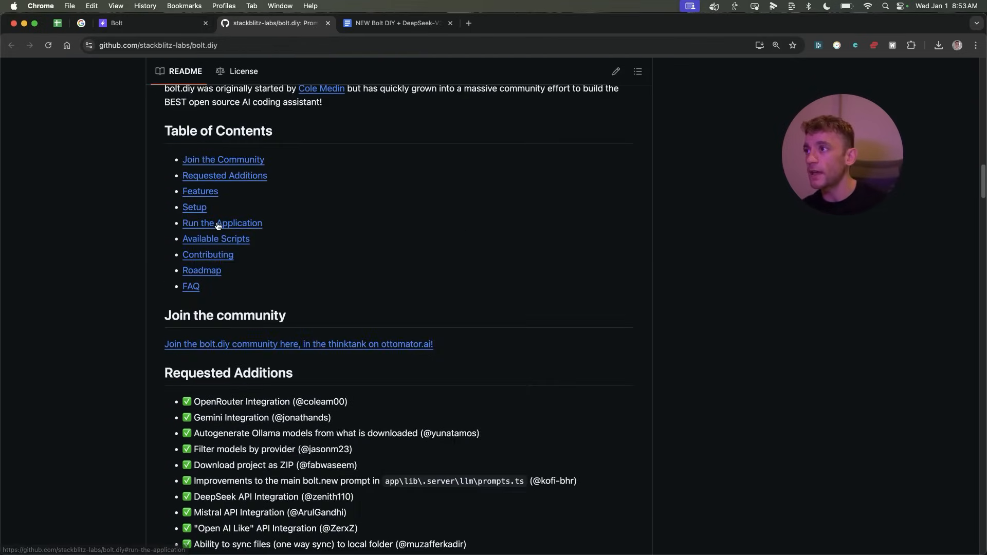
{"action": "scroll", "scroll_direction": "up", "scroll_amount": 3}
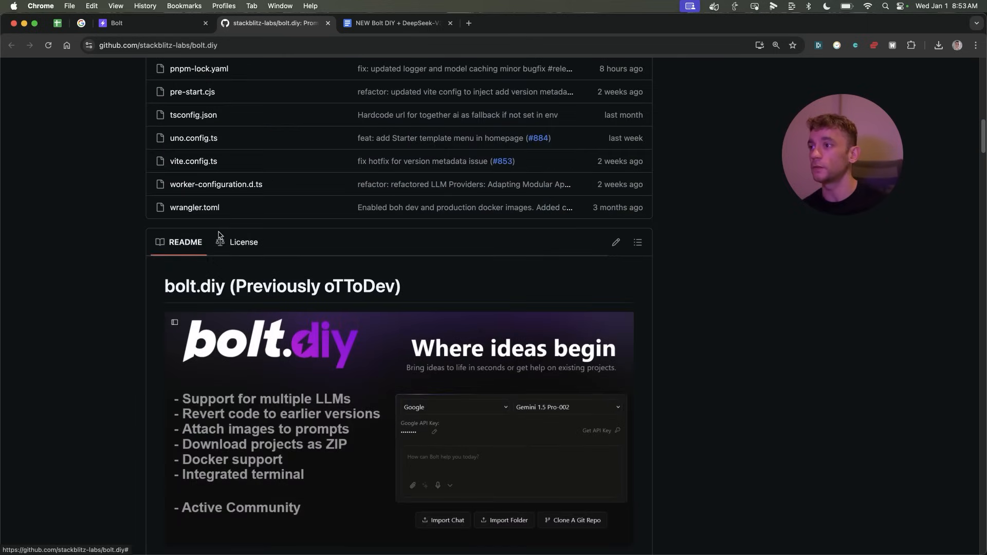
{"action": "scroll", "scroll_direction": "up", "scroll_amount": 3}
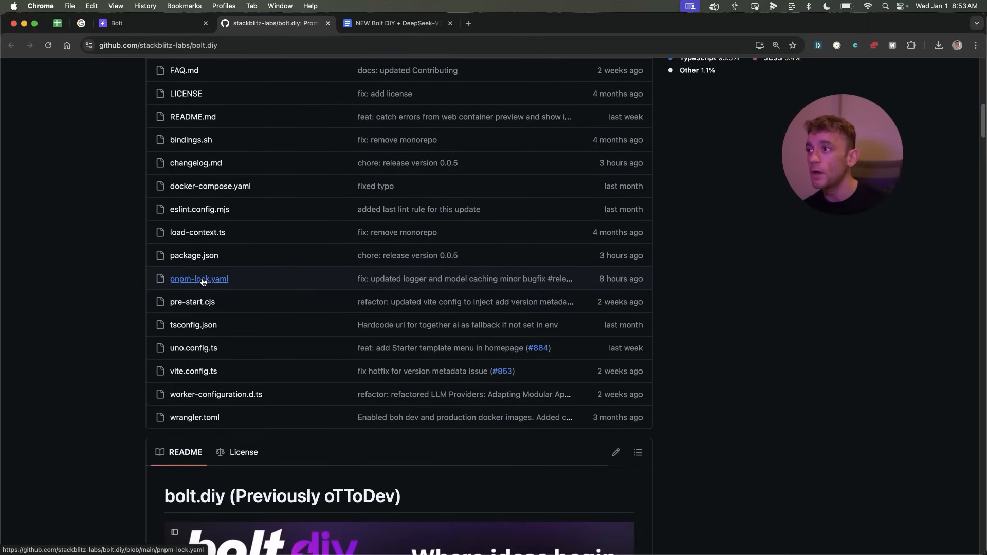
{"action": "scroll", "scroll_direction": "up", "scroll_amount": 3}
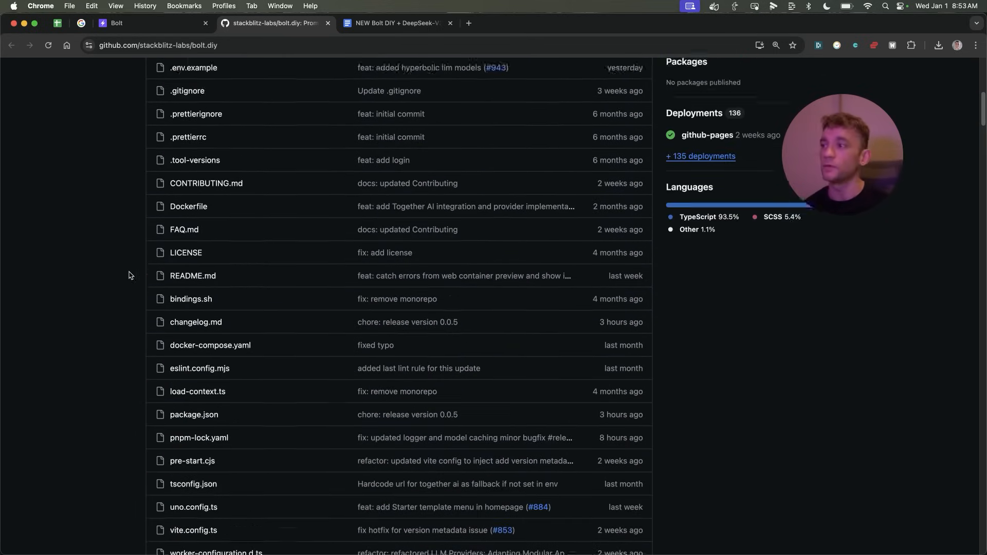
{"action": "scroll", "scroll_direction": "up", "scroll_amount": 3}
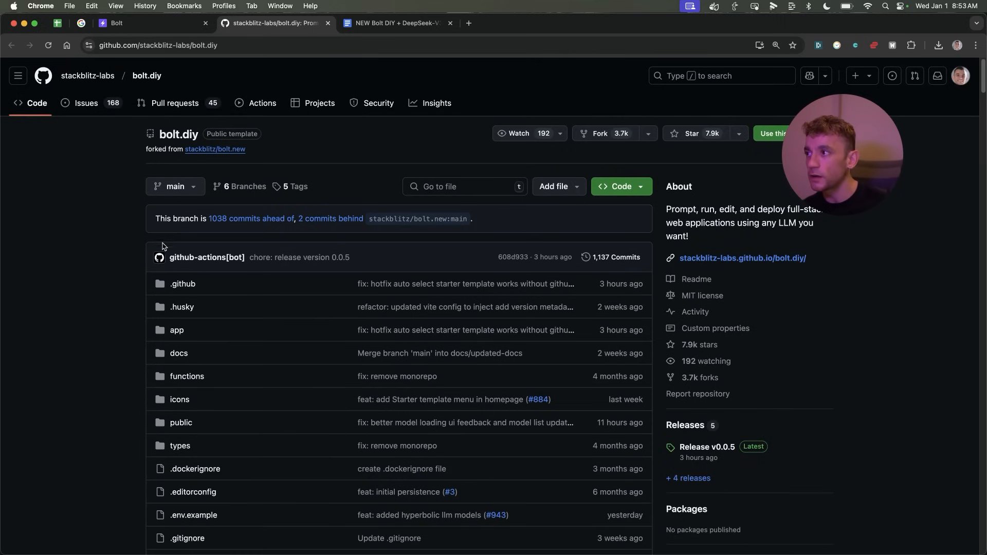
{"action": "scroll", "scroll_direction": "down", "scroll_amount": 3}
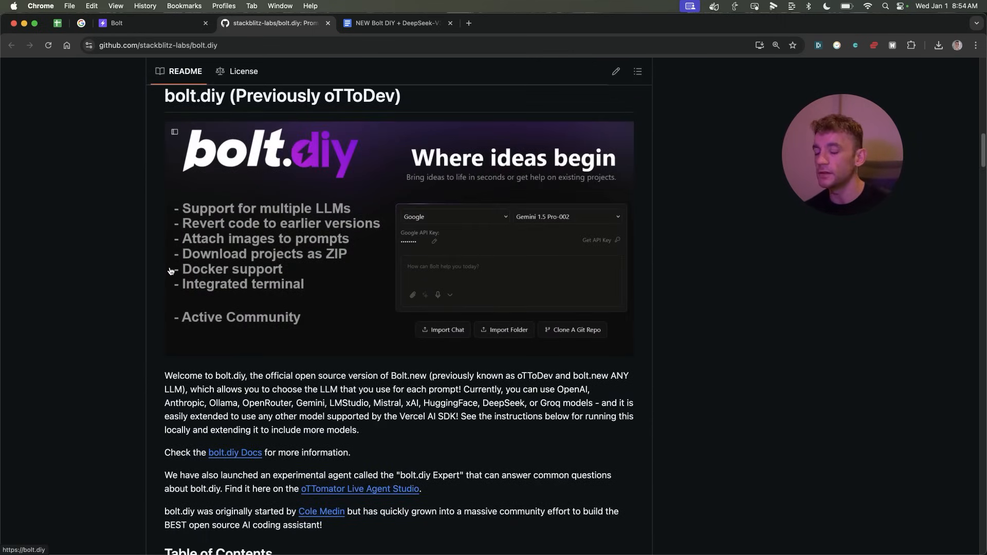
{"action": "mouse_move", "coordinate": [157, 236]}
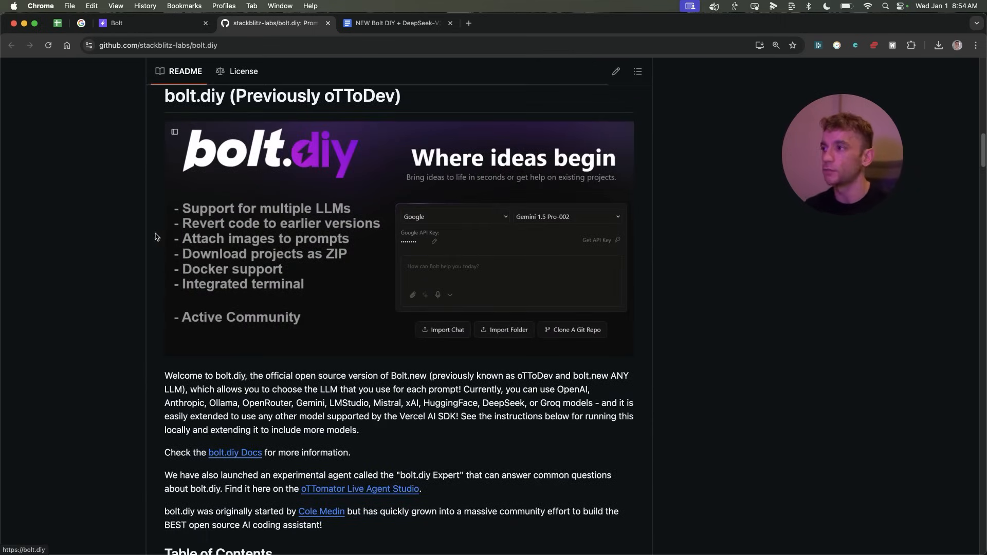
{"action": "mouse_move", "coordinate": [730, 331]}
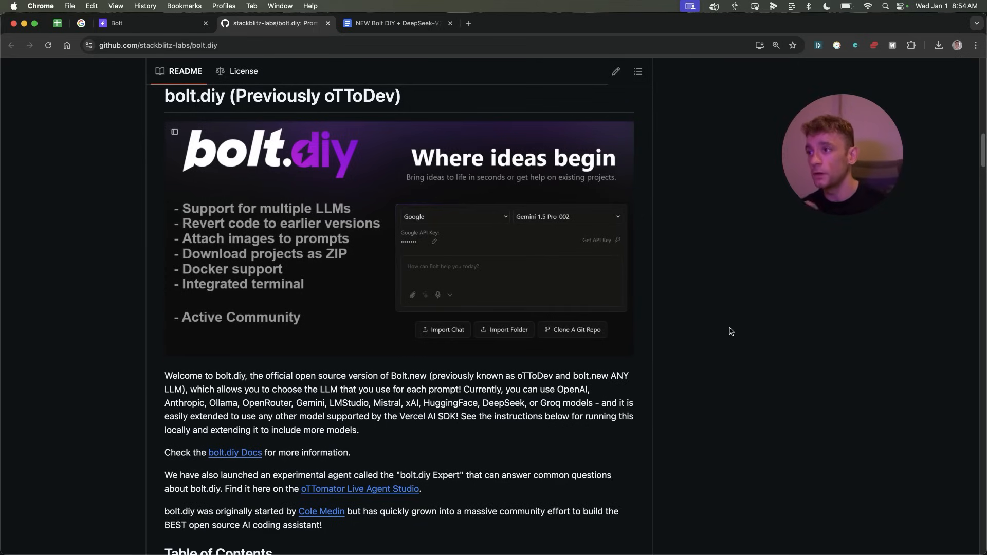
{"action": "scroll", "scroll_direction": "down", "scroll_amount": 3}
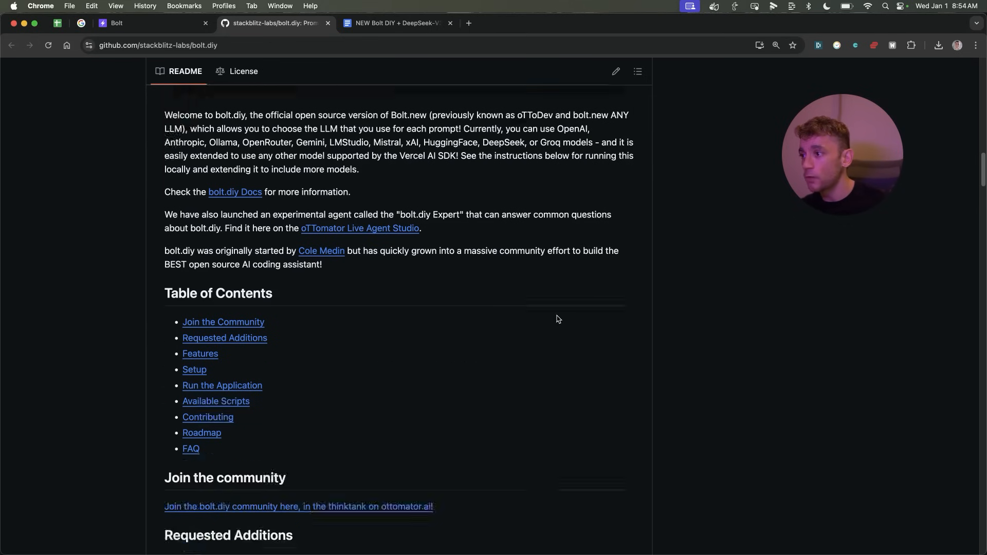
{"action": "scroll", "scroll_direction": "up", "scroll_amount": 3}
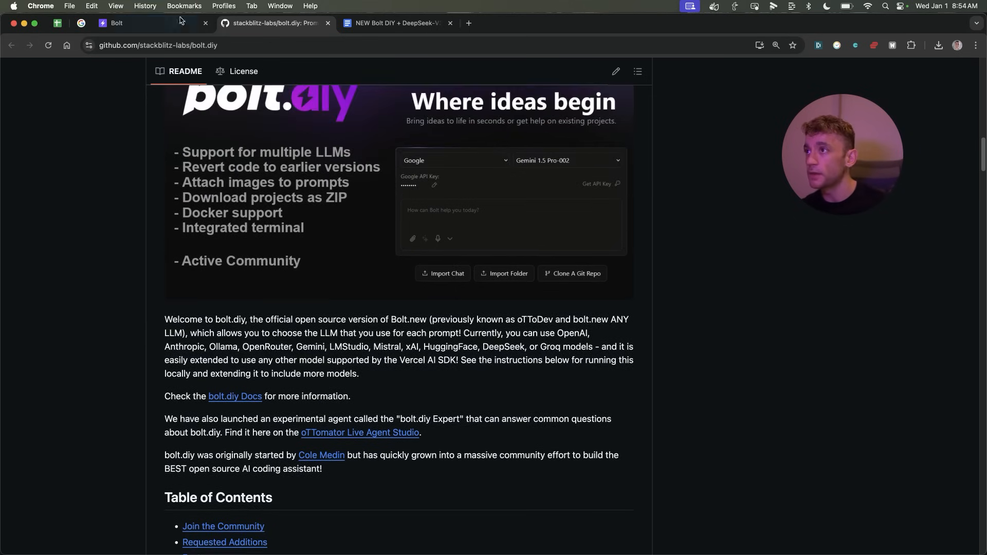
- Return to the bolt.diy start page and show the provider list with Deepseek checked
{"action": "left_click", "coordinate": [395, 23]}
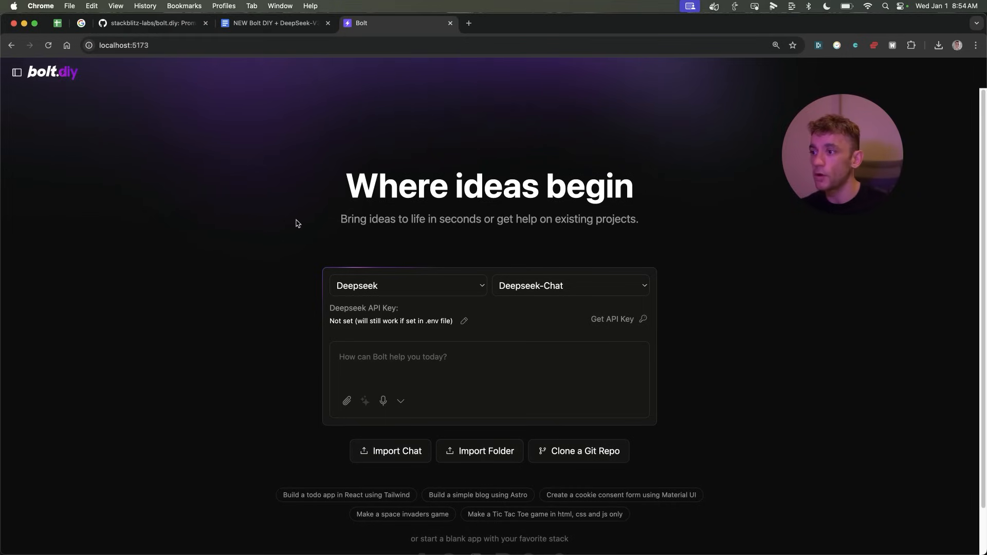
{"action": "mouse_move", "coordinate": [364, 346]}
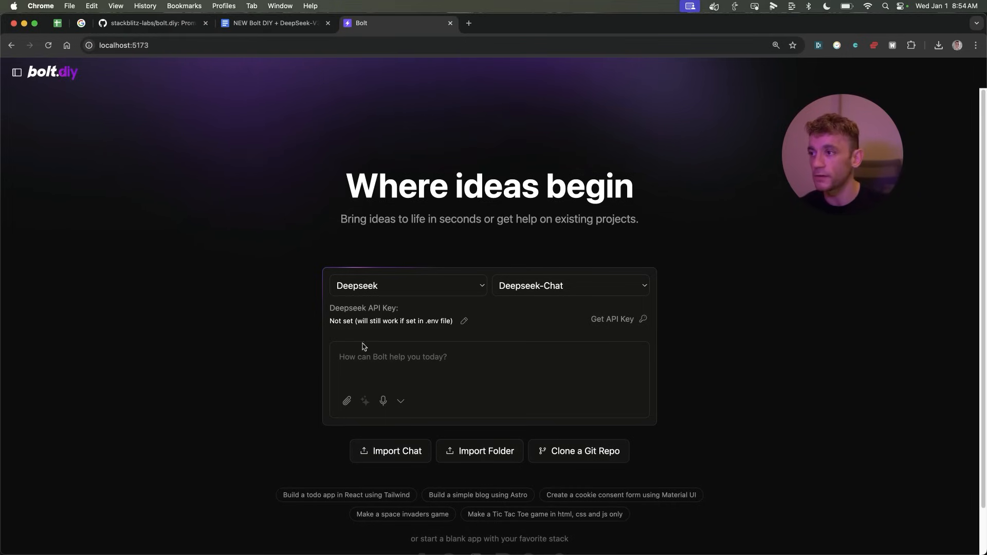
{"action": "left_click", "coordinate": [408, 285]}
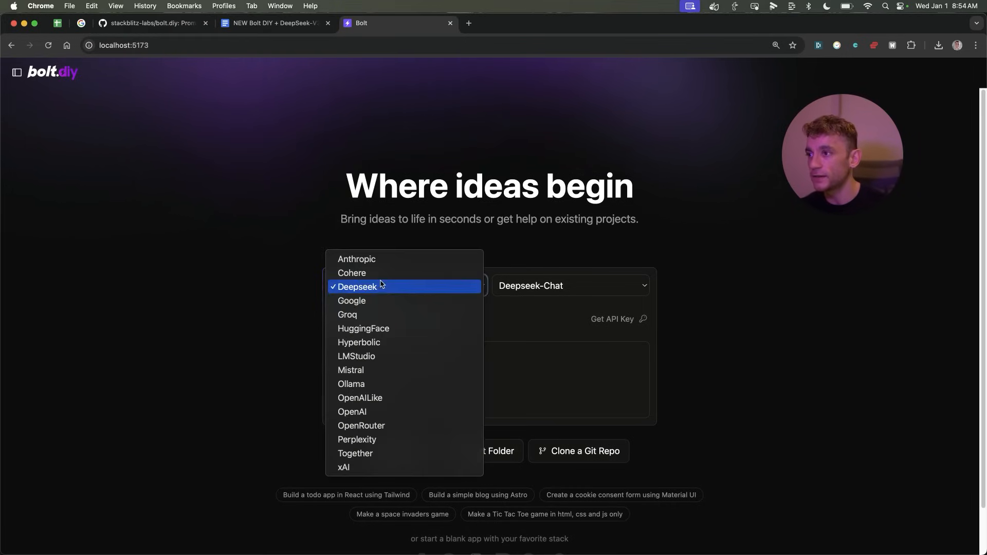
{"action": "mouse_move", "coordinate": [368, 272]}
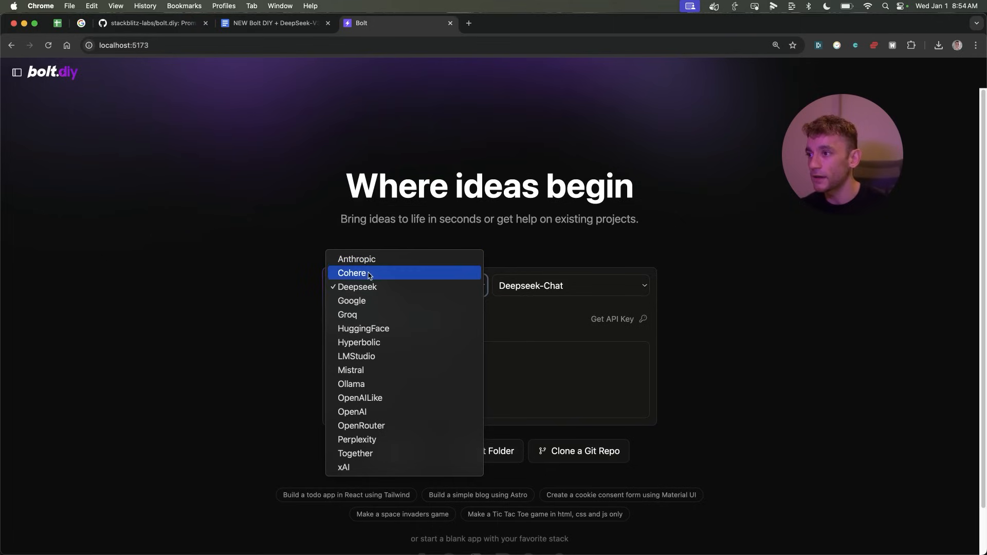
{"action": "mouse_move", "coordinate": [387, 457]}
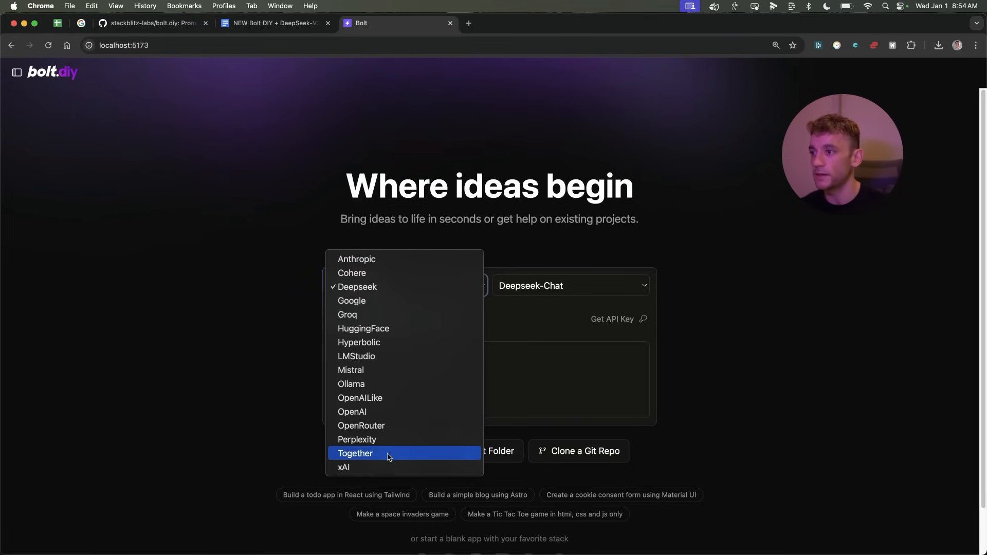
{"action": "mouse_move", "coordinate": [373, 342]}
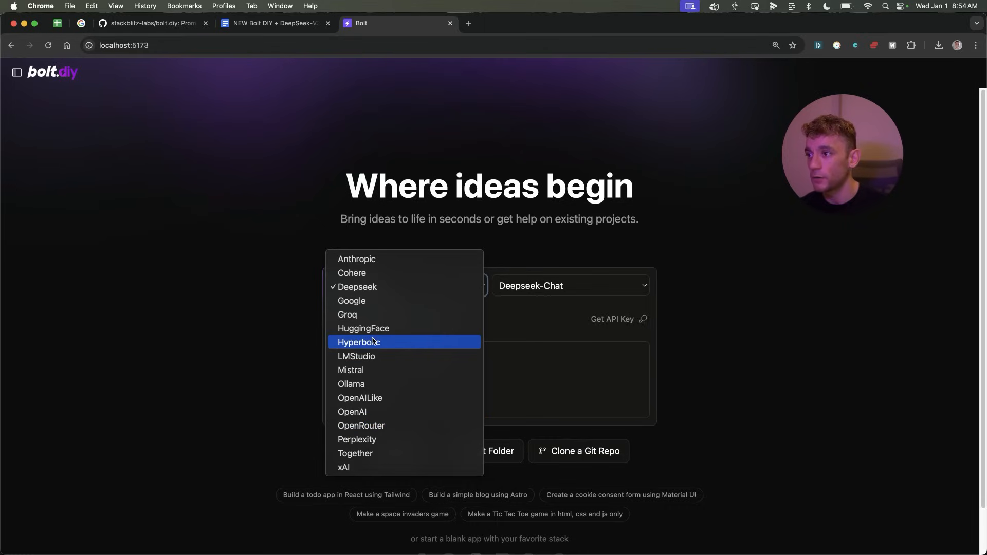
{"action": "mouse_move", "coordinate": [407, 353]}
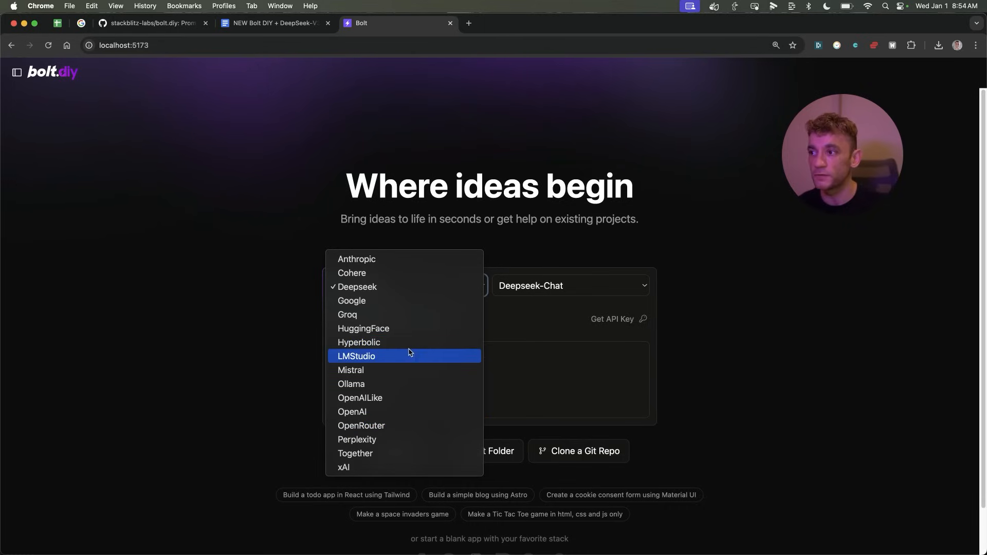
{"action": "mouse_move", "coordinate": [413, 342]}
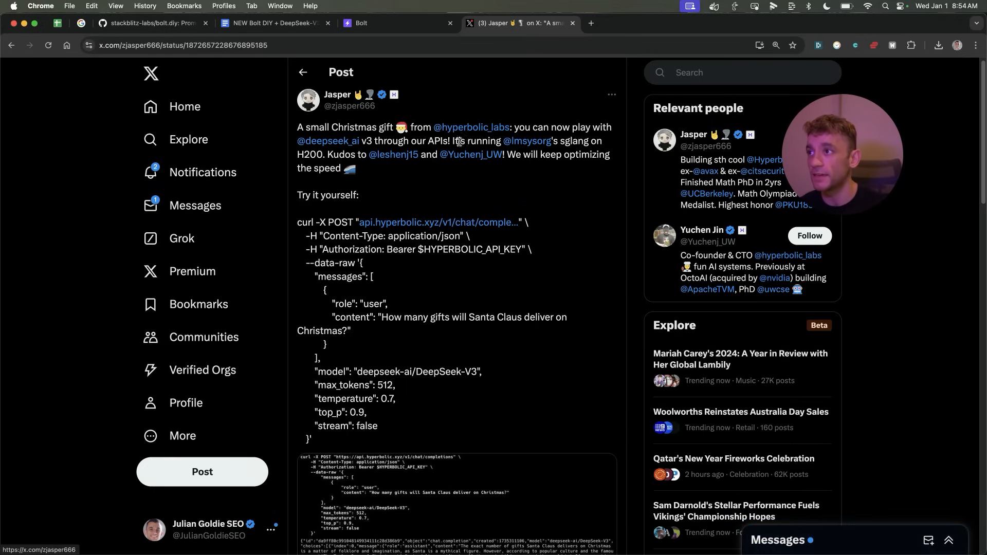
{"action": "mouse_move", "coordinate": [390, 131]}
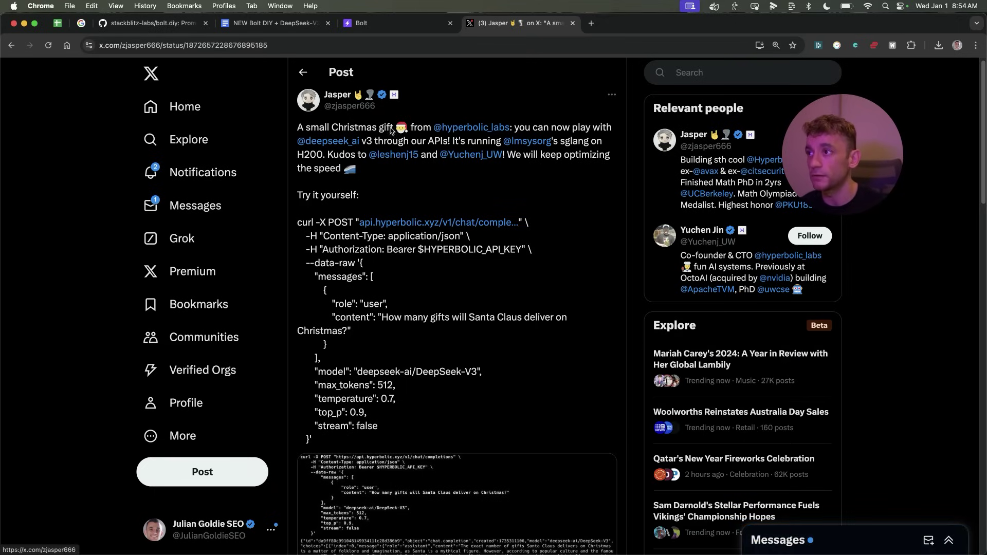
{"action": "mouse_move", "coordinate": [328, 141]}
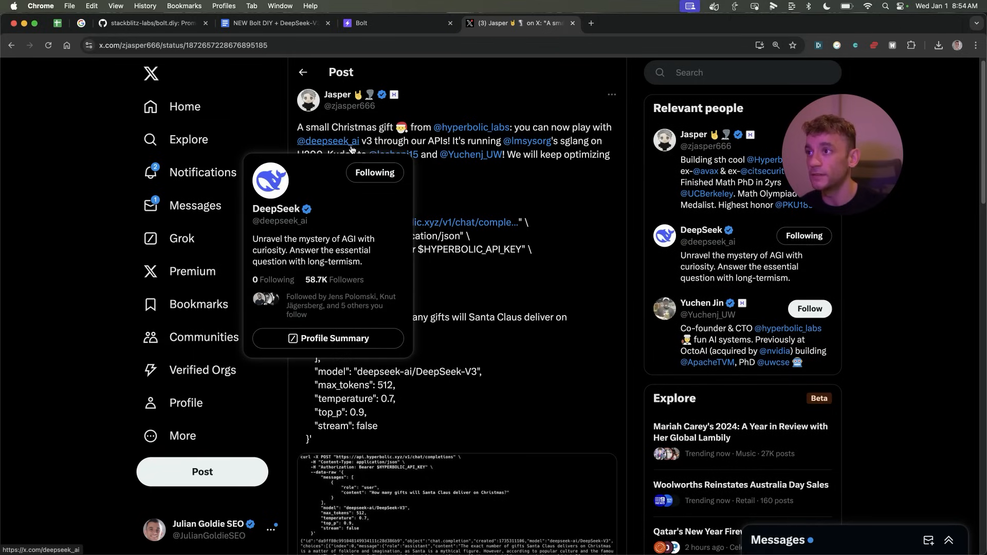
{"action": "mouse_move", "coordinate": [541, 247]}
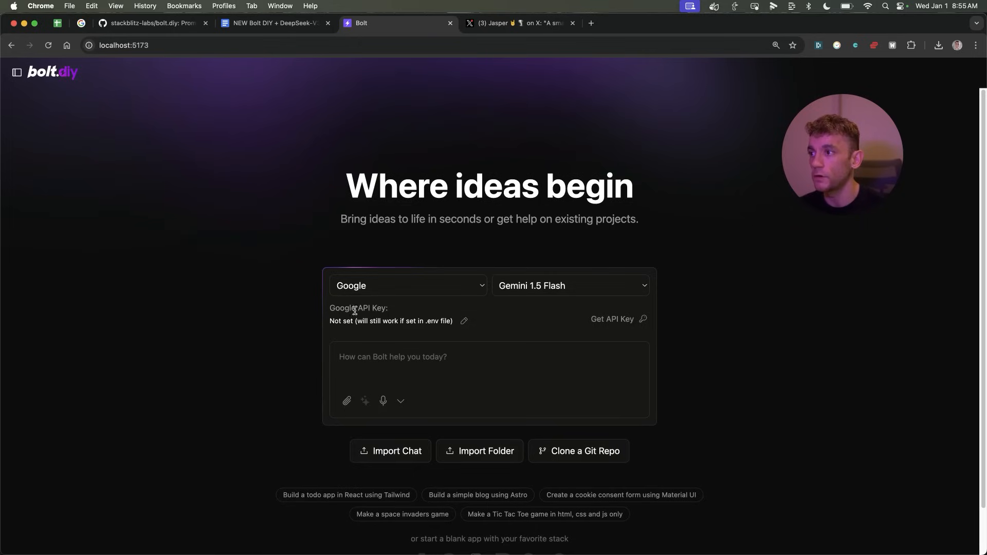
- Show Google's Gemini models: 1.5 Flash, 2.0 Flash, 1.5 Pro and exp-1206
{"action": "left_click", "coordinate": [570, 286]}
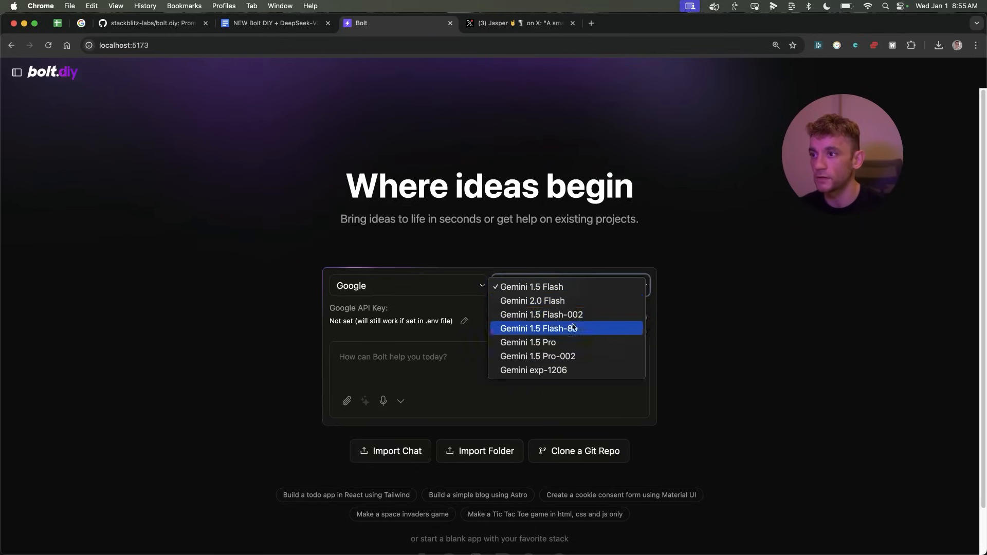
{"action": "mouse_move", "coordinate": [564, 371]}
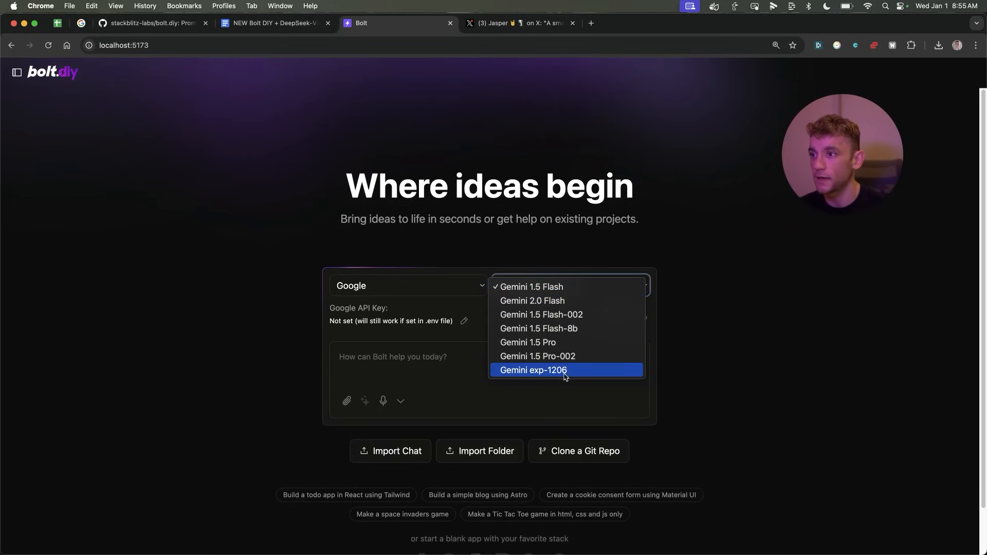
{"action": "mouse_move", "coordinate": [577, 308]}
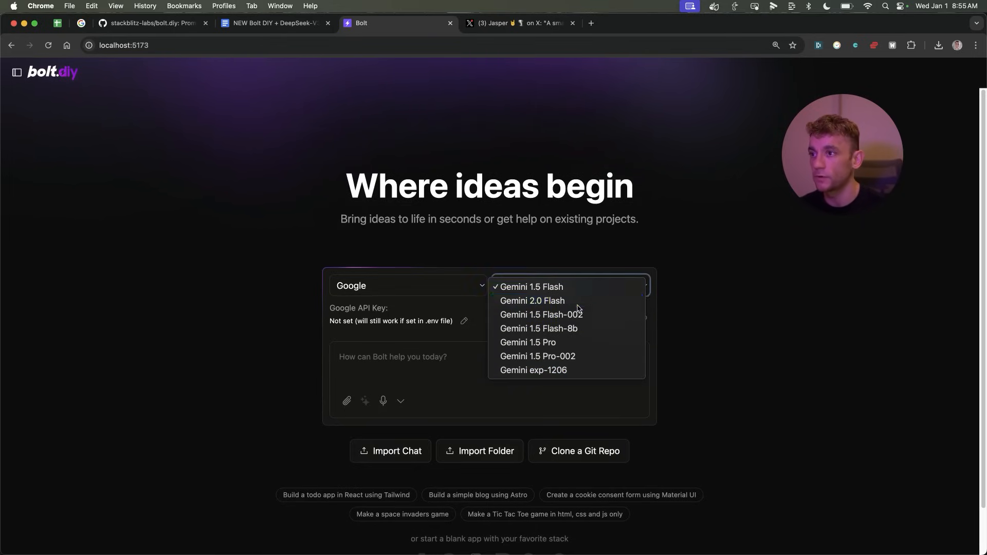
- Open Google AI Studio's empty Gemini API keys page, then return to bolt.diy
{"action": "left_click", "coordinate": [517, 23]}
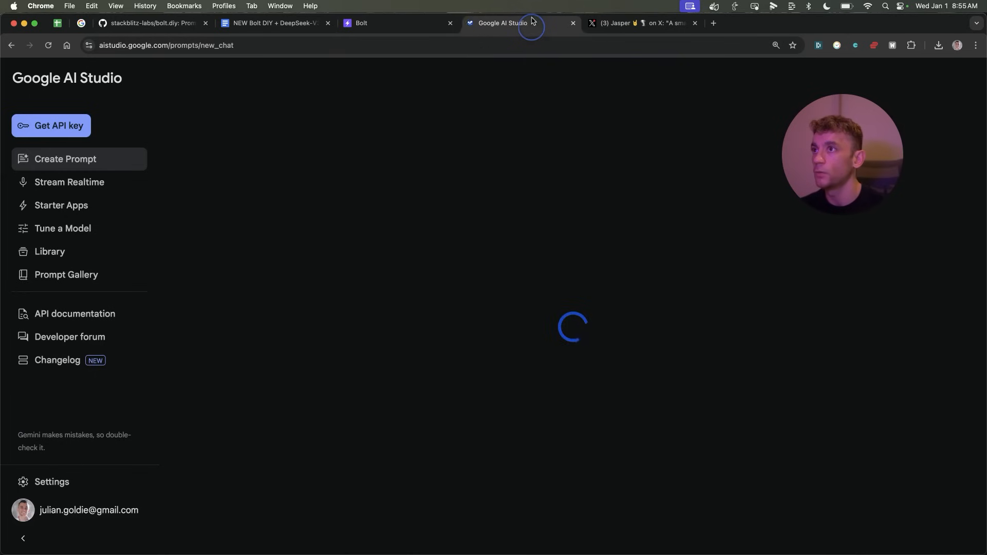
{"action": "left_click", "coordinate": [50, 125]}
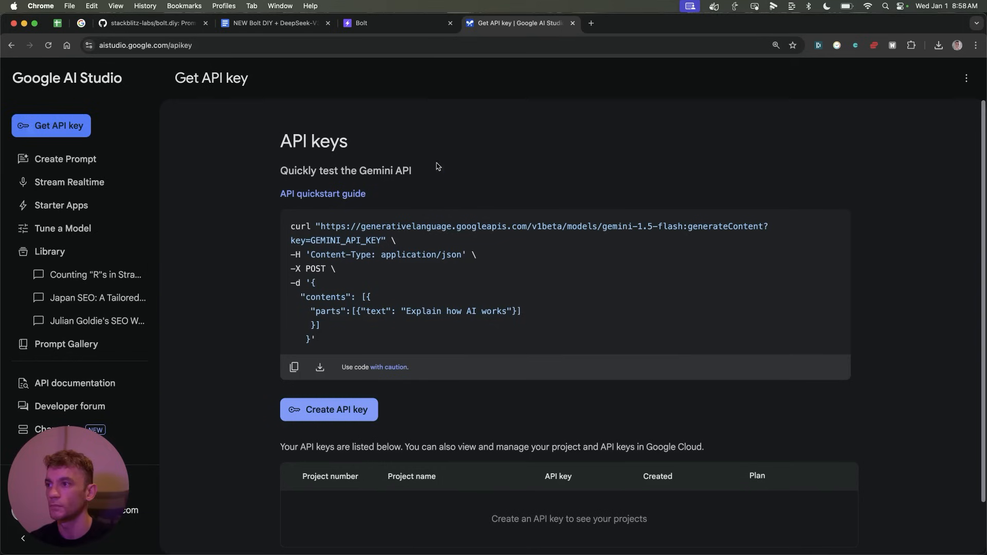
{"action": "mouse_move", "coordinate": [136, 127]}
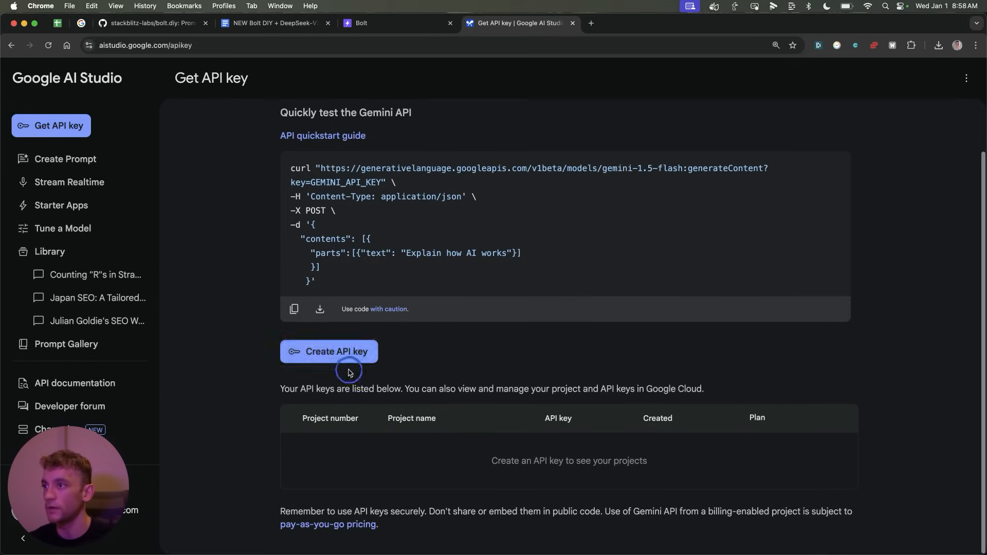
{"action": "left_click", "coordinate": [395, 23]}
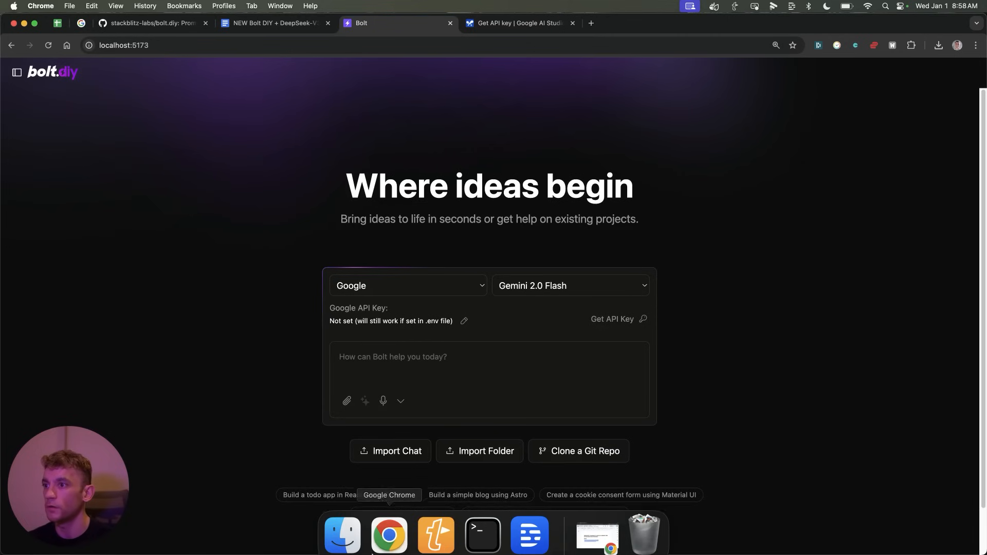
{"action": "mouse_move", "coordinate": [153, 23]}
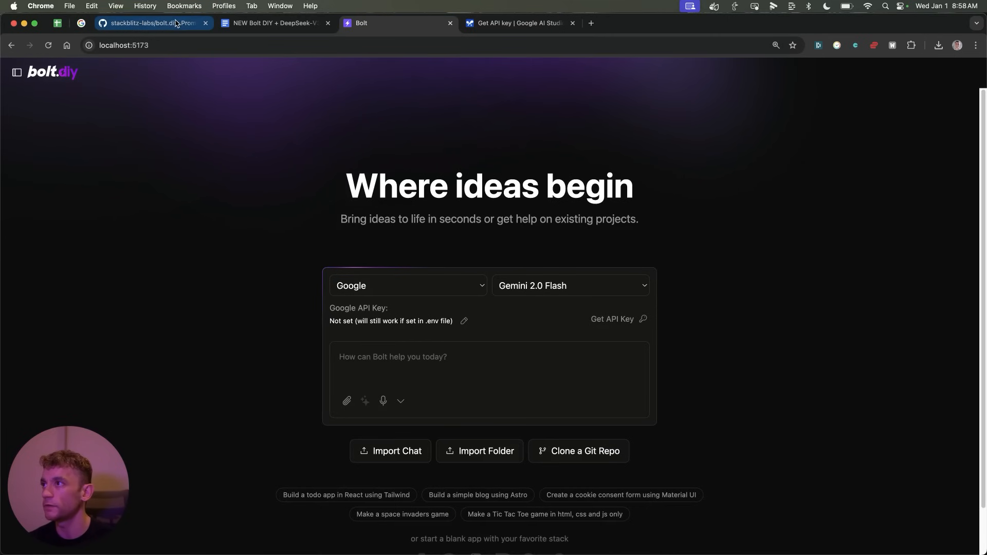
- Scroll the bolt.diy GitHub README down to the 'Setup Using Git' section
{"action": "left_click", "coordinate": [151, 23]}
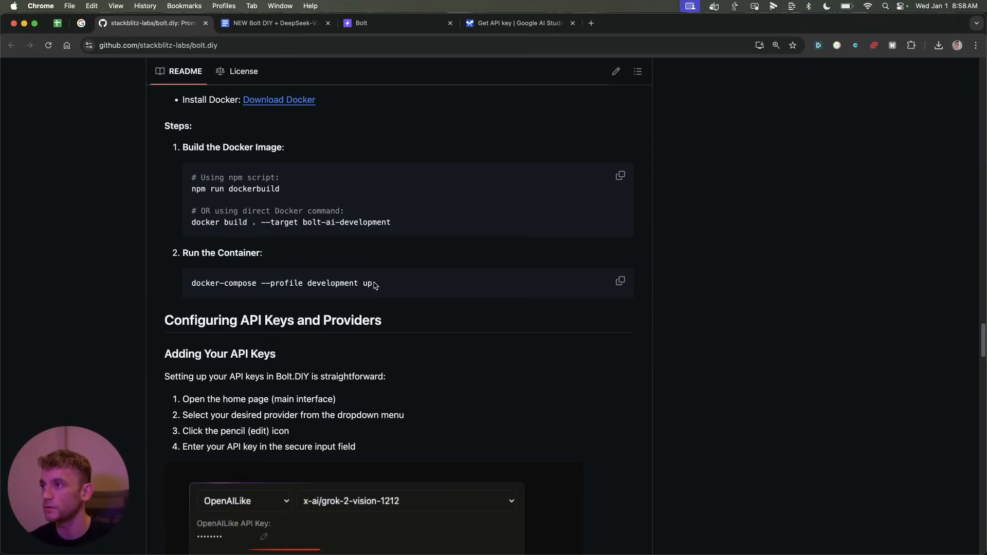
{"action": "scroll", "scroll_direction": "up", "scroll_amount": 3}
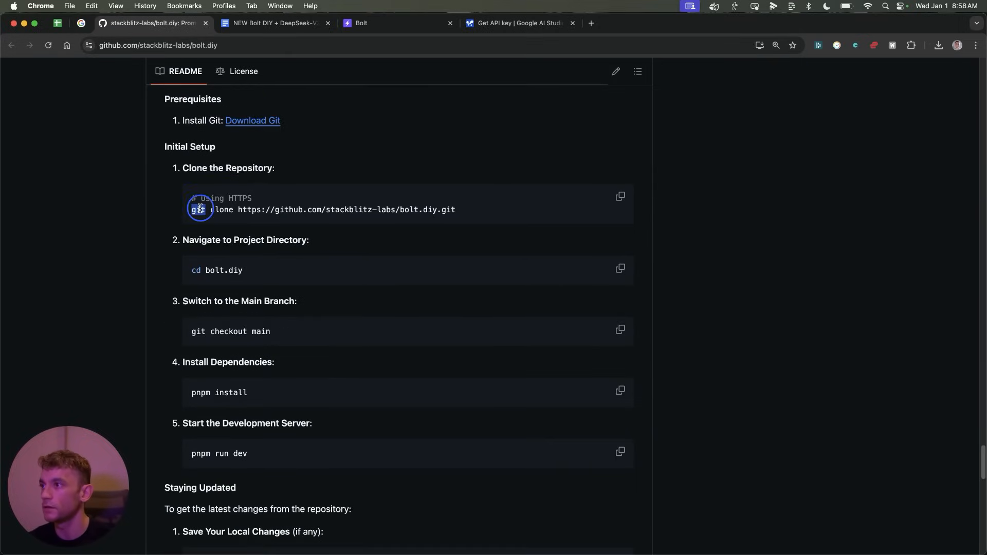
{"action": "scroll", "scroll_direction": "up", "scroll_amount": 3}
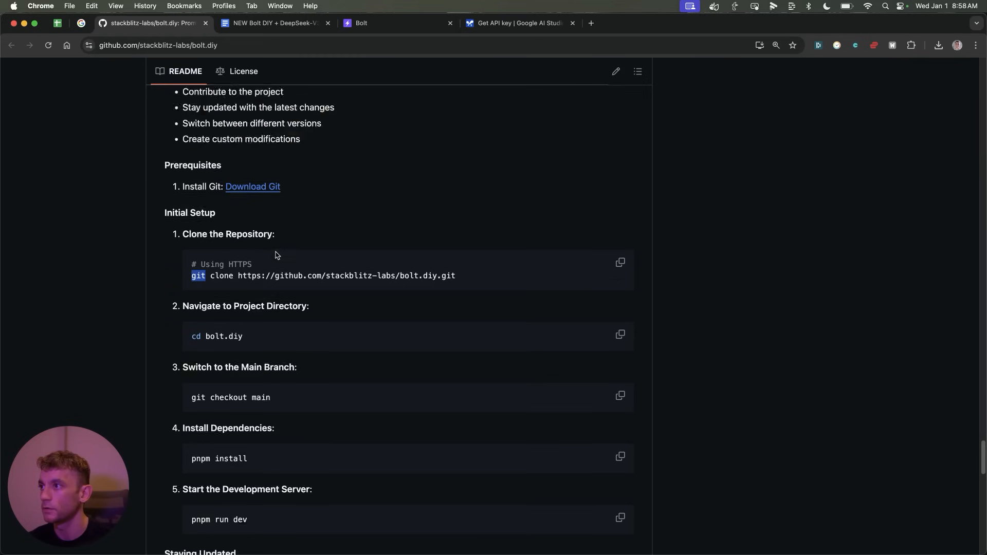
{"action": "scroll", "scroll_direction": "down", "scroll_amount": 3}
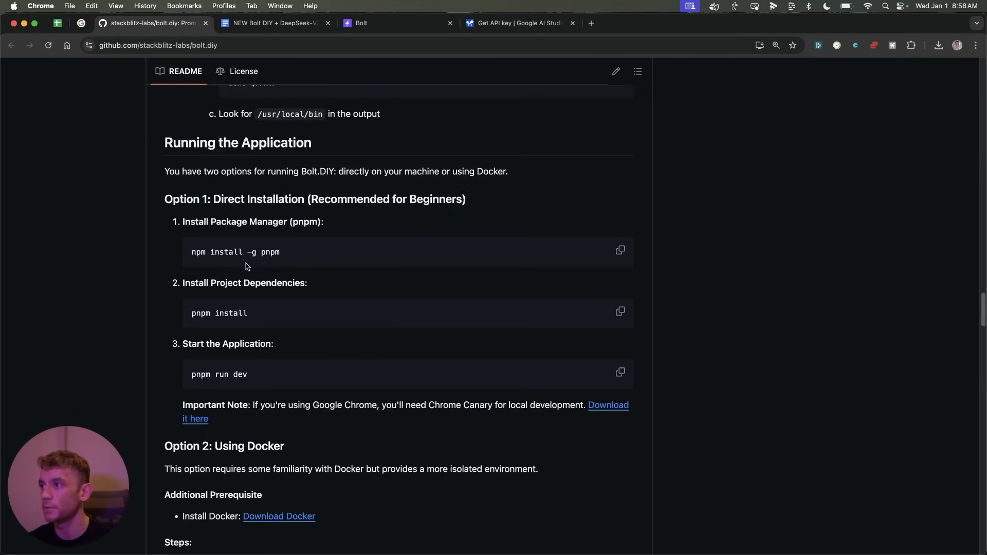
{"action": "scroll", "scroll_direction": "down", "scroll_amount": 3}
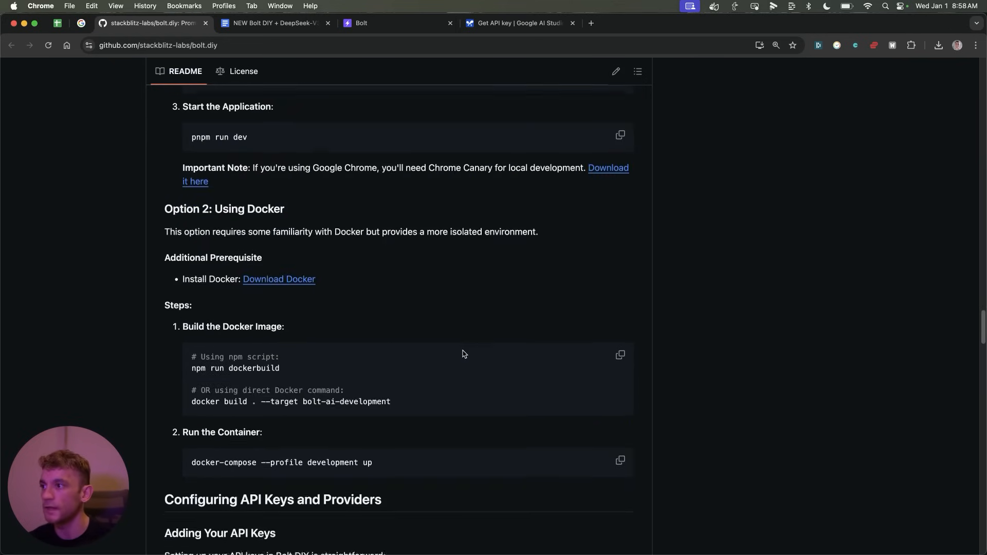
{"action": "scroll", "scroll_direction": "down", "scroll_amount": 3}
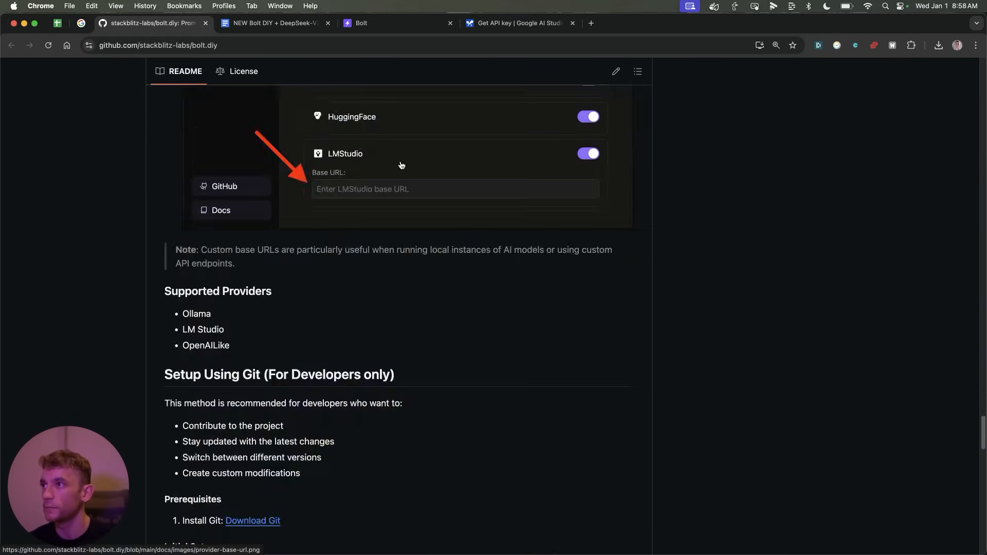
{"action": "scroll", "scroll_direction": "down", "scroll_amount": 3}
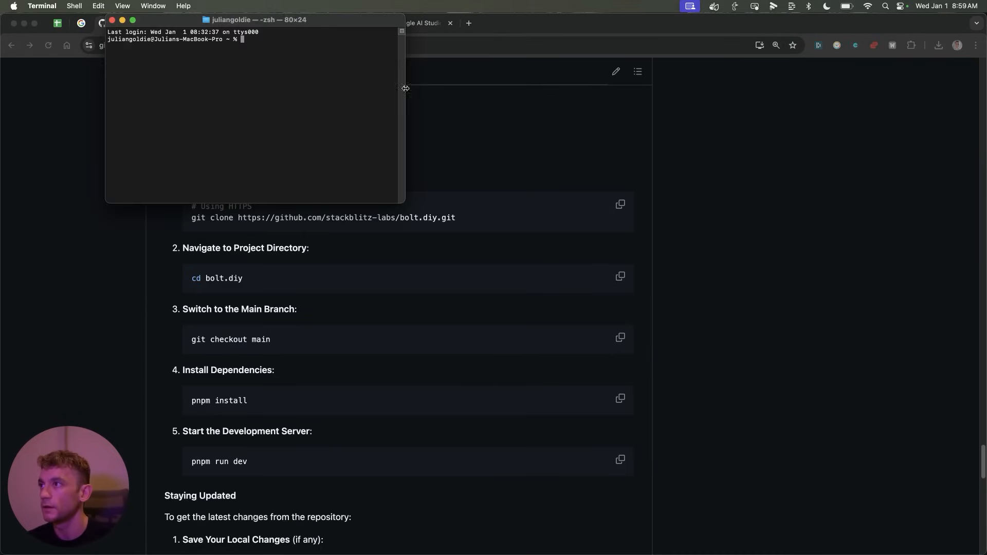
{"action": "mouse_move", "coordinate": [446, 230]}
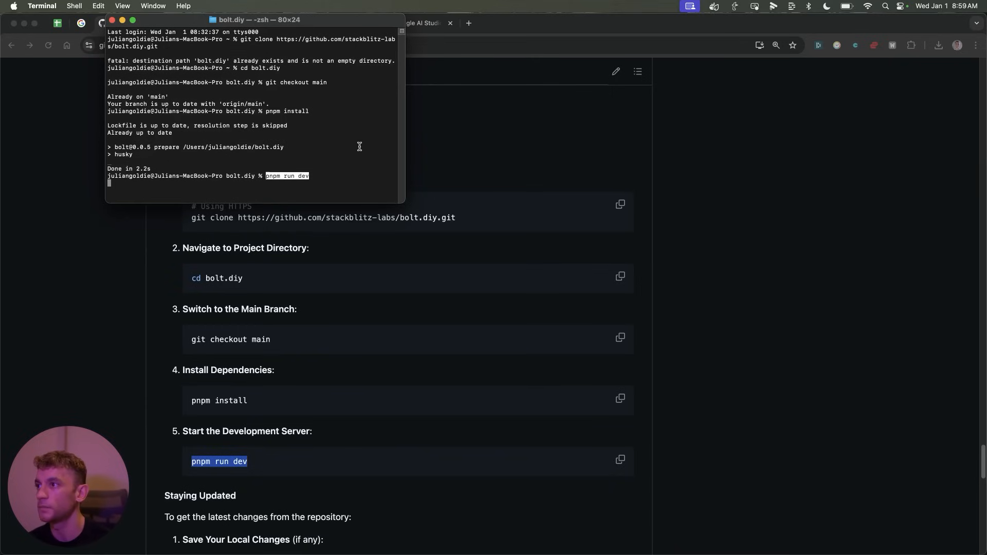
- Run pnpm run dev and open the localhost:5173 address in Chrome
{"action": "key", "text": "Return"}
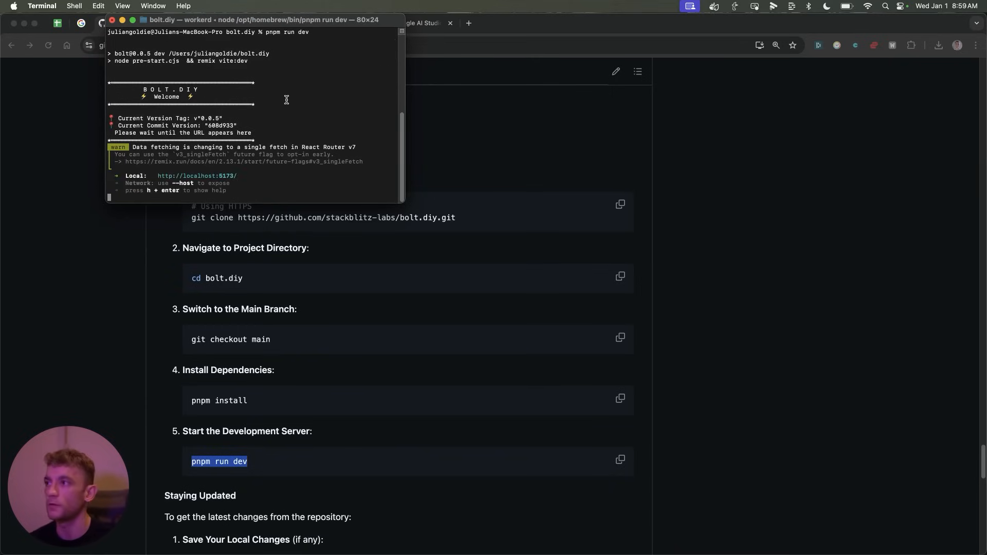
{"action": "mouse_move", "coordinate": [287, 186]}
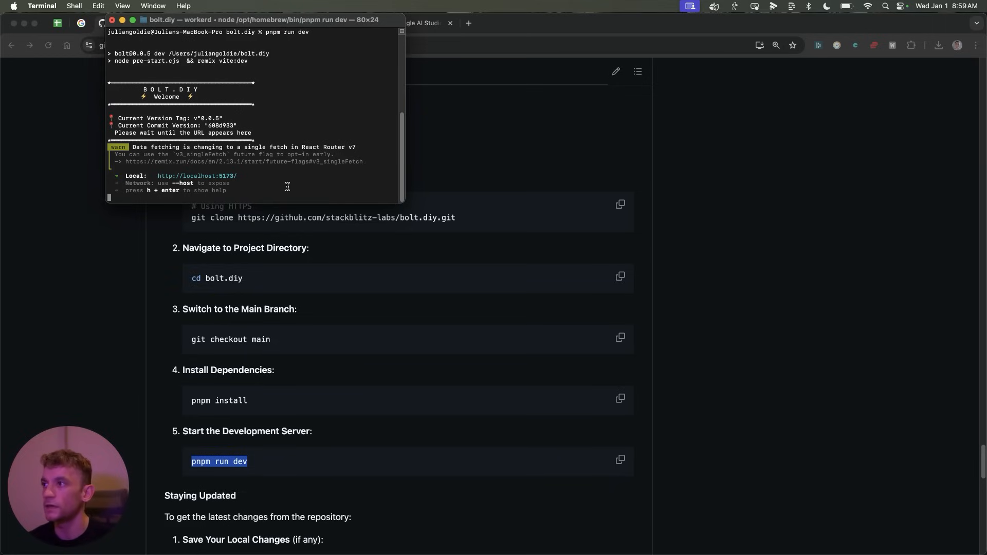
{"action": "left_click", "coordinate": [237, 176]}
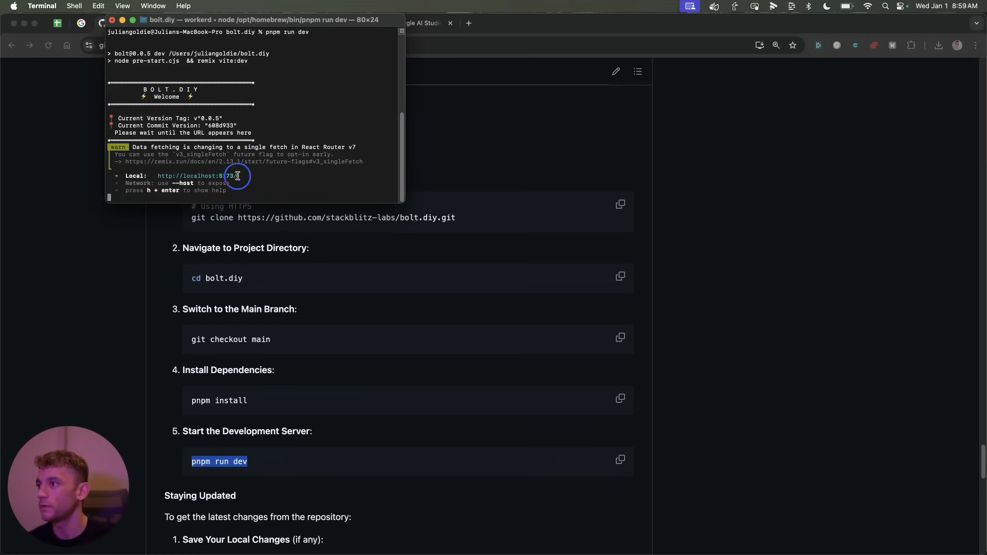
{"action": "double_click", "coordinate": [198, 175]}
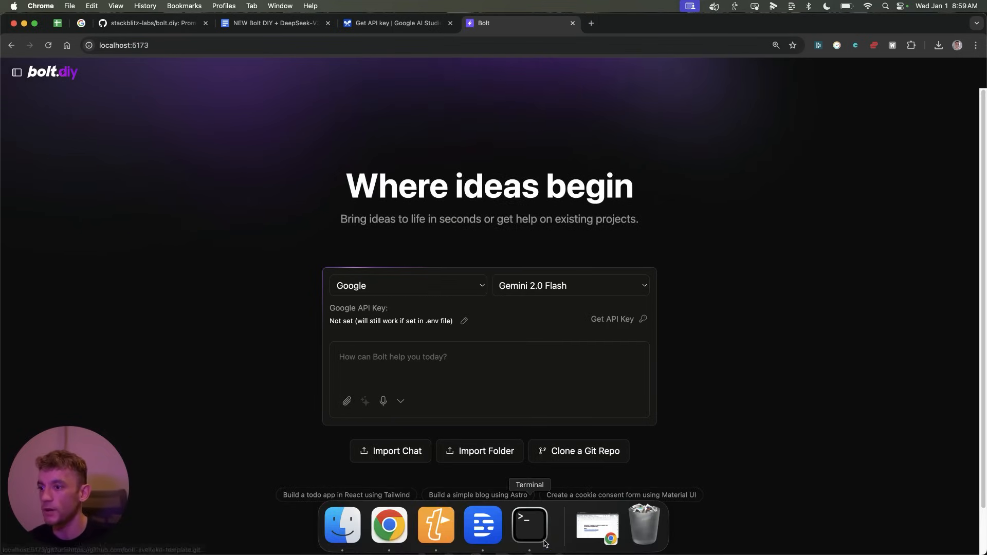
- Reload the bolt.diy page and switch the provider to Deepseek, starting its API key entry
{"action": "left_click", "coordinate": [530, 525]}
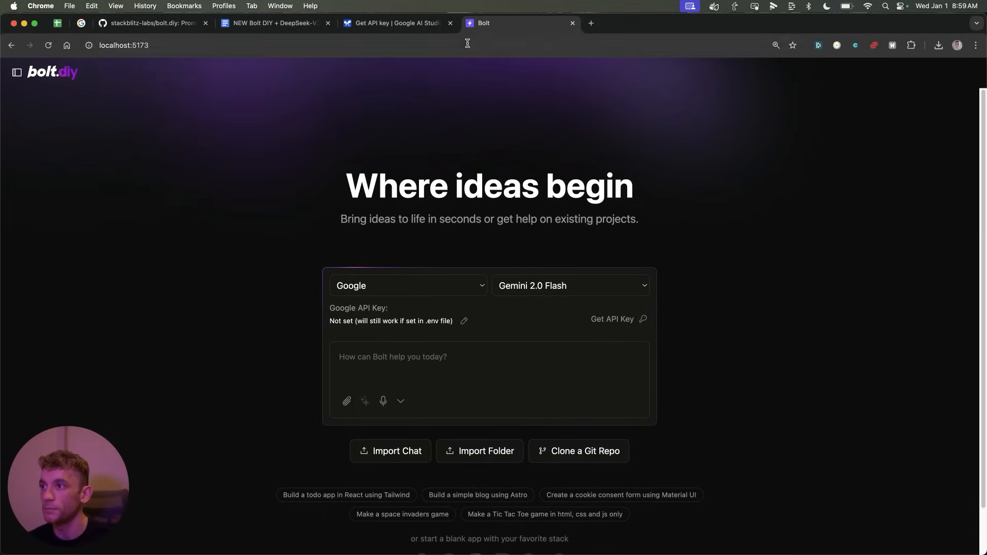
{"action": "left_click", "coordinate": [407, 286]}
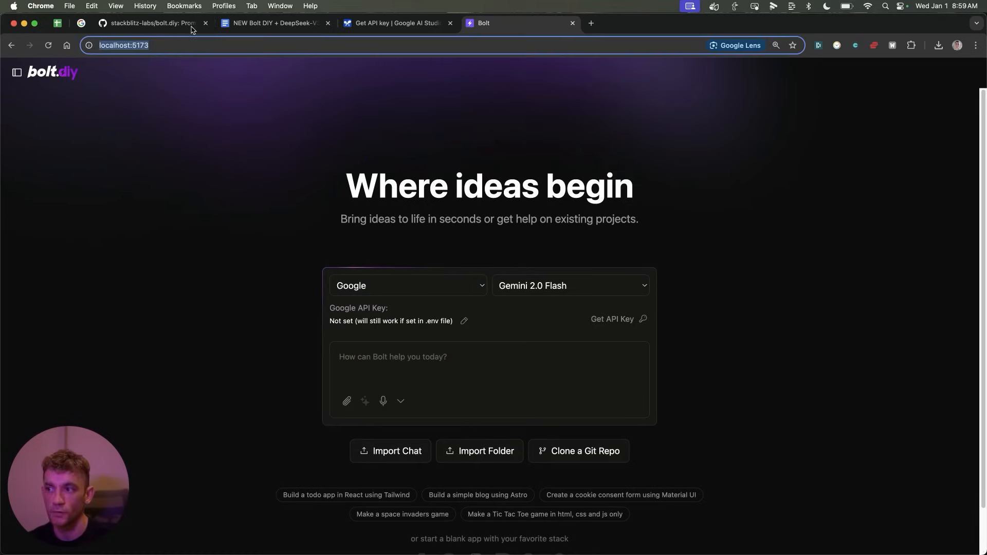
{"action": "mouse_move", "coordinate": [327, 290]}
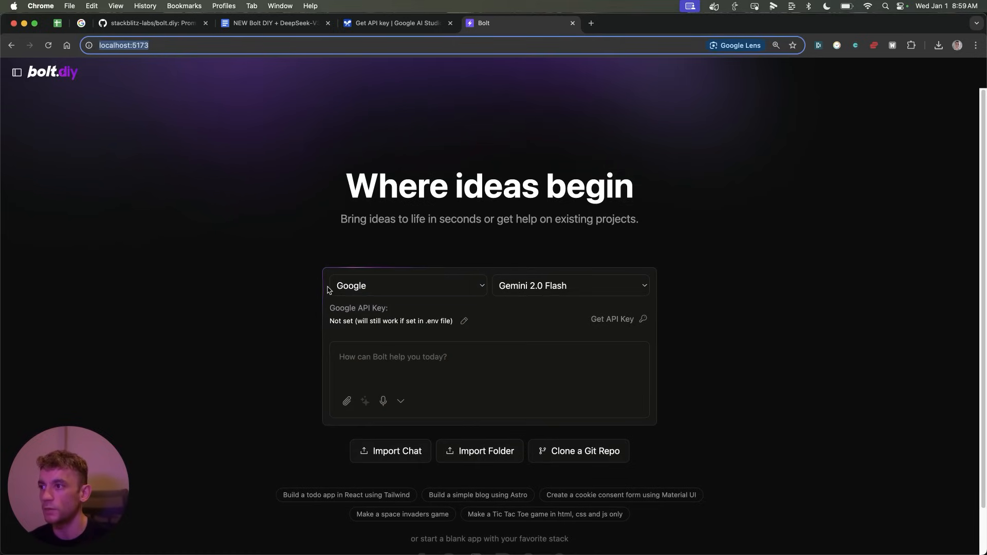
{"action": "left_click", "coordinate": [407, 285]}
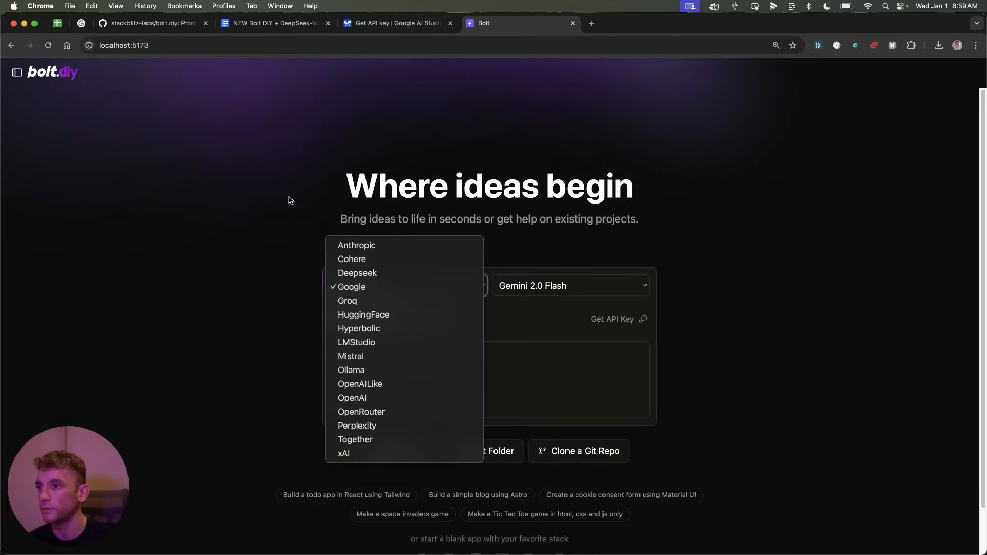
{"action": "left_click", "coordinate": [351, 286]}
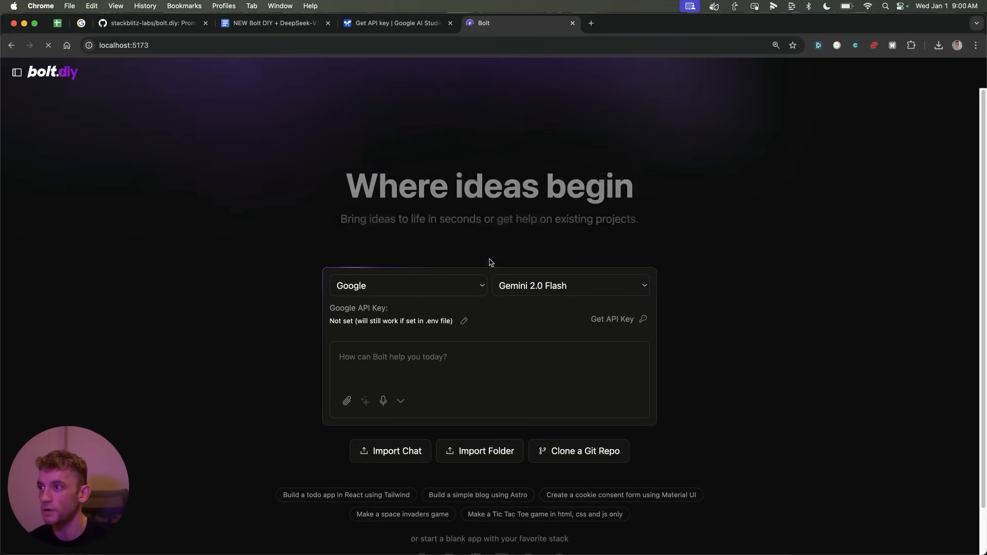
{"action": "left_click", "coordinate": [407, 285]}
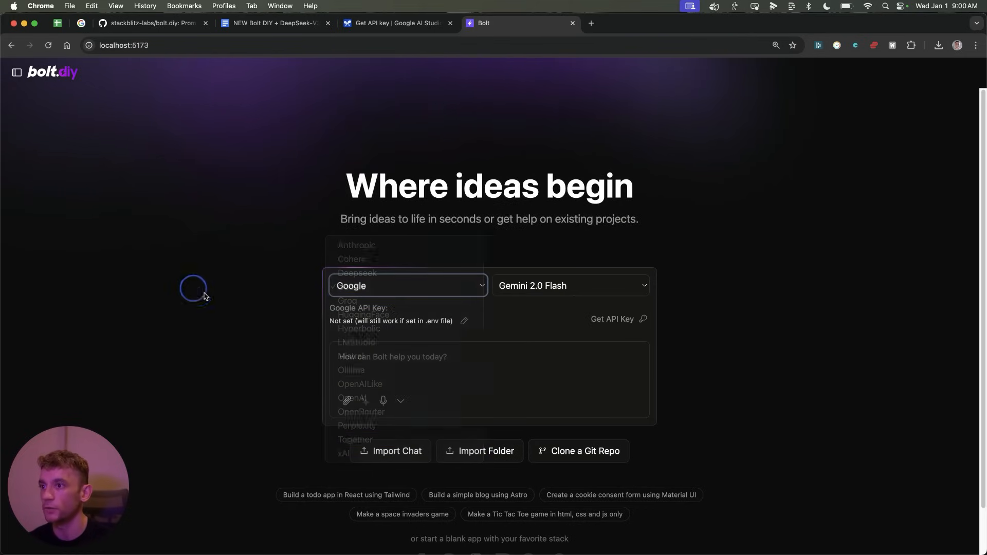
{"action": "left_click", "coordinate": [408, 286]}
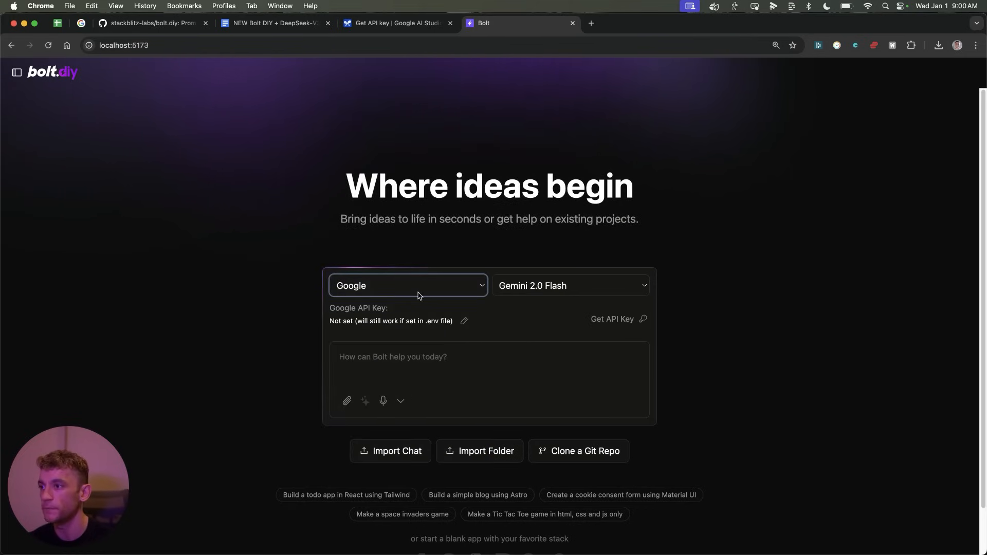
{"action": "mouse_move", "coordinate": [408, 265]}
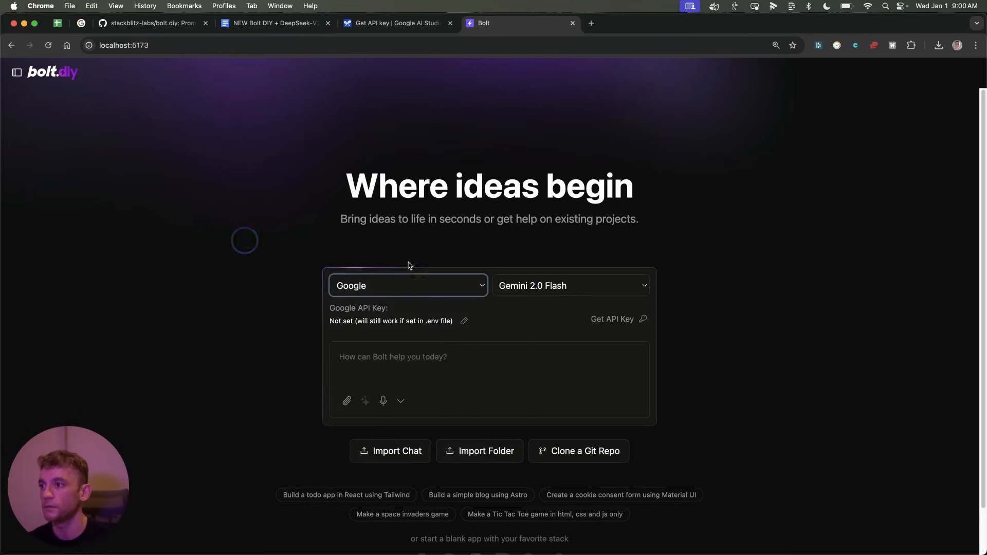
{"action": "left_click", "coordinate": [408, 285]}
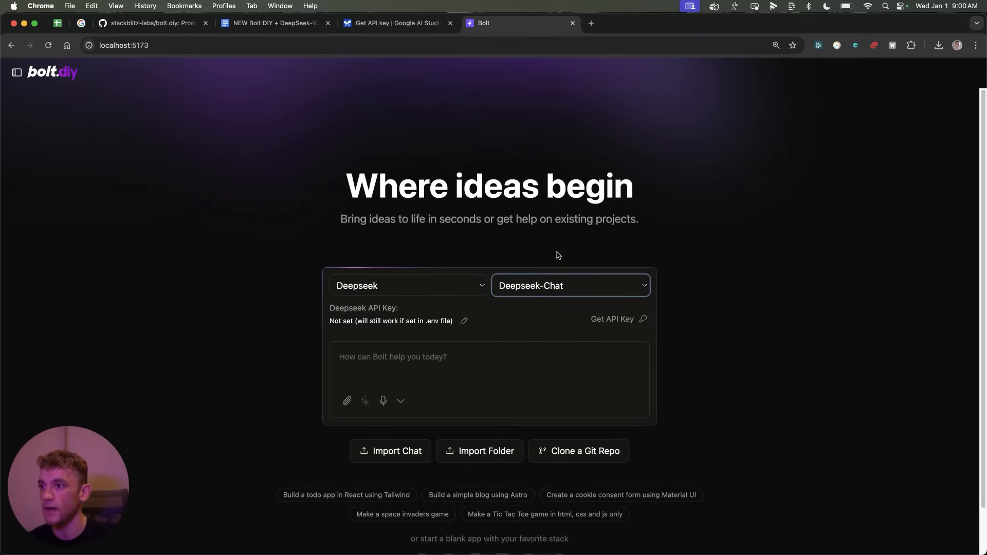
{"action": "left_click", "coordinate": [464, 321]}
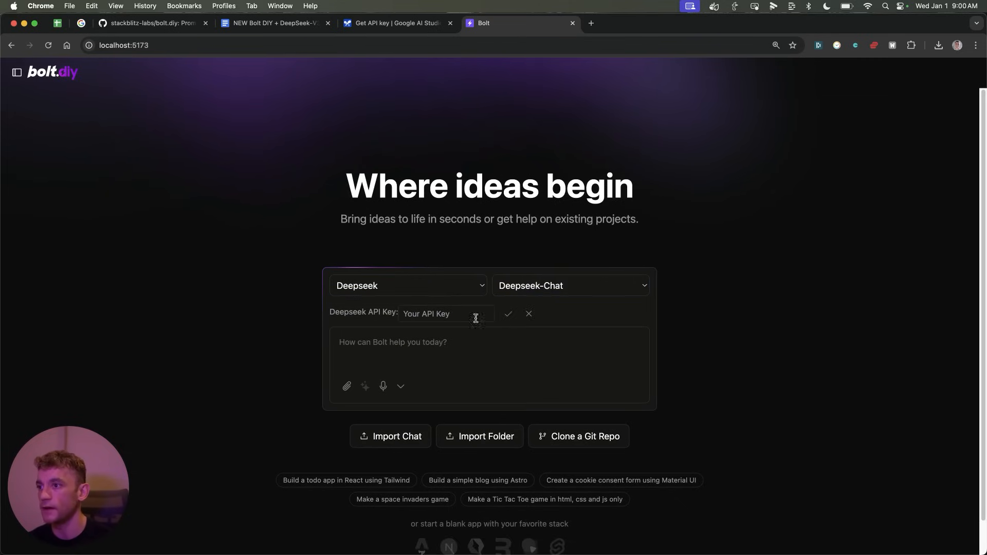
- Switch the provider back to Google and open the Google API key field
{"action": "left_click", "coordinate": [407, 285]}
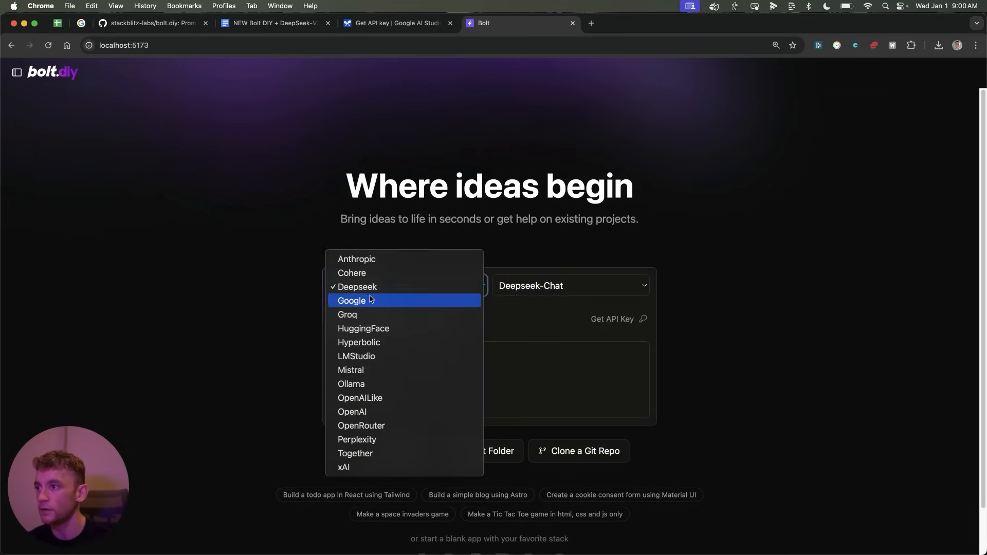
{"action": "left_click", "coordinate": [351, 300]}
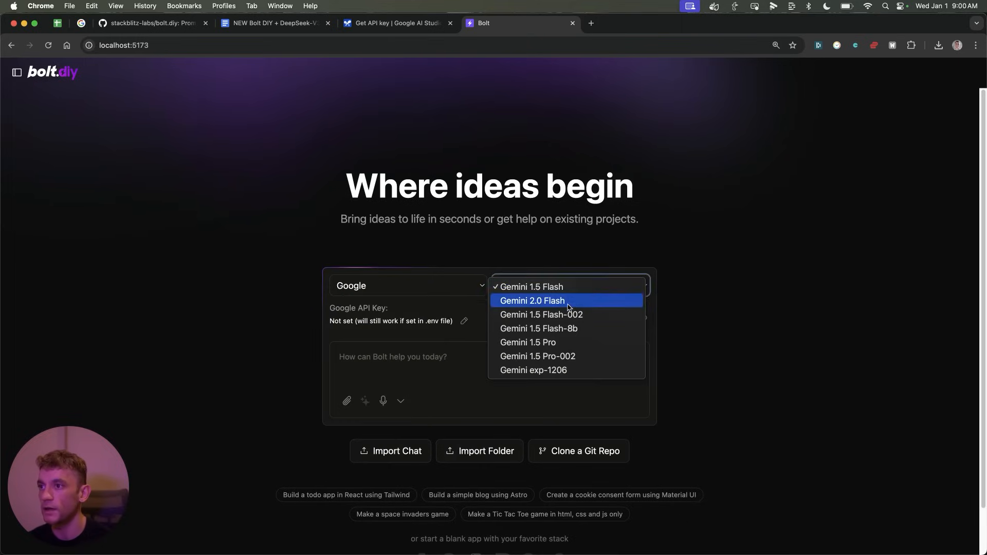
{"action": "left_click", "coordinate": [532, 300]}
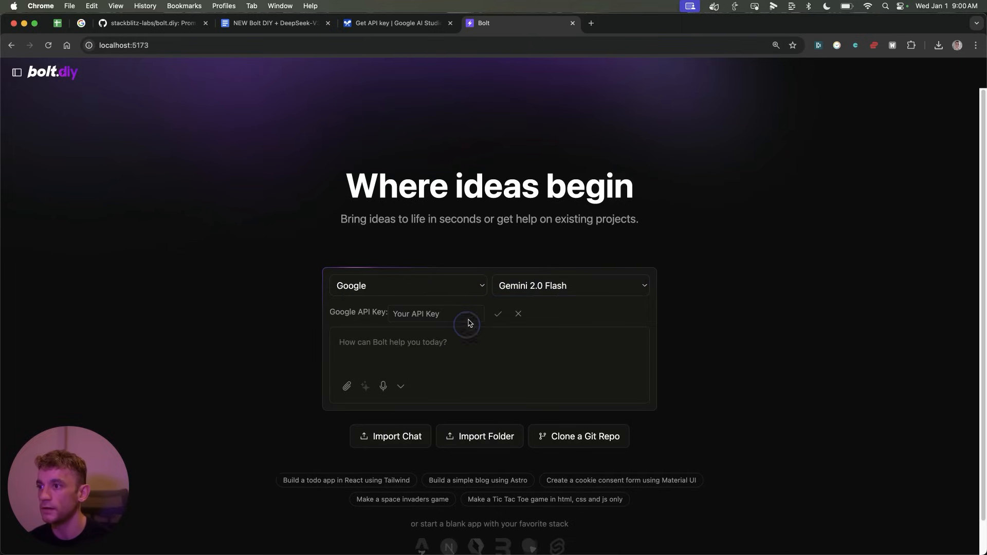
- Create and copy a Gemini API key for the Generative Language Client project
{"action": "left_click", "coordinate": [396, 23]}
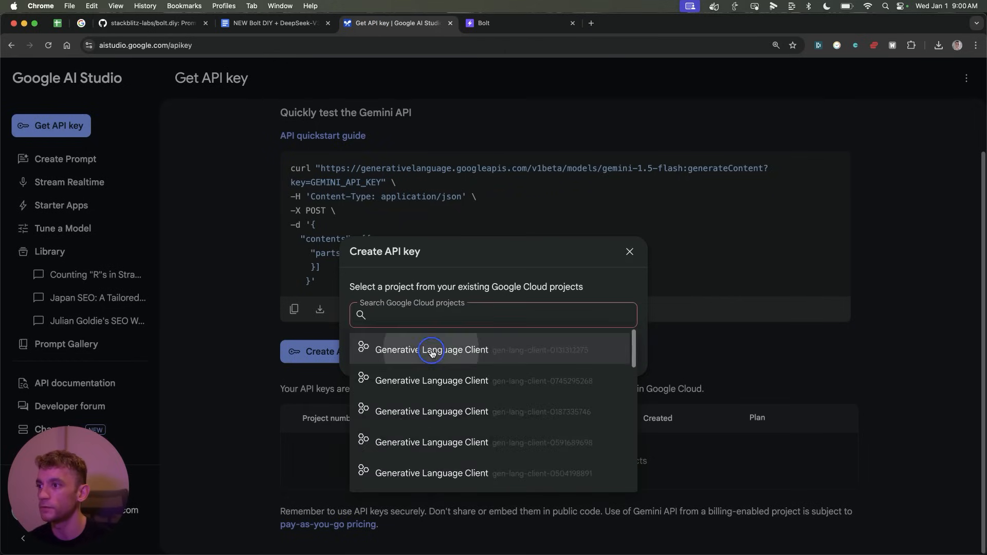
{"action": "left_click", "coordinate": [432, 350]}
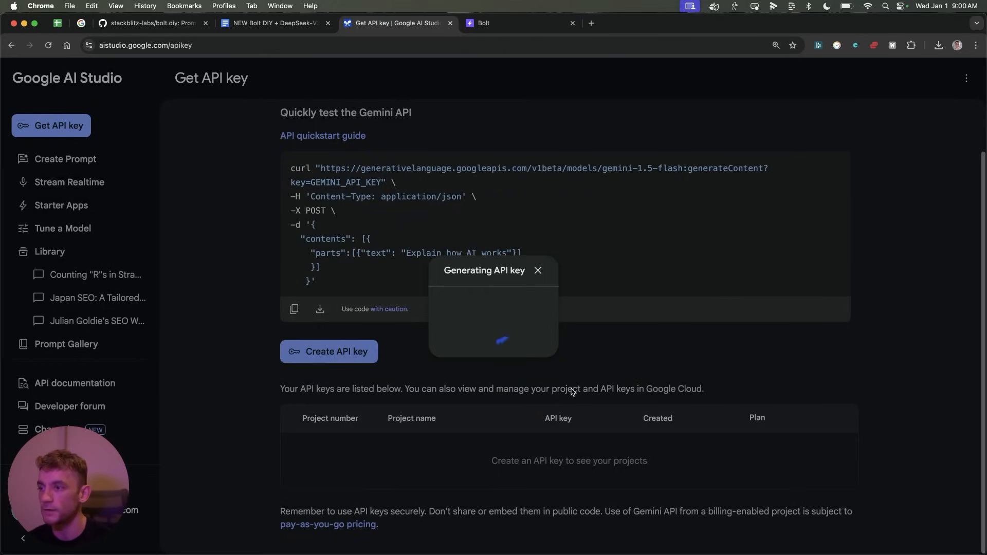
{"action": "left_click", "coordinate": [511, 334]}
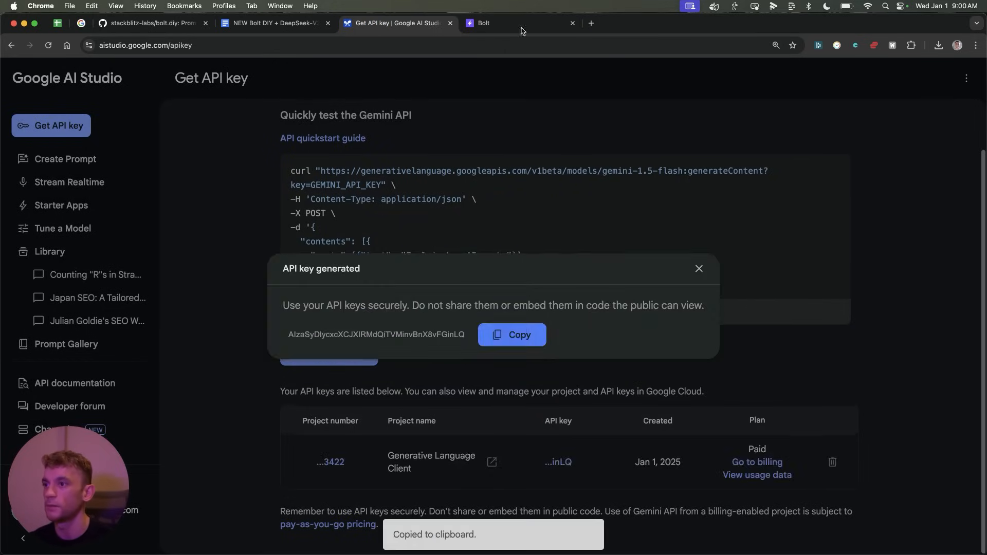
{"action": "left_click", "coordinate": [511, 23]}
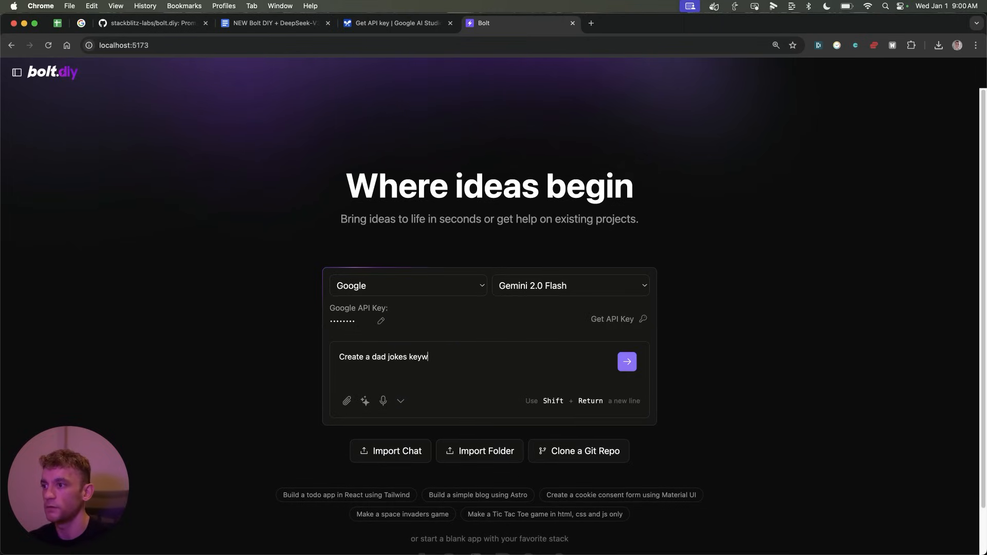
- Send the 'Create a dad jokes keyboard' prompt and view the generated app preview
{"action": "left_click", "coordinate": [625, 361]}
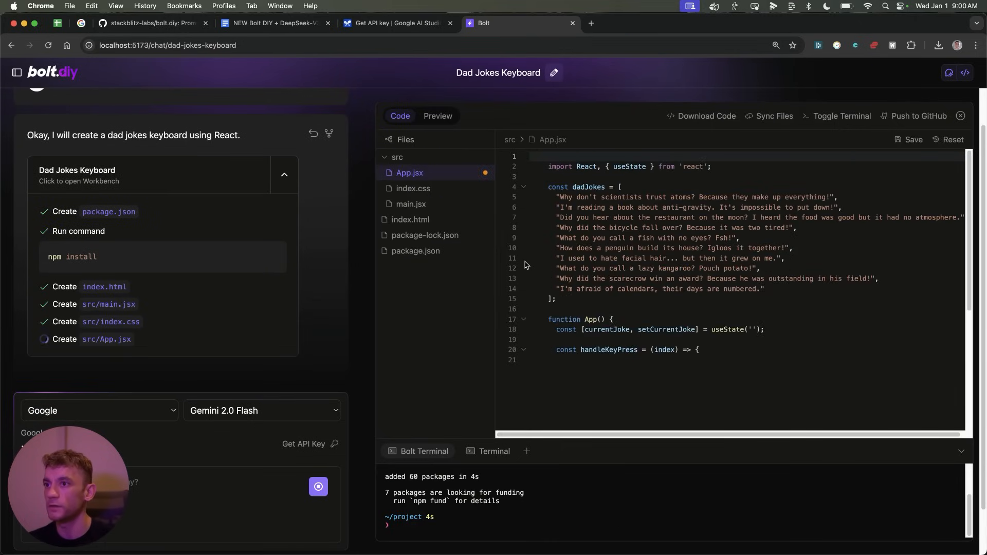
{"action": "left_click", "coordinate": [438, 116]}
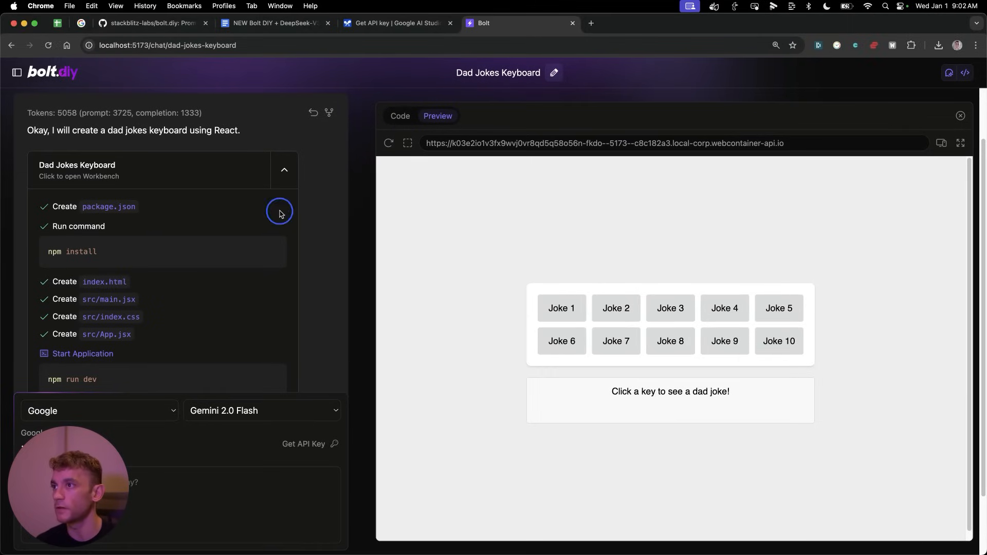
- Glance at the code and chat history, then click several Joke keys to show dad jokes
{"action": "left_click", "coordinate": [400, 116]}
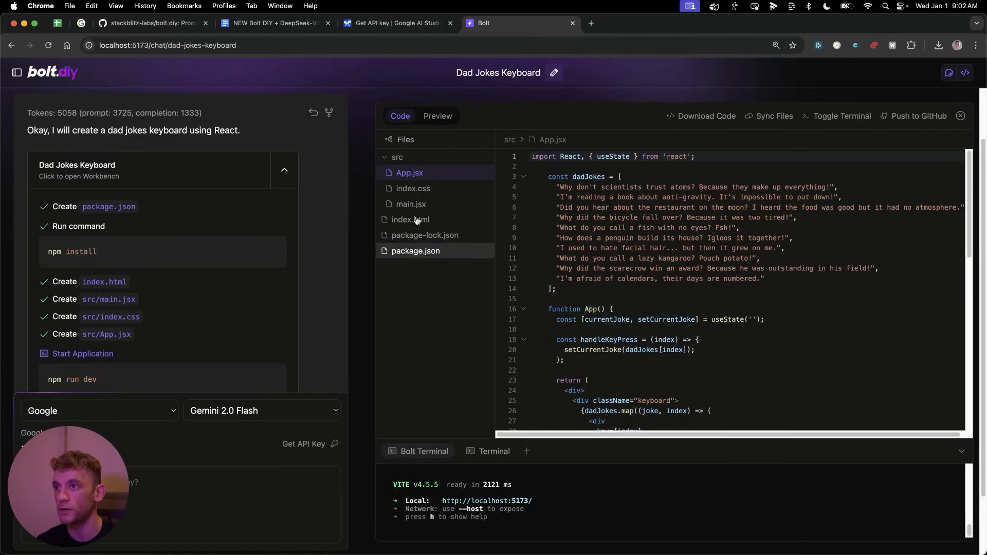
{"action": "left_click", "coordinate": [18, 72]}
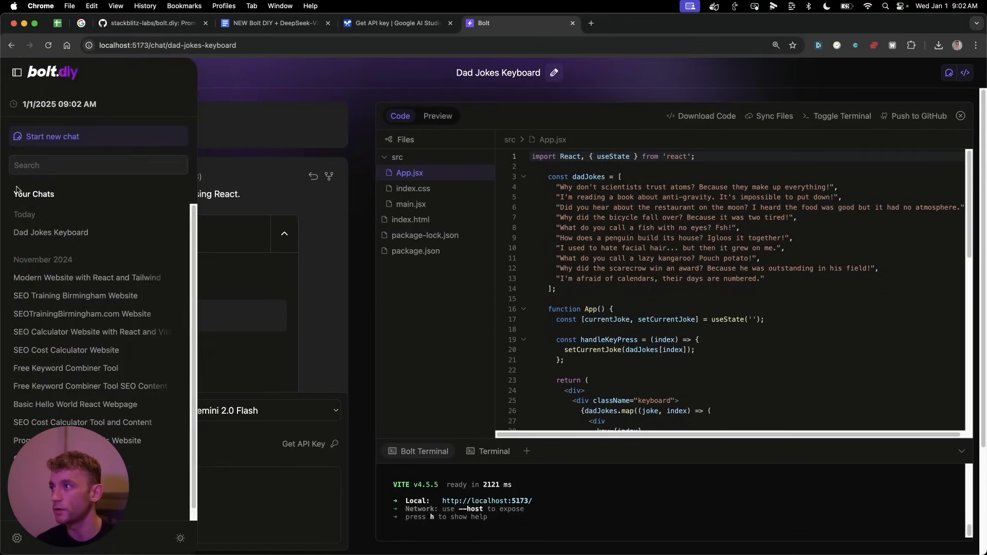
{"action": "left_click", "coordinate": [17, 73]}
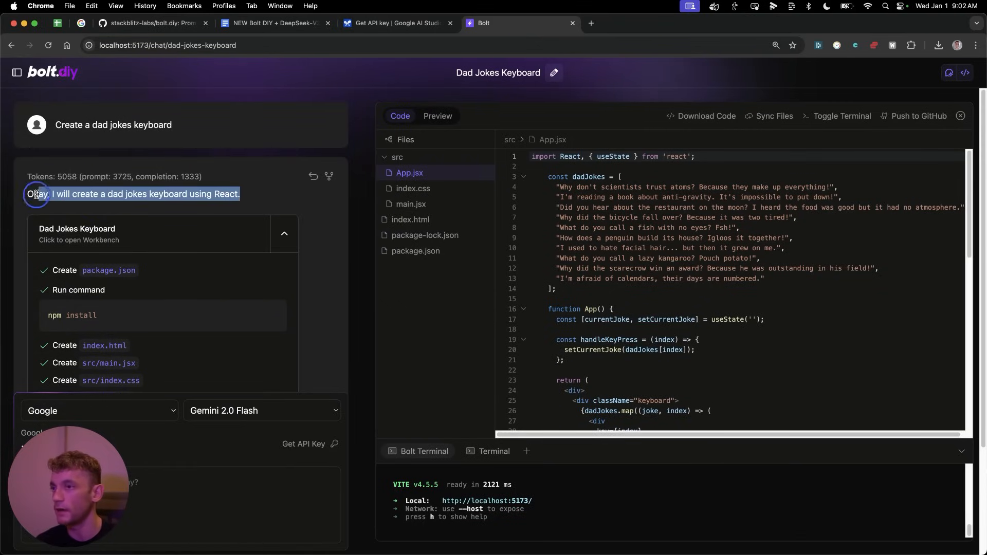
{"action": "left_click", "coordinate": [438, 116]}
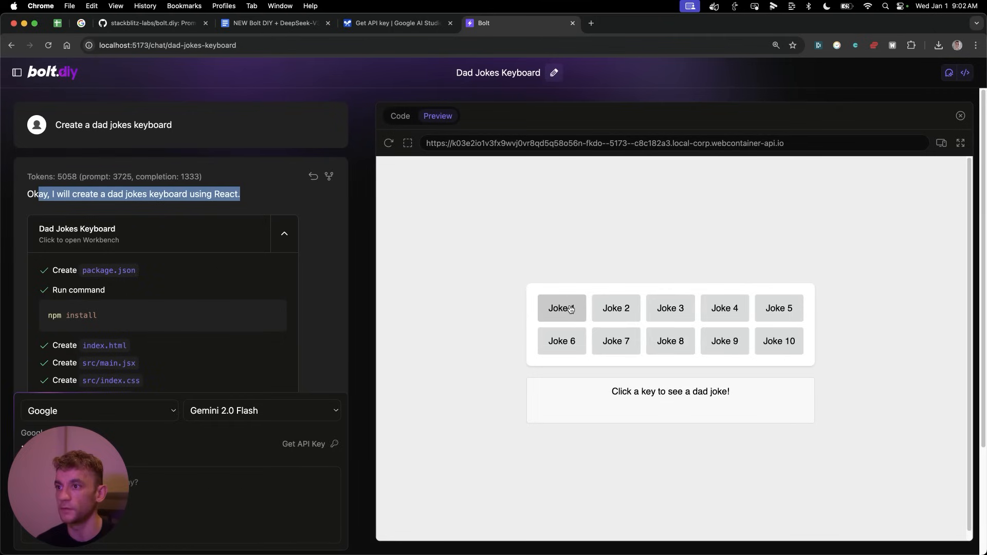
{"action": "left_click", "coordinate": [560, 308]}
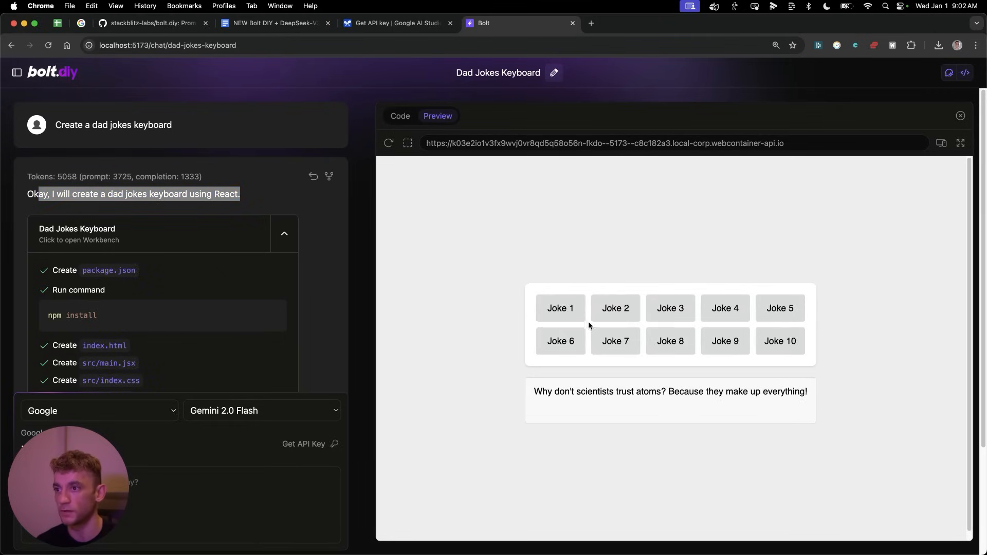
{"action": "left_click", "coordinate": [779, 308]}
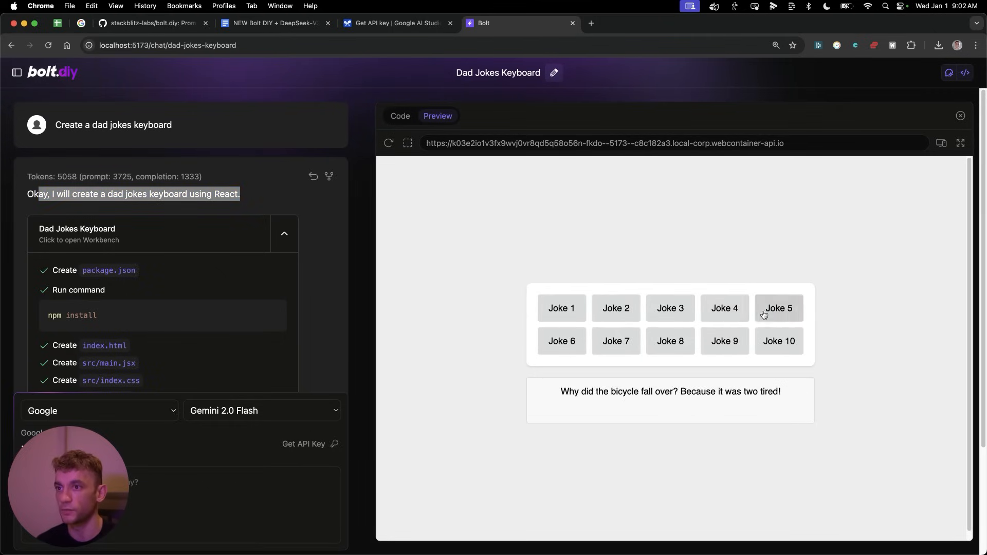
{"action": "left_click", "coordinate": [670, 341]}
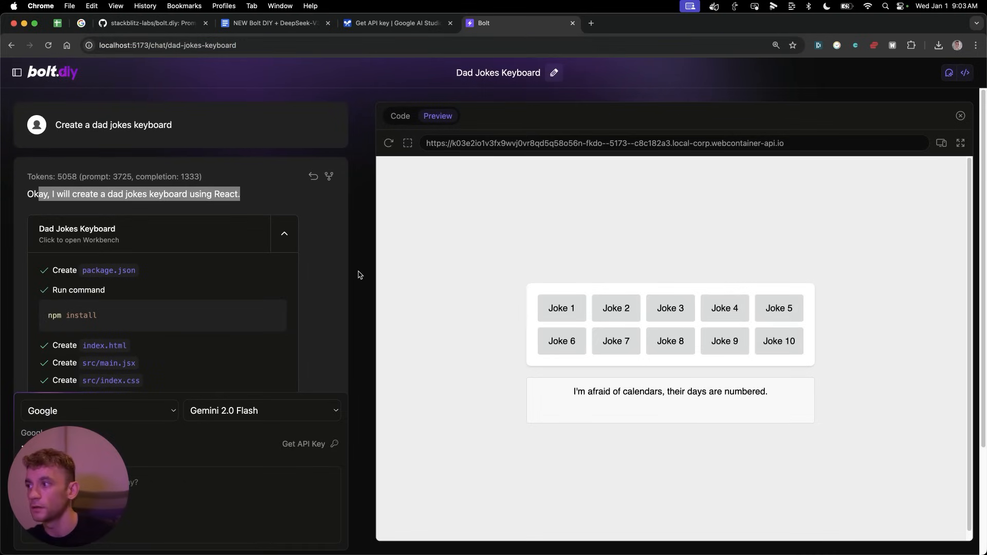
{"action": "mouse_move", "coordinate": [450, 7]}
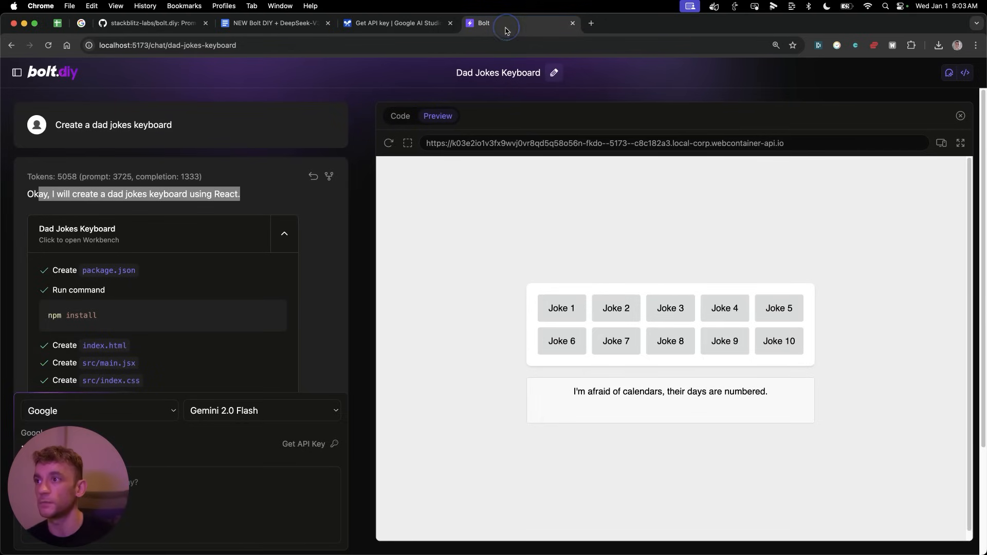
{"action": "mouse_move", "coordinate": [602, 282]}
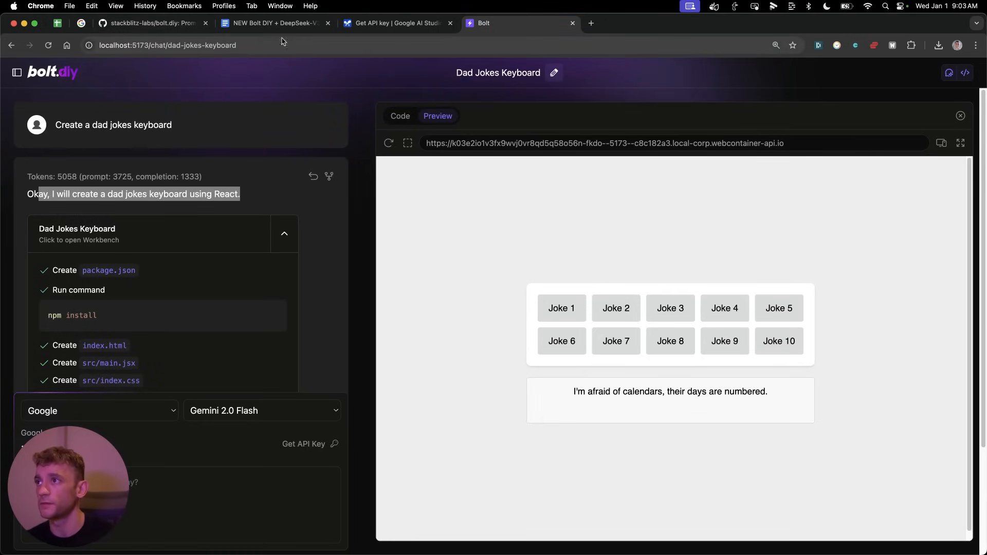
{"action": "mouse_move", "coordinate": [386, 271]}
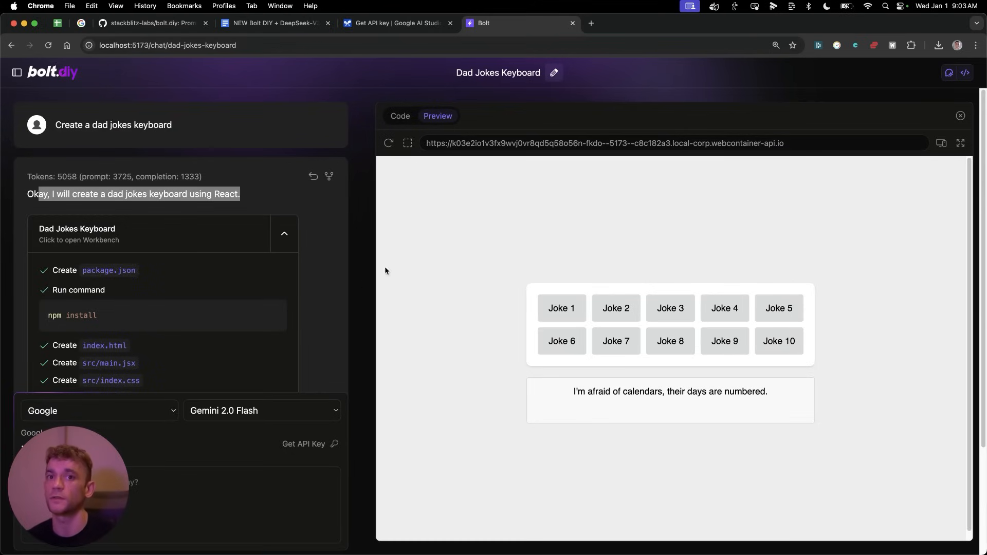
{"action": "mouse_move", "coordinate": [587, 247]}
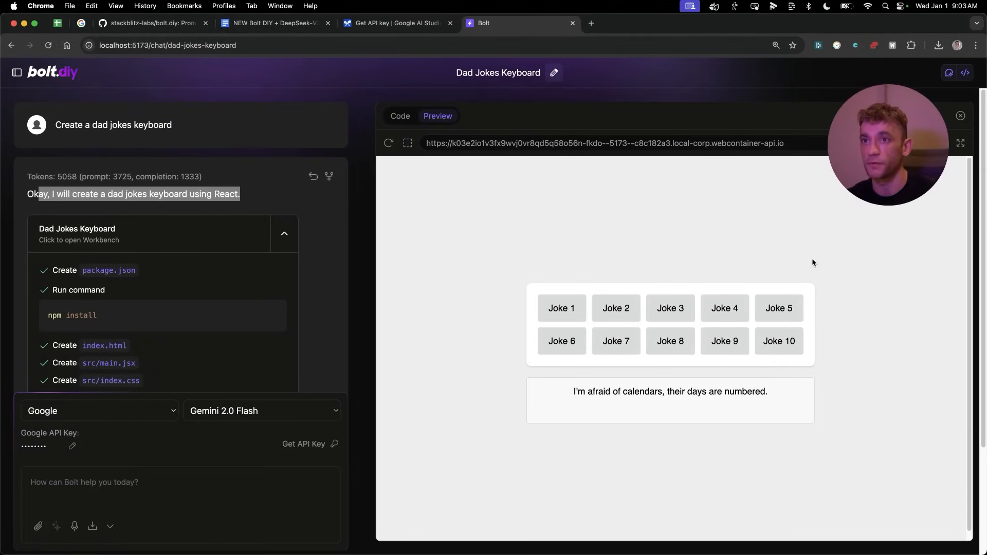
{"action": "mouse_move", "coordinate": [64, 121]}
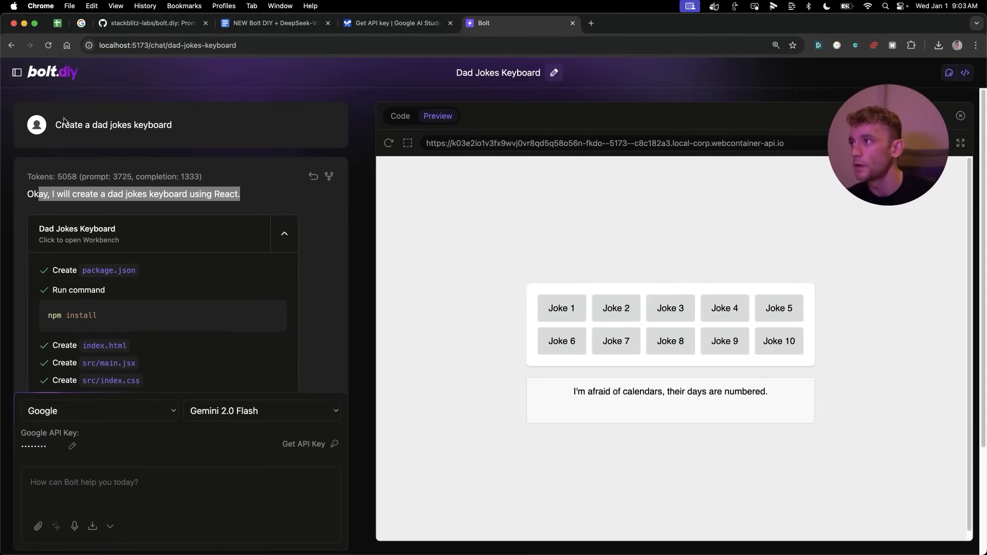
{"action": "mouse_move", "coordinate": [291, 38]}
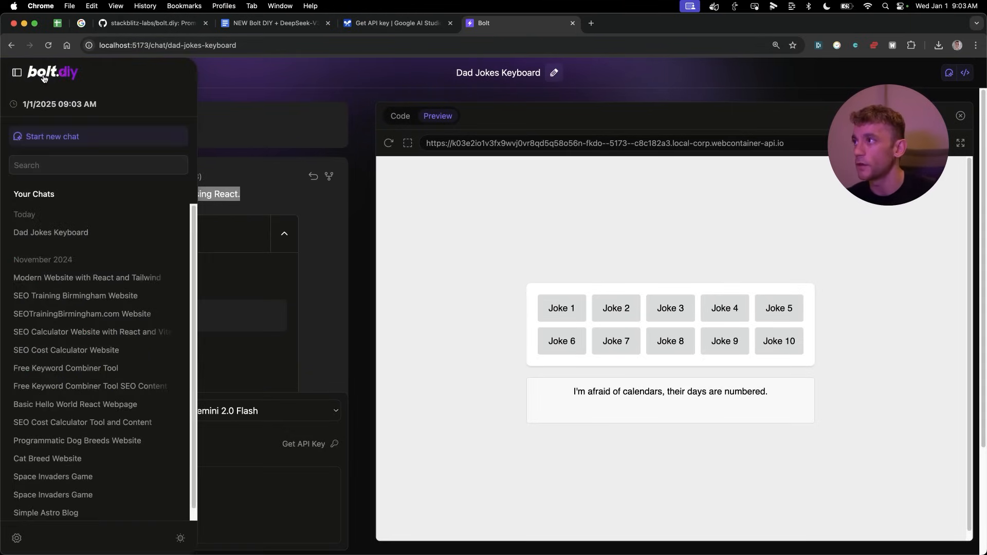
- Start a new bolt.diy chat and open a new browser tab
{"action": "left_click", "coordinate": [52, 72]}
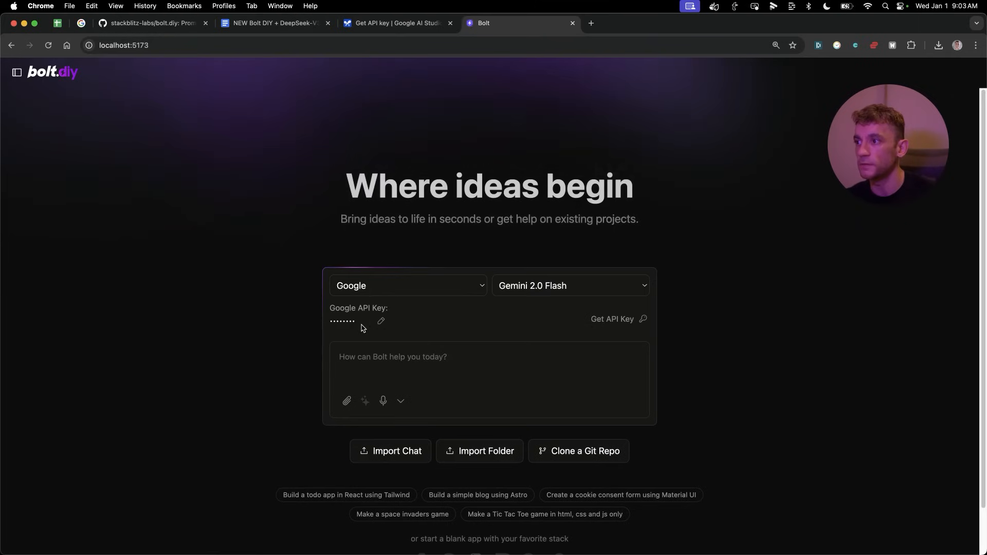
{"action": "left_click", "coordinate": [408, 285]}
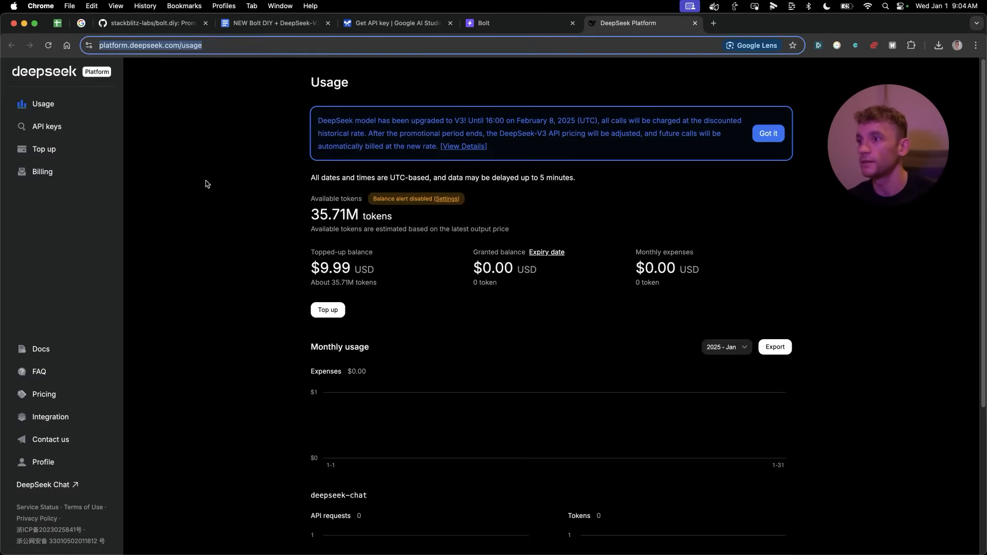
- Check the DeepSeek Platform API keys and top-up options pages
{"action": "left_click", "coordinate": [46, 126]}
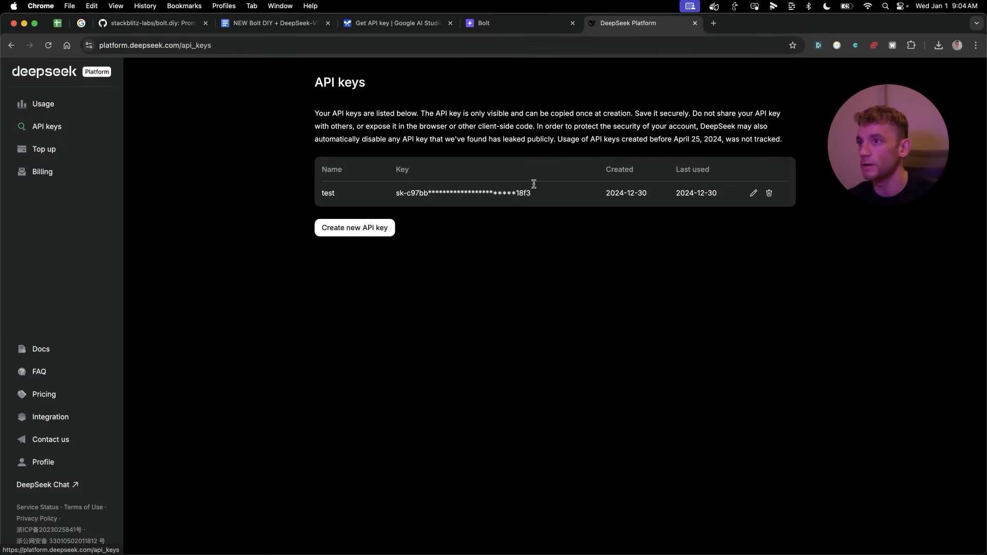
{"action": "left_click", "coordinate": [45, 149]}
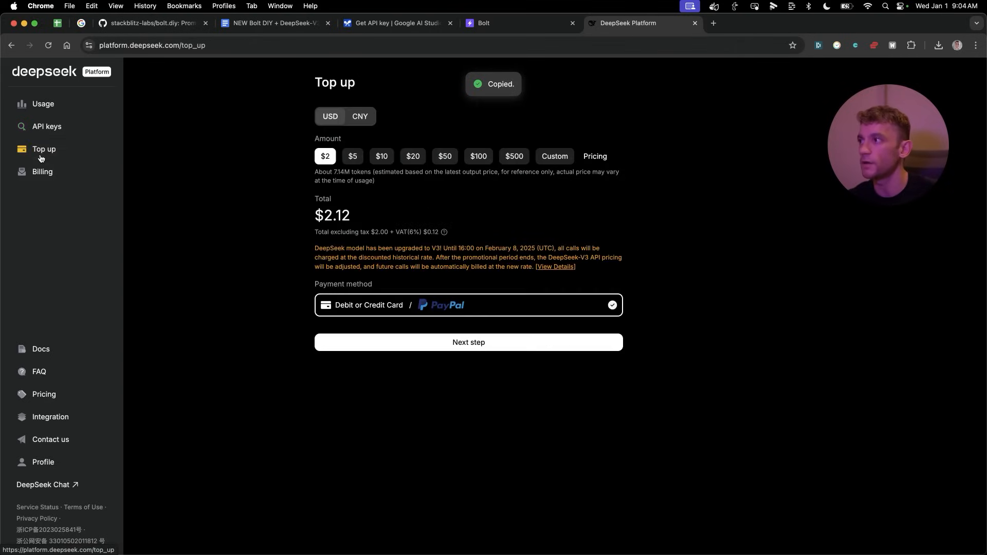
{"action": "left_click", "coordinate": [491, 23]}
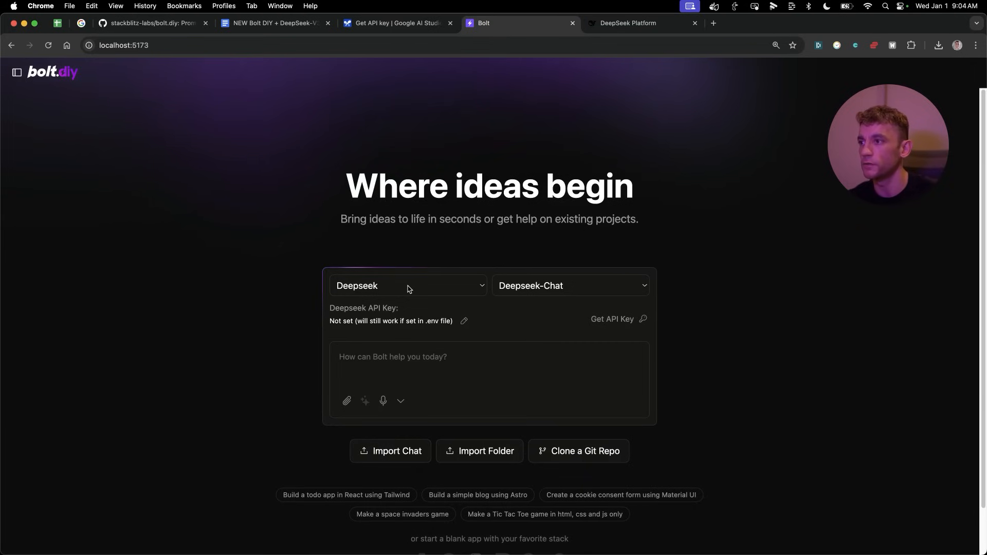
- Enter and save the DeepSeek API key for the Deepseek-Chat model
{"action": "left_click", "coordinate": [464, 321]}
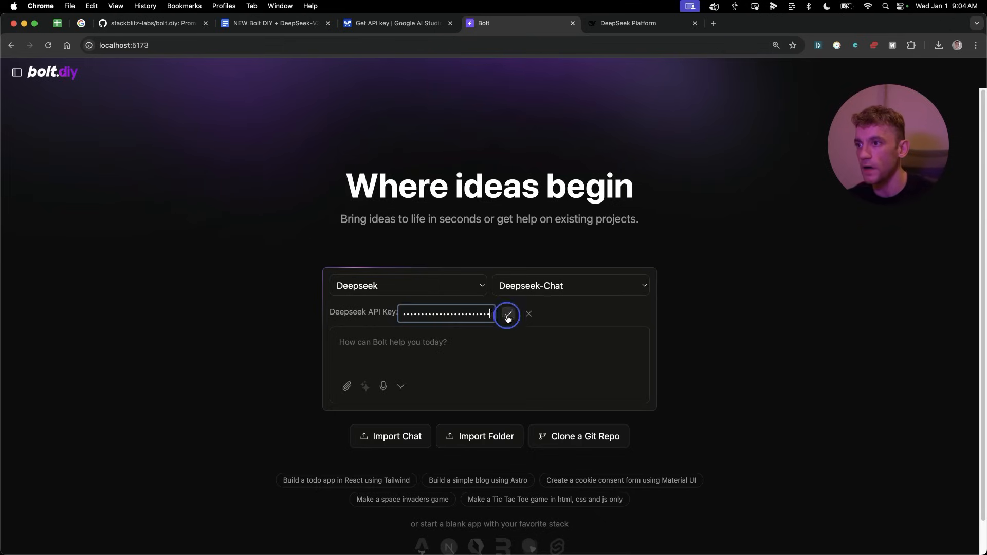
{"action": "left_click", "coordinate": [507, 315]}
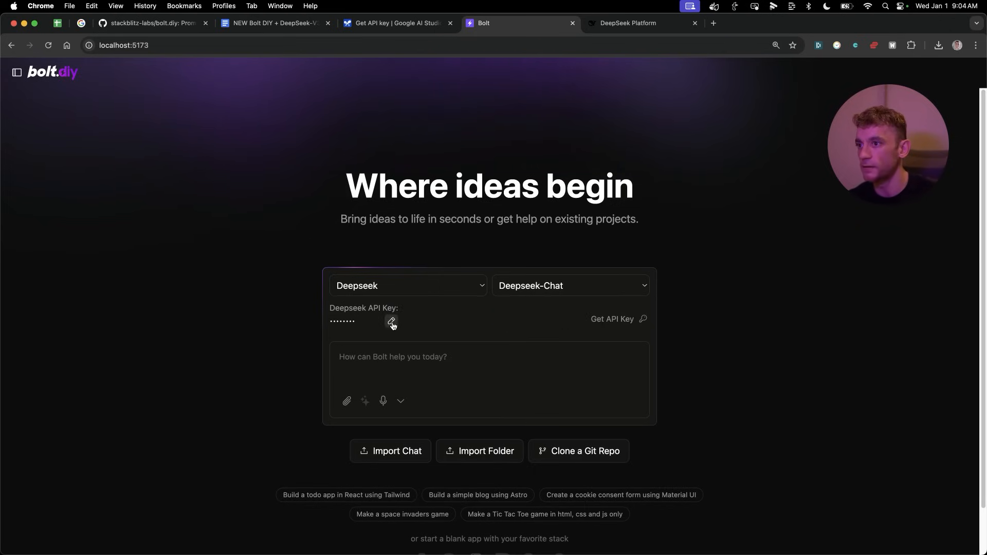
{"action": "left_click", "coordinate": [397, 23]}
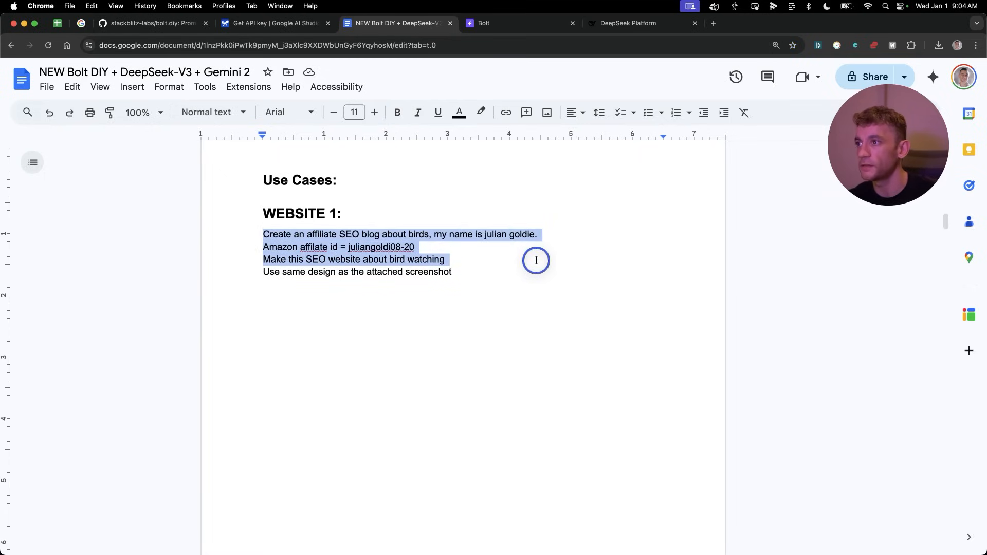
- Change the Website 1 prompt's last line to 'Build out a blog as well'
{"action": "type", "text": "Build a"}
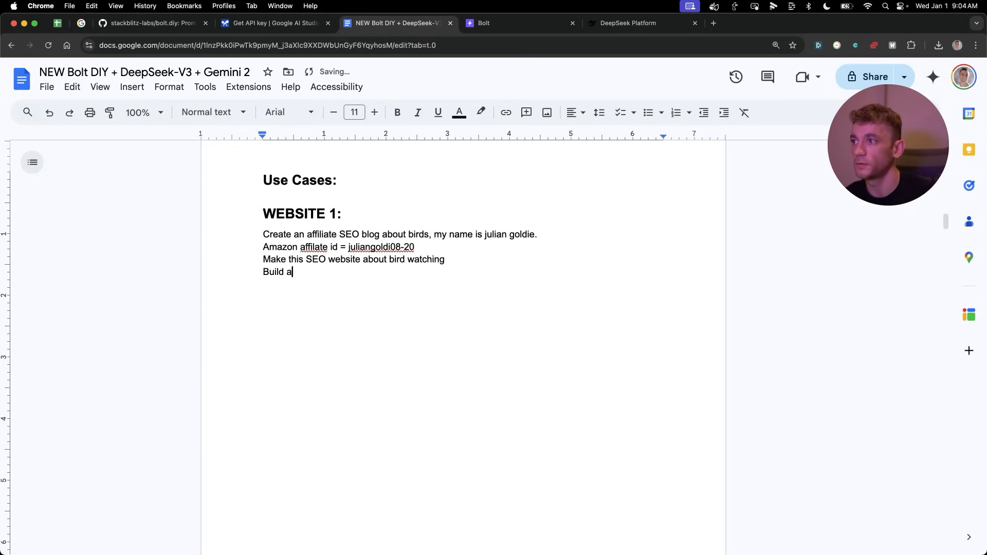
{"action": "type", "text": "out a blog as well"}
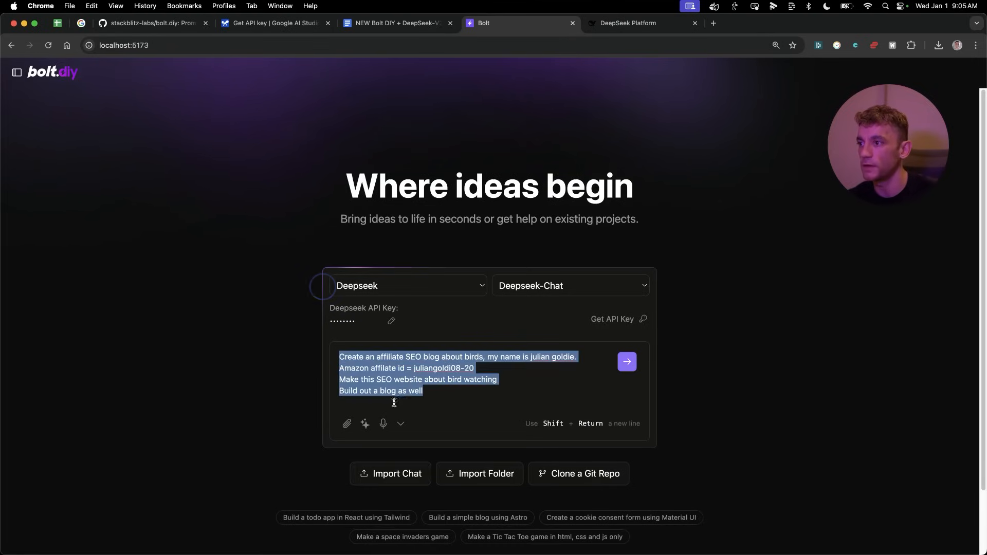
- Enhance the bird-watching blog prompt and hide the model and API key settings
{"action": "left_click", "coordinate": [364, 424]}
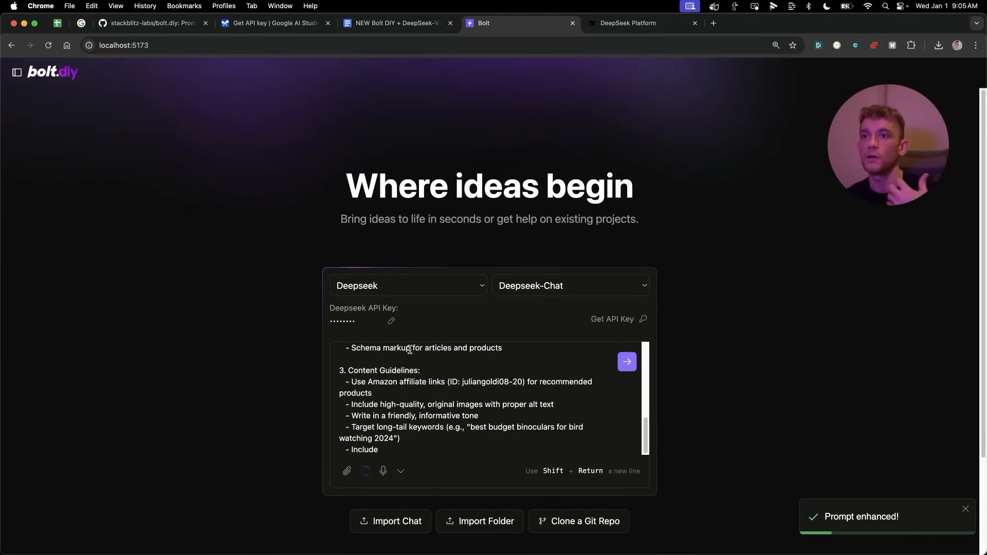
{"action": "scroll", "scroll_direction": "down", "scroll_amount": 3}
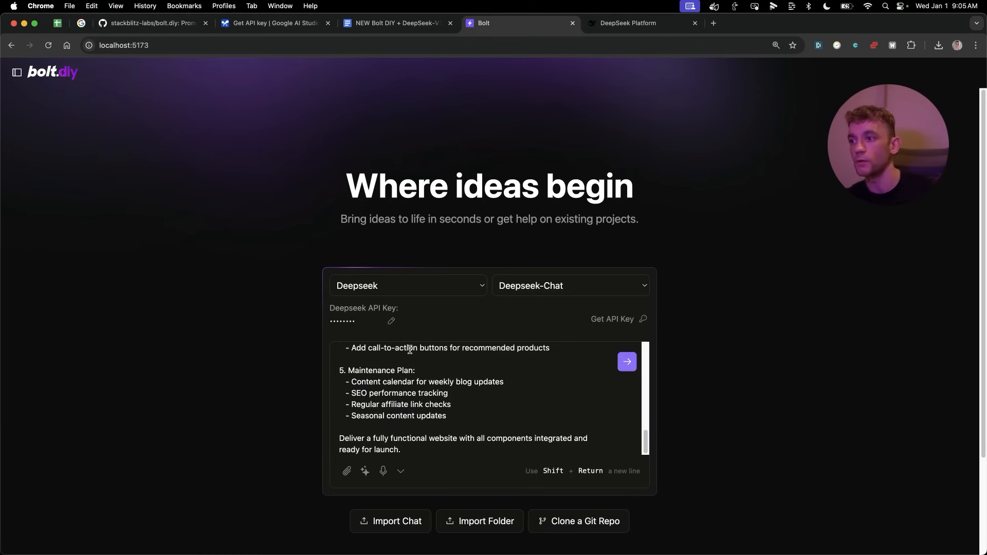
{"action": "scroll", "scroll_direction": "up", "scroll_amount": 3}
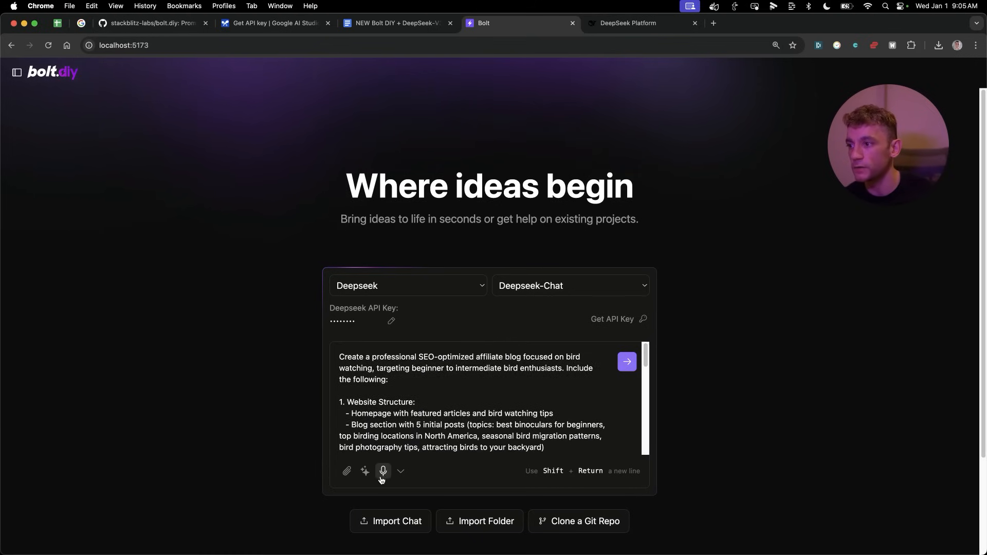
{"action": "mouse_move", "coordinate": [327, 471]}
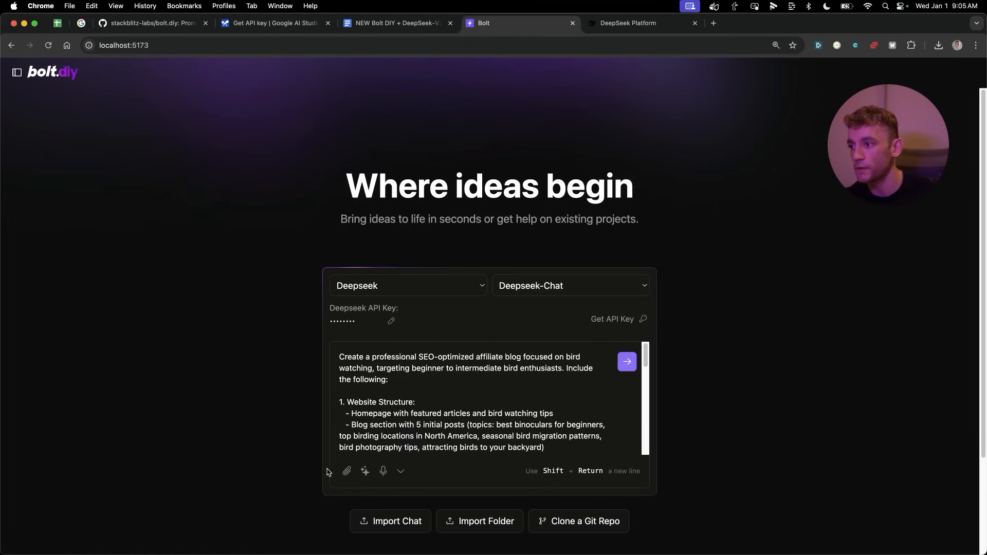
{"action": "left_click", "coordinate": [401, 471]}
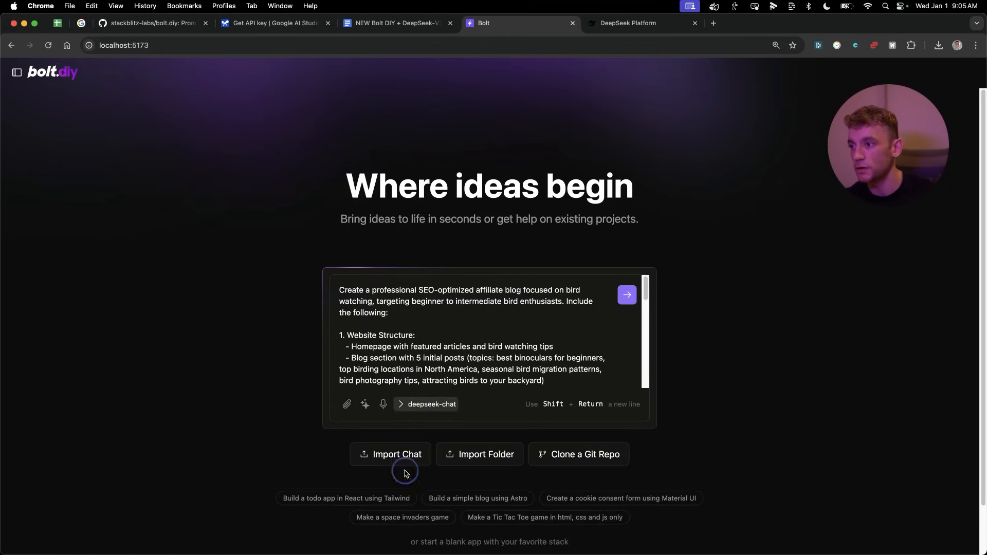
{"action": "scroll", "scroll_direction": "down", "scroll_amount": 3}
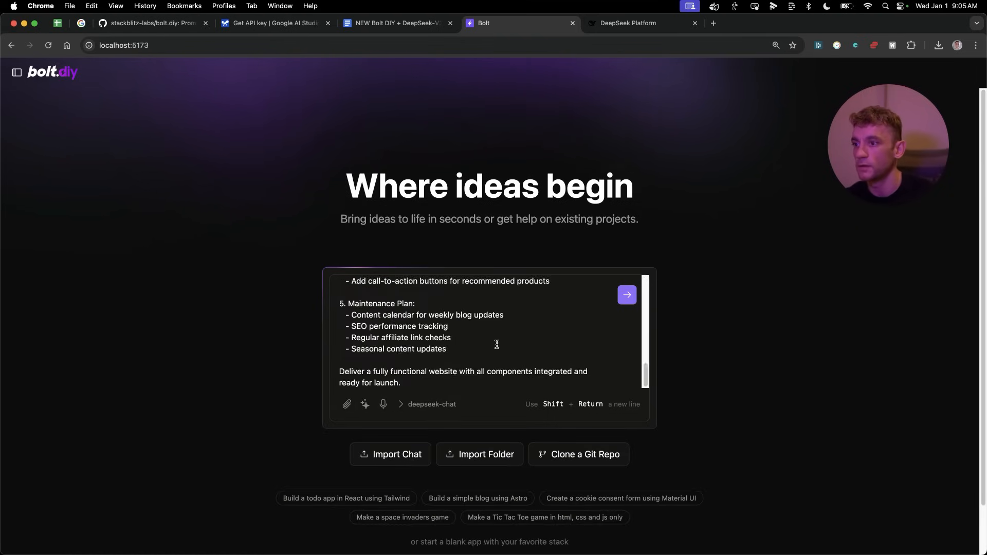
{"action": "scroll", "scroll_direction": "up", "scroll_amount": 3}
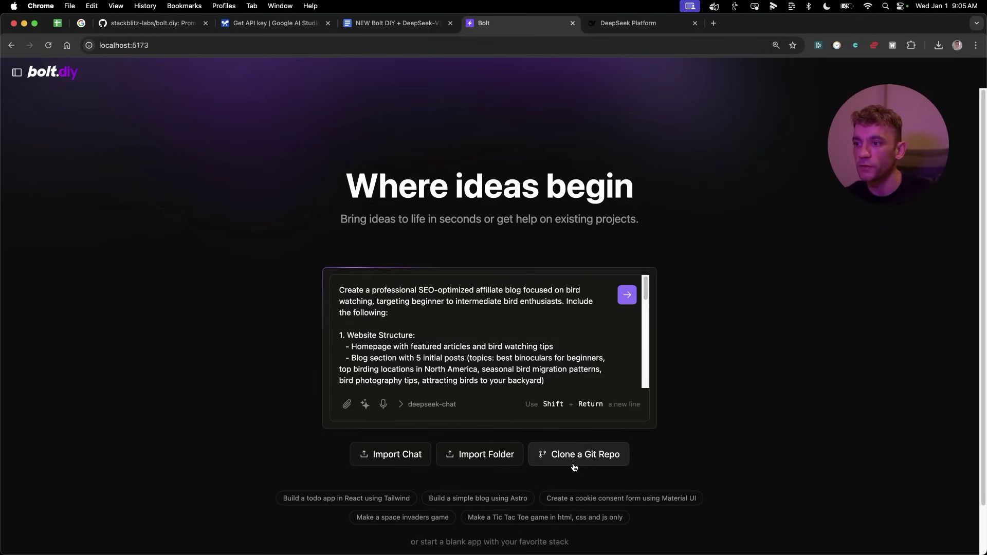
{"action": "mouse_move", "coordinate": [665, 433]}
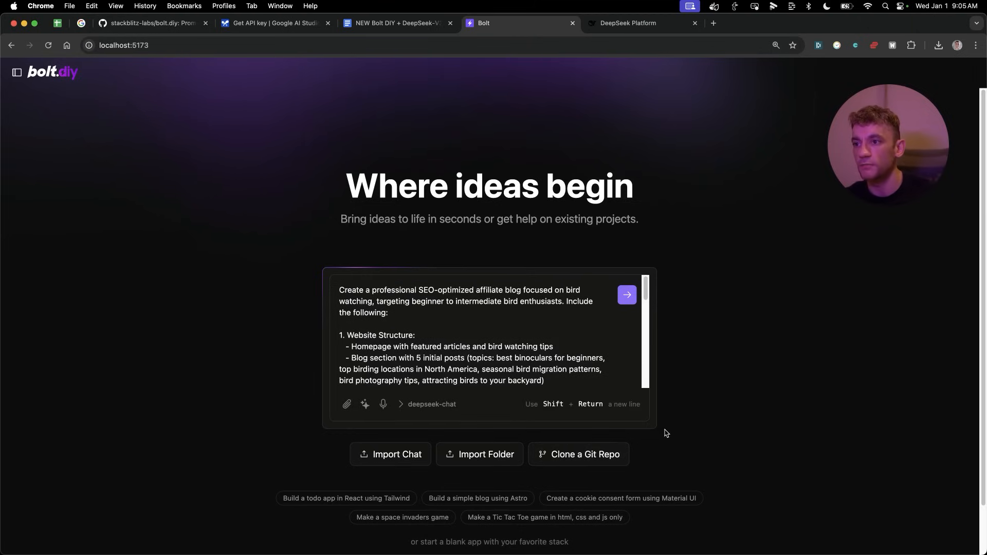
{"action": "scroll", "scroll_direction": "down", "scroll_amount": 3}
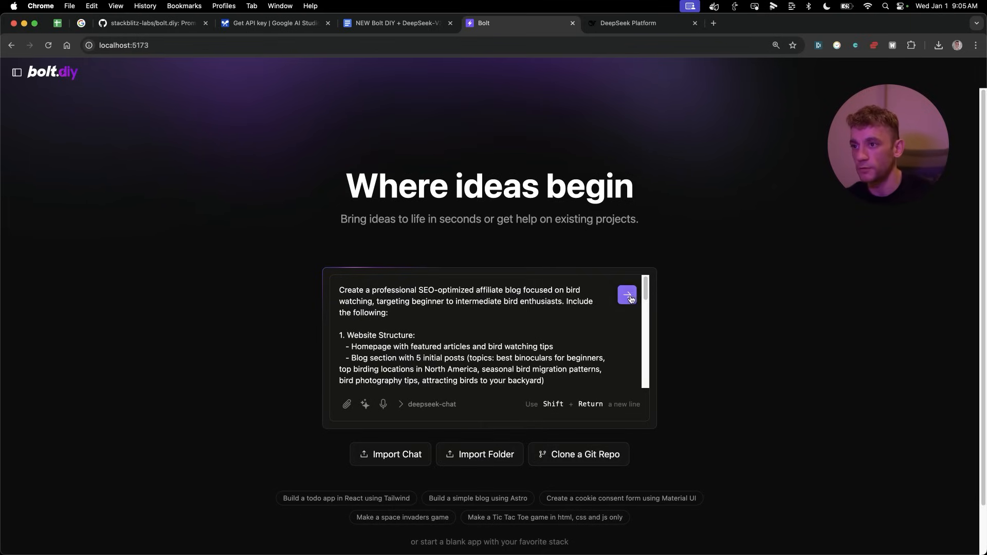
- Send the bird-watching blog prompt, preview it, and have Bolt fix 'React is not defined'
{"action": "left_click", "coordinate": [626, 295]}
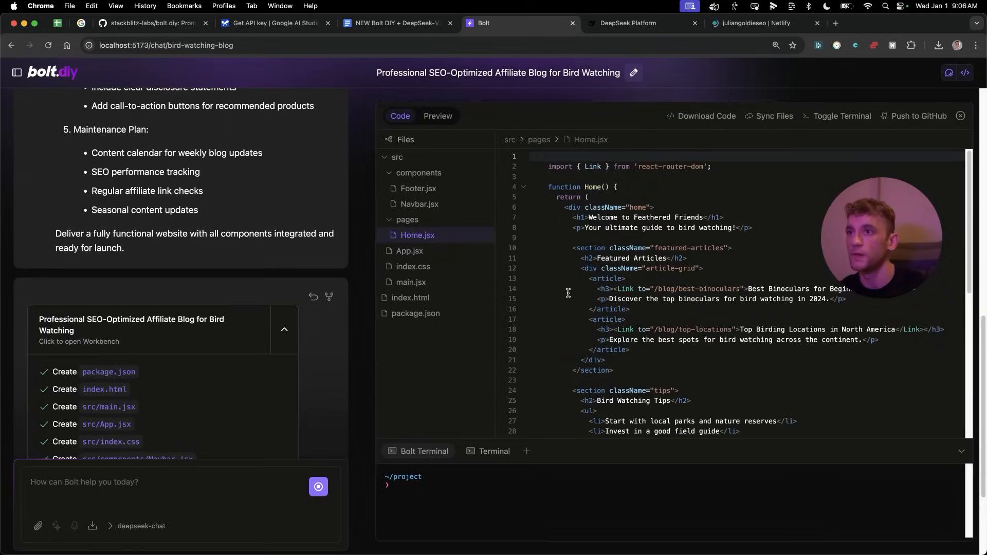
{"action": "left_click", "coordinate": [437, 115]}
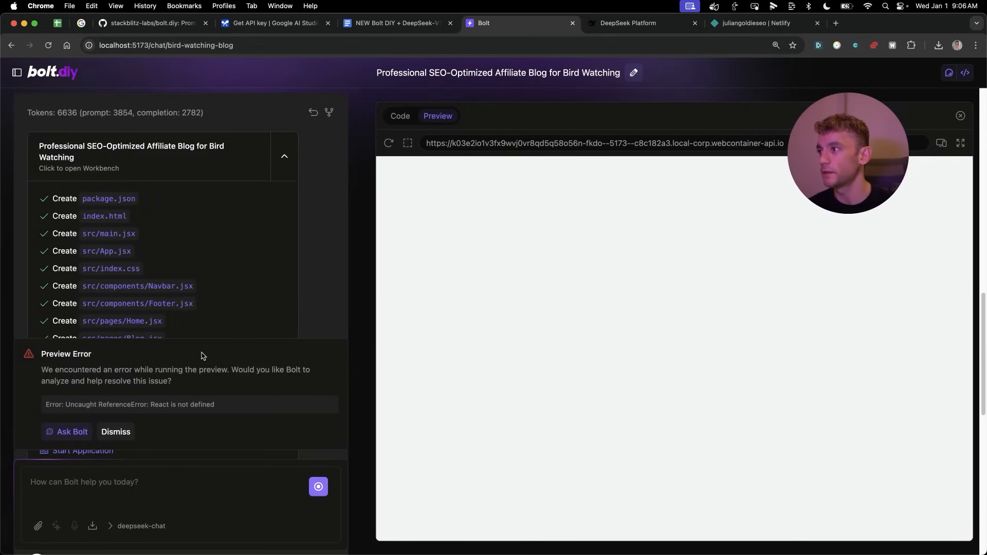
{"action": "left_click", "coordinate": [67, 432]}
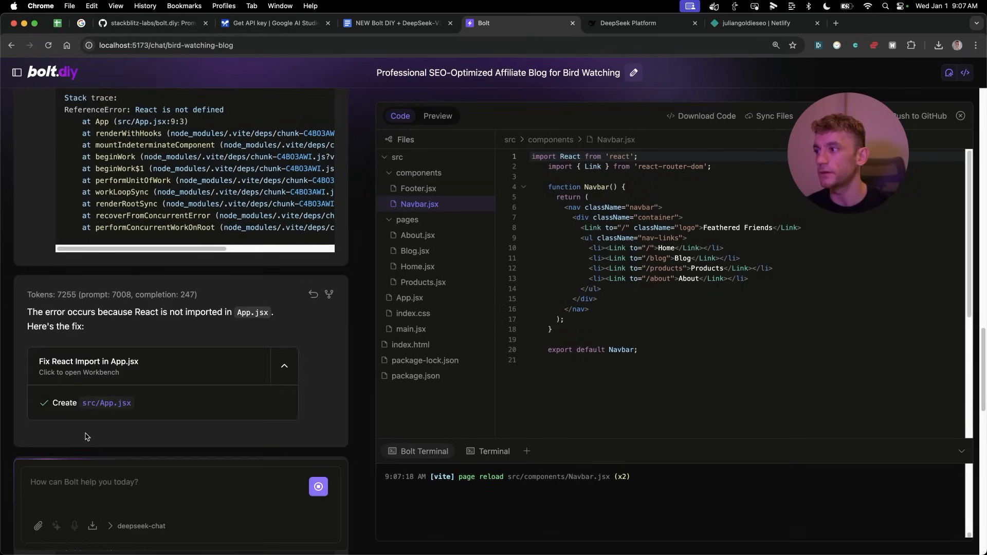
{"action": "left_click", "coordinate": [437, 116]}
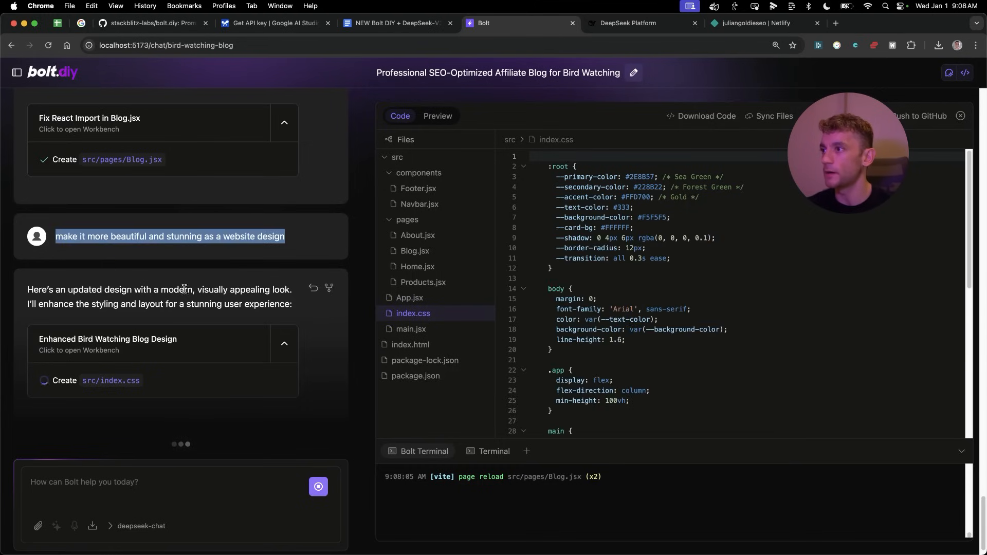
{"action": "mouse_move", "coordinate": [228, 247]}
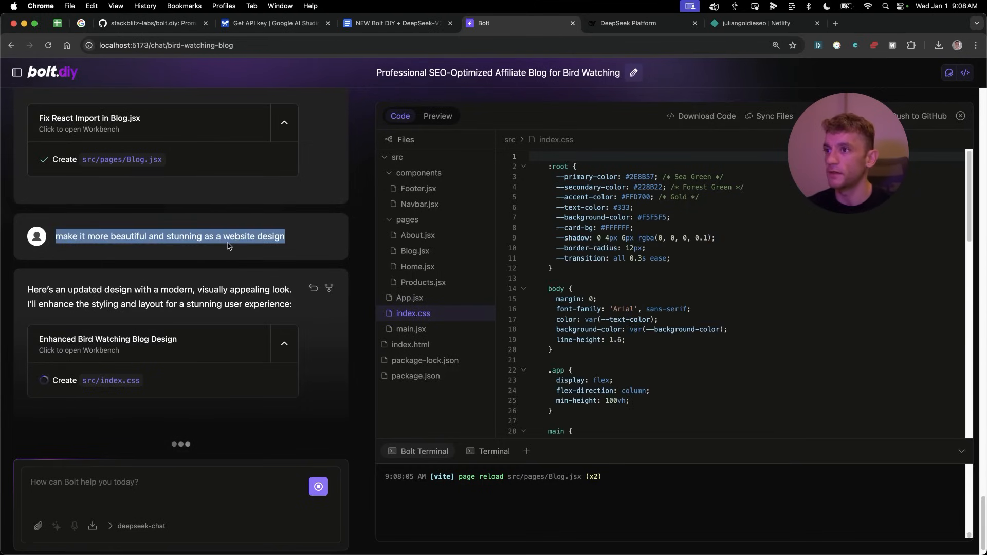
- Preview the redesigned Feathered Friends homepage and scroll through it
{"action": "left_click", "coordinate": [437, 115]}
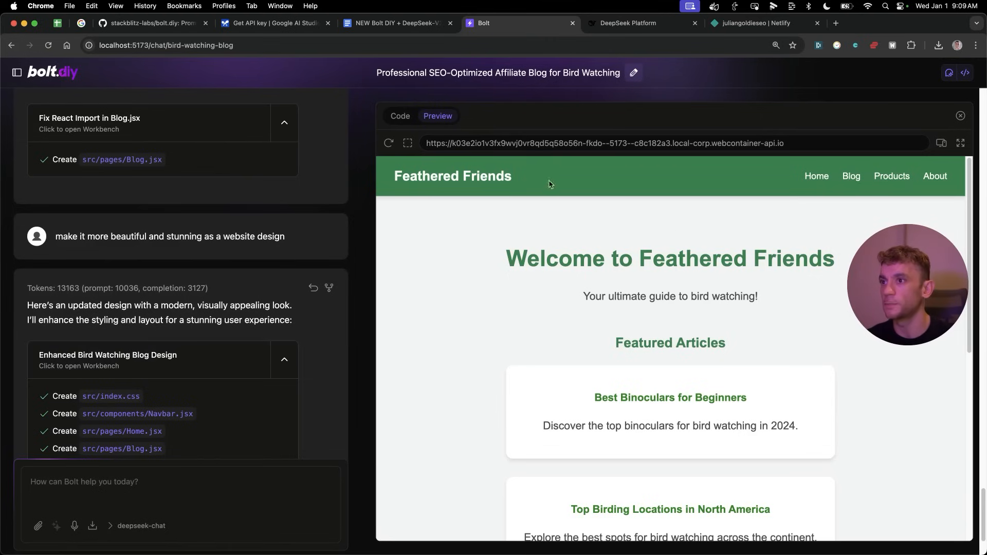
{"action": "mouse_move", "coordinate": [709, 364]}
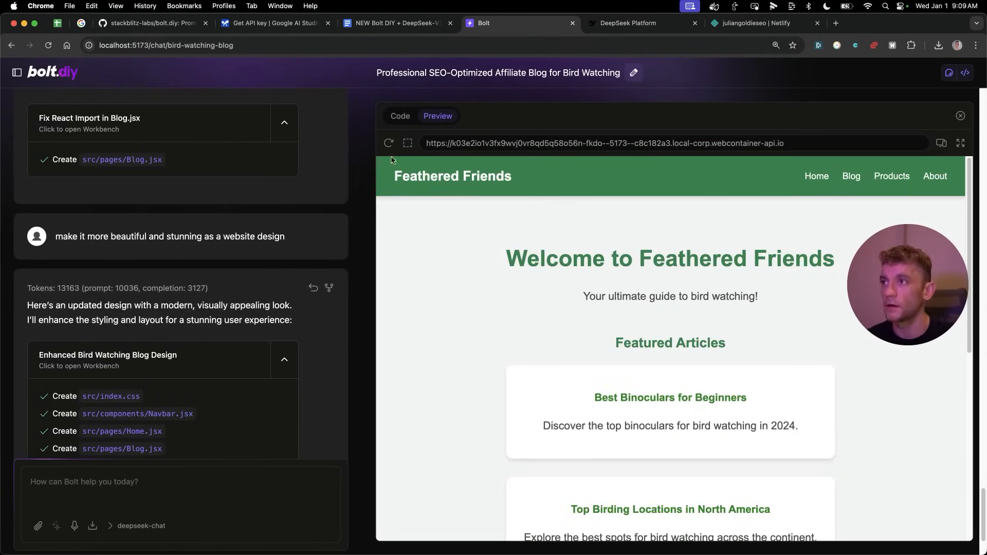
{"action": "mouse_move", "coordinate": [323, 211]}
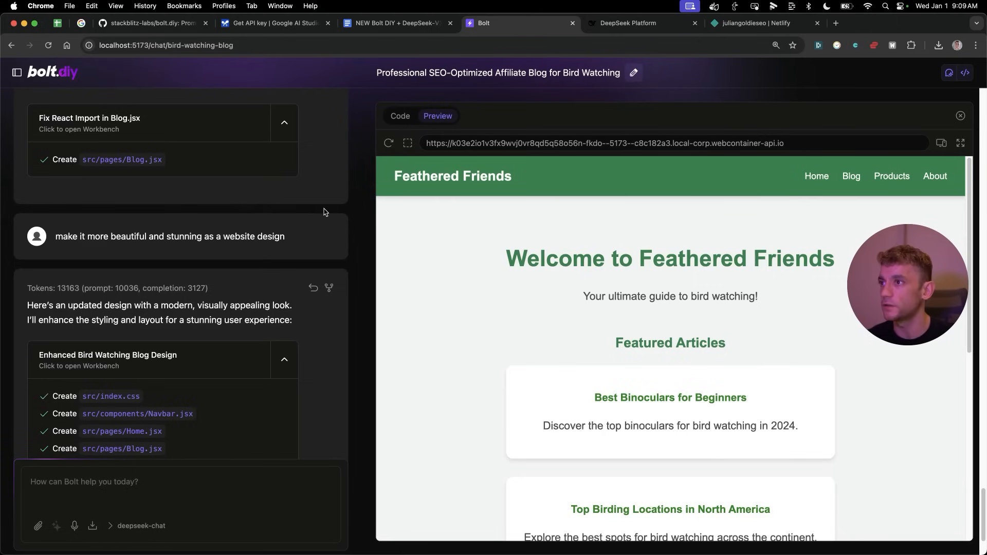
{"action": "mouse_move", "coordinate": [662, 199]}
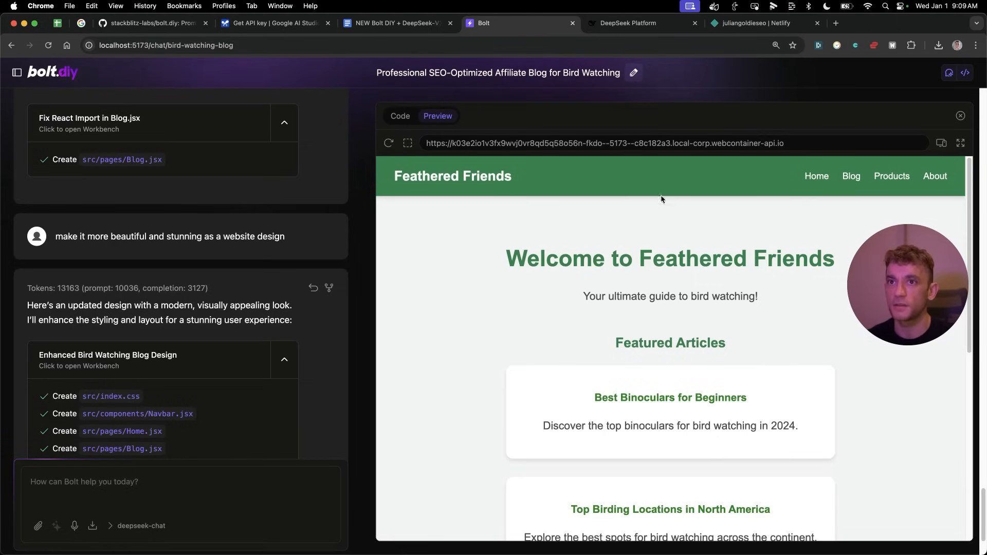
{"action": "scroll", "scroll_direction": "down", "scroll_amount": 3}
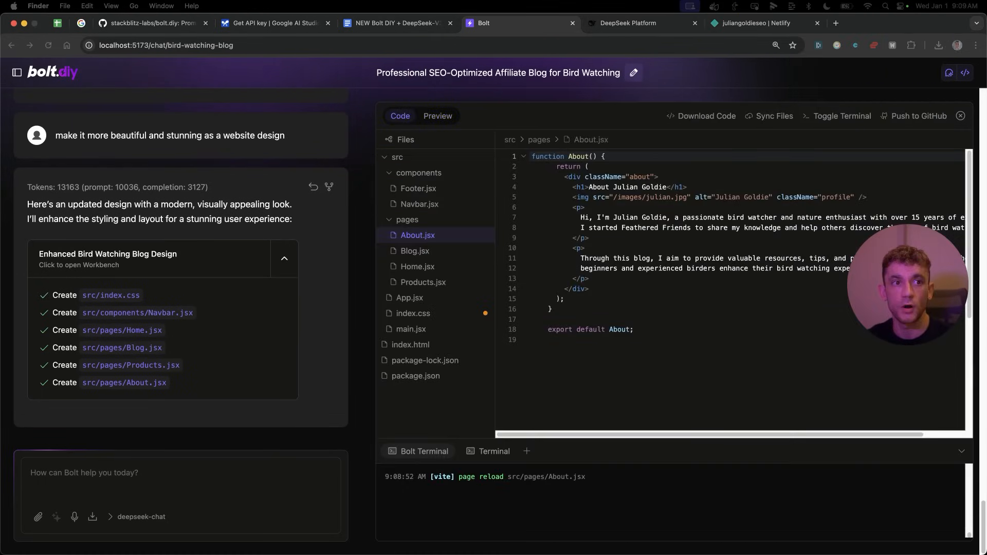
- In the Netlify dashboard, add a new site by importing an existing Git project
{"action": "left_click", "coordinate": [753, 22]}
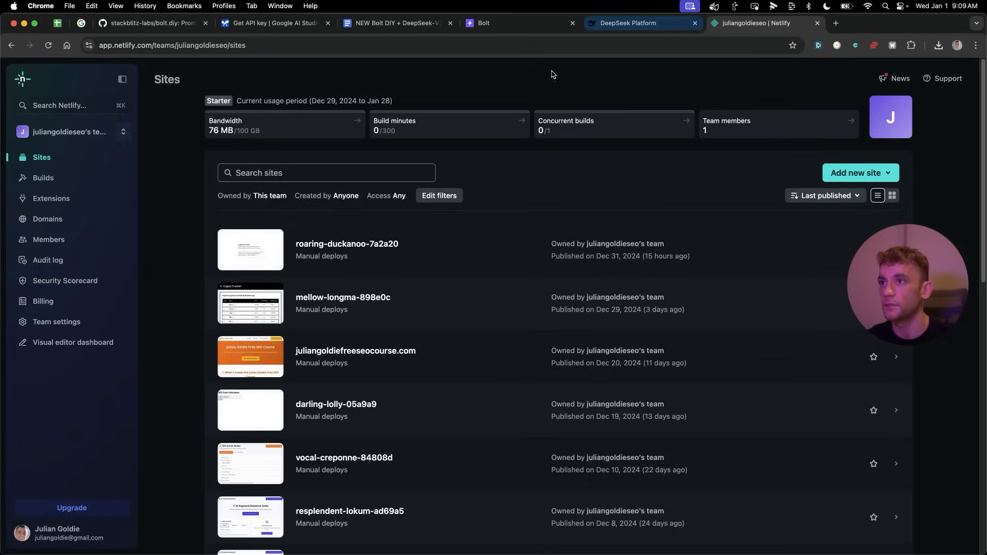
{"action": "left_click", "coordinate": [858, 173]}
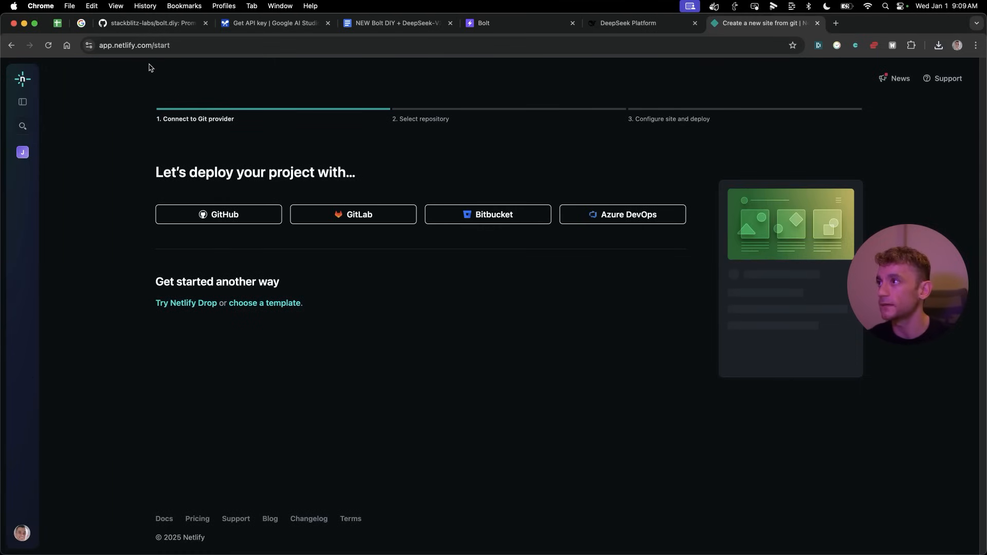
{"action": "left_click", "coordinate": [186, 303]}
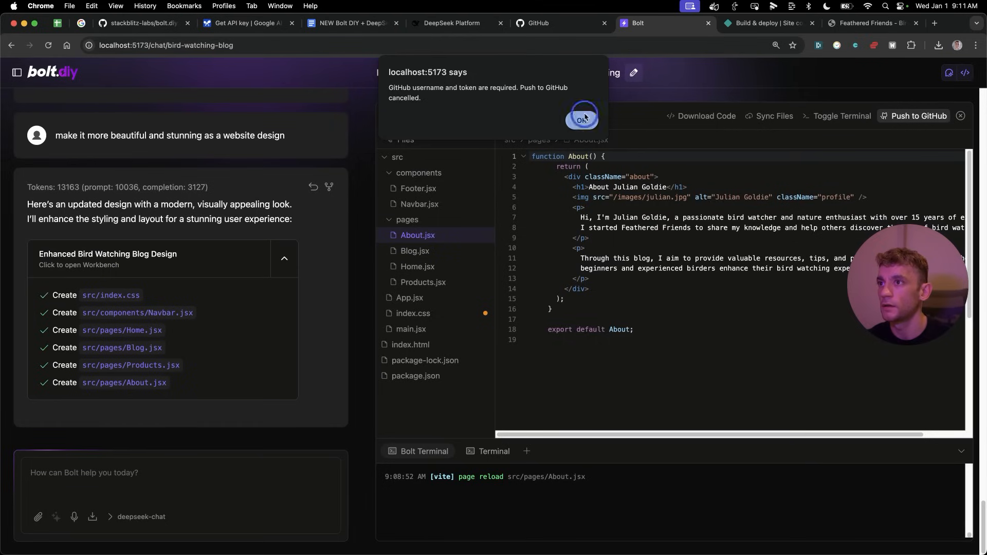
- Push to GitHub with the default repository name and username 'juliangoldieseo'
{"action": "left_click", "coordinate": [581, 118]}
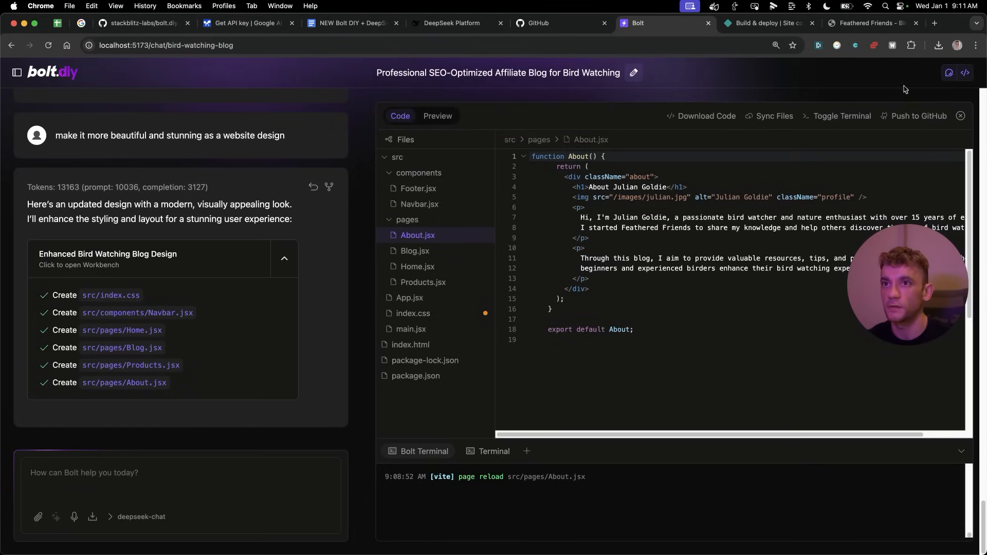
{"action": "left_click", "coordinate": [917, 116]}
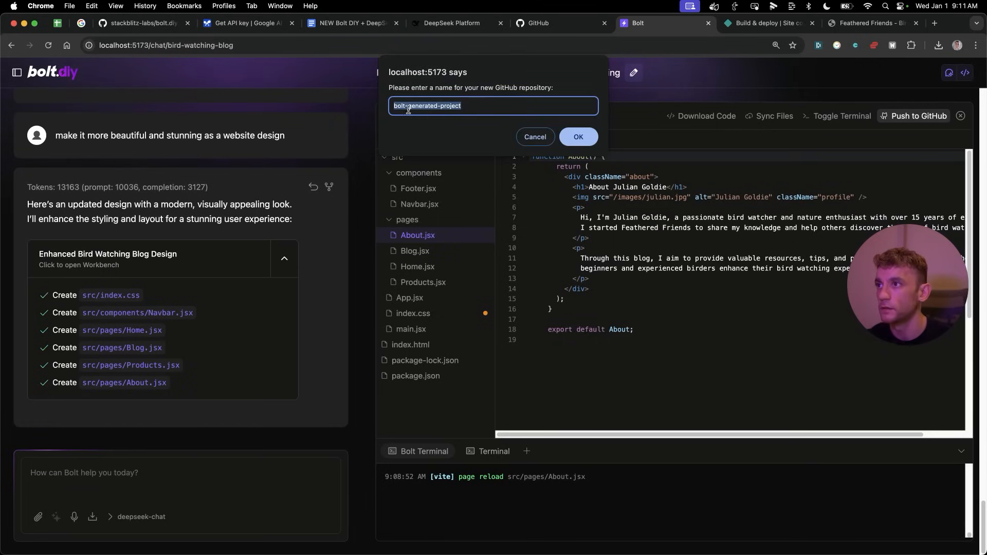
{"action": "left_click", "coordinate": [578, 137]}
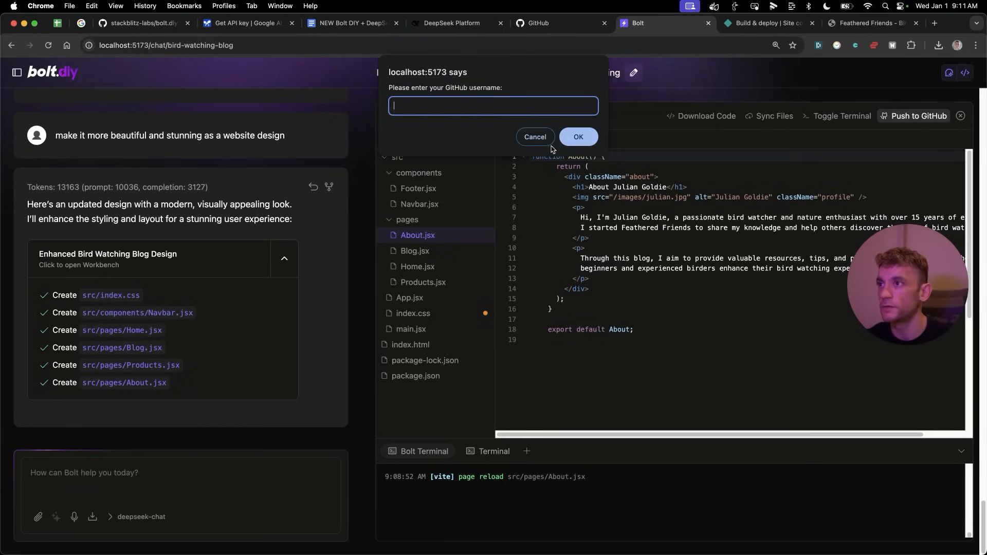
{"action": "type", "text": "juliangoldieseo"}
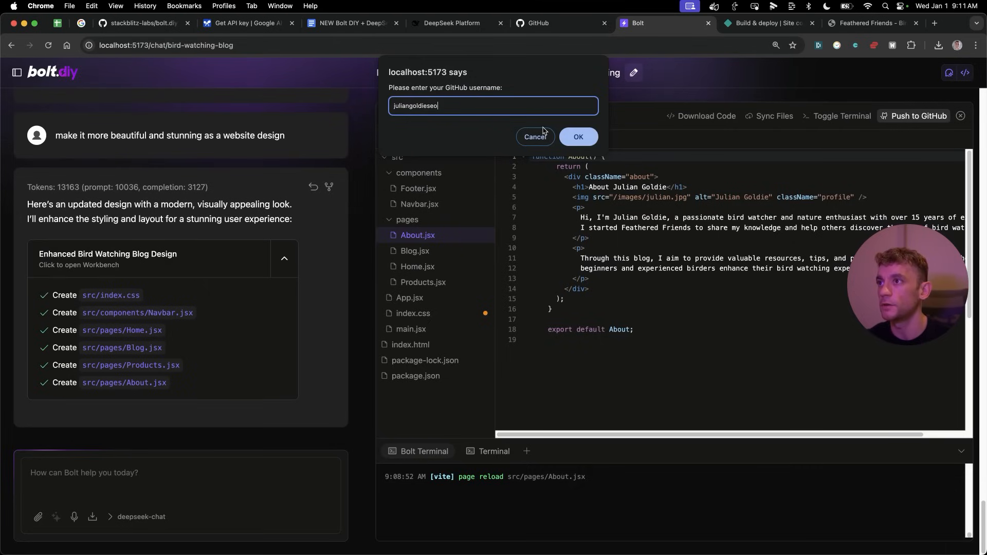
{"action": "left_click", "coordinate": [577, 137]}
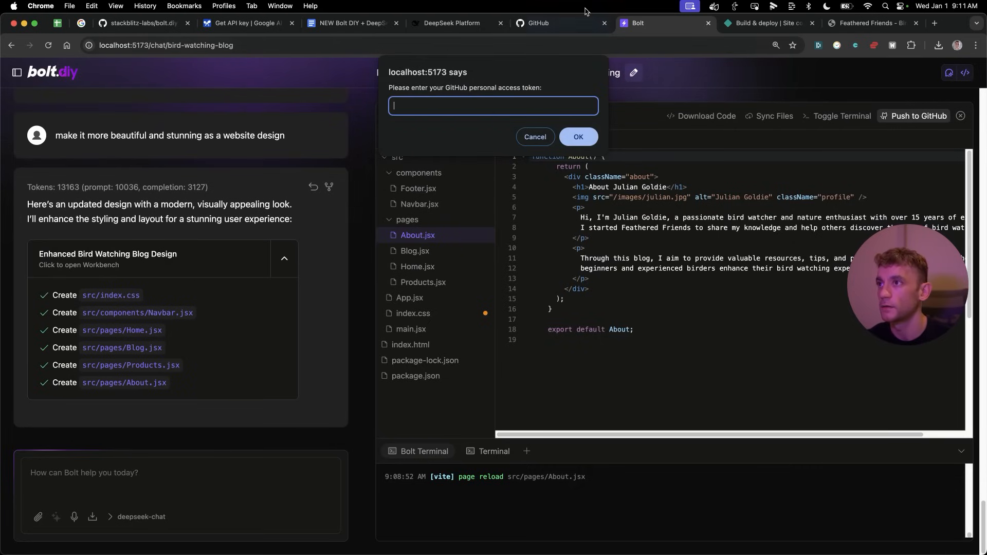
{"action": "left_click", "coordinate": [538, 23]}
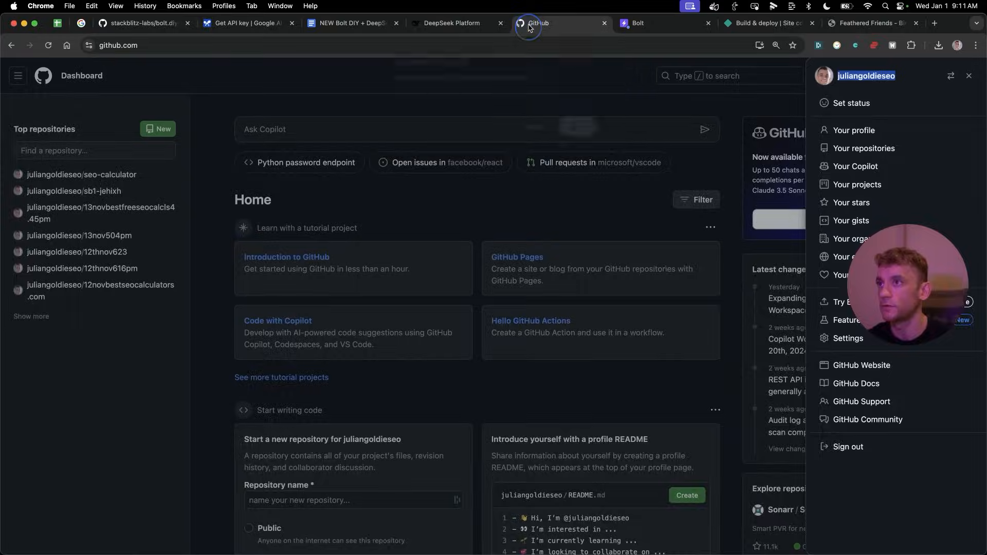
- Go through GitHub Settings to Developer settings' fine-grained personal access tokens
{"action": "left_click", "coordinate": [848, 338]}
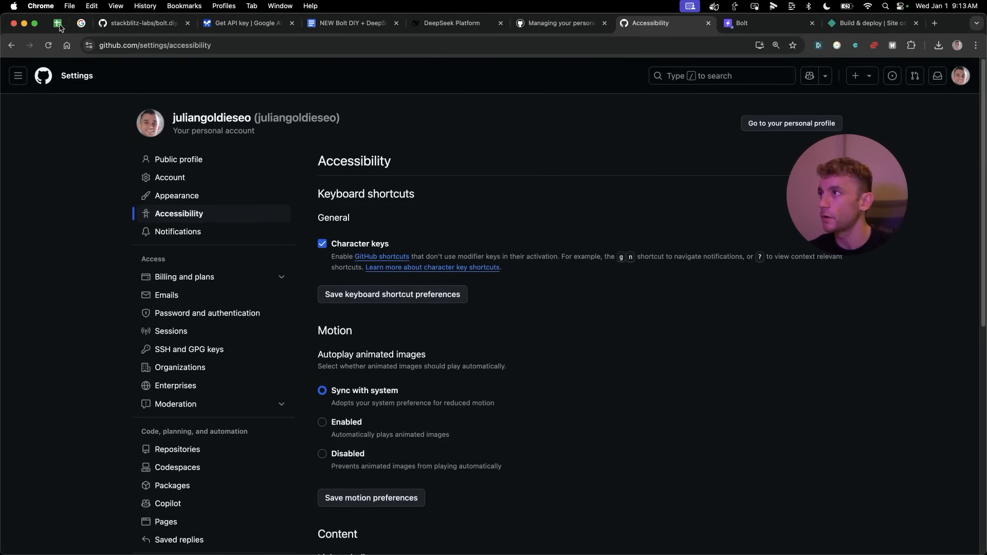
{"action": "mouse_move", "coordinate": [247, 305]}
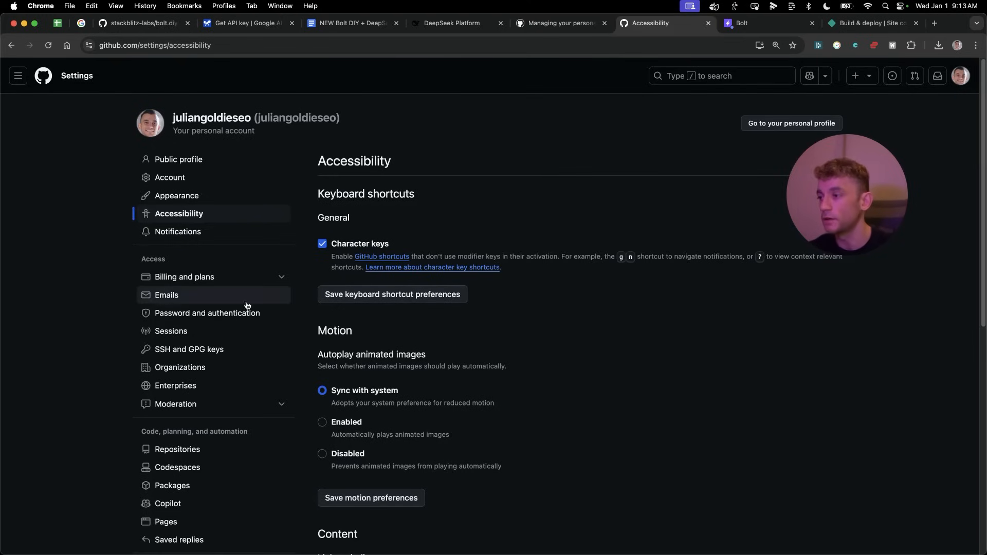
{"action": "scroll", "scroll_direction": "down", "scroll_amount": 3}
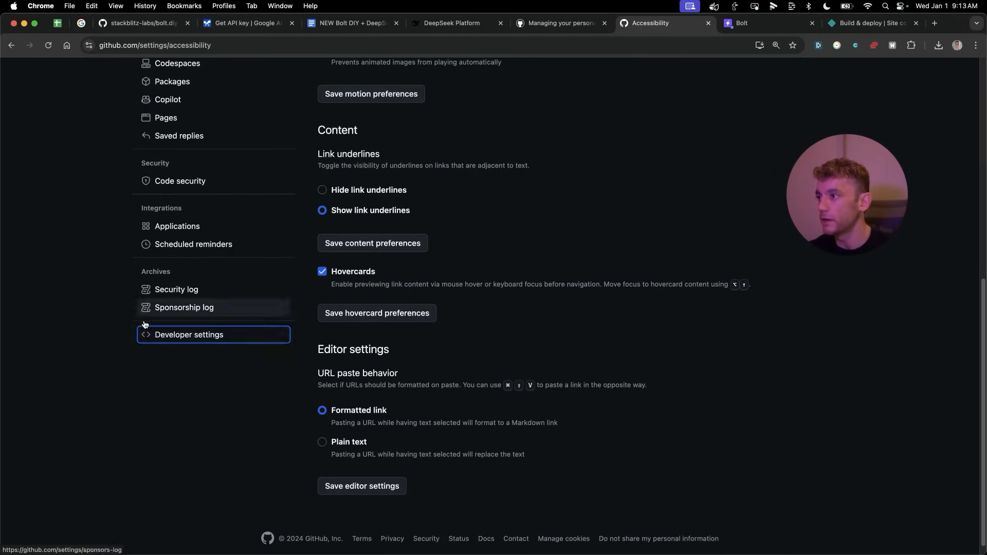
{"action": "left_click", "coordinate": [189, 334]}
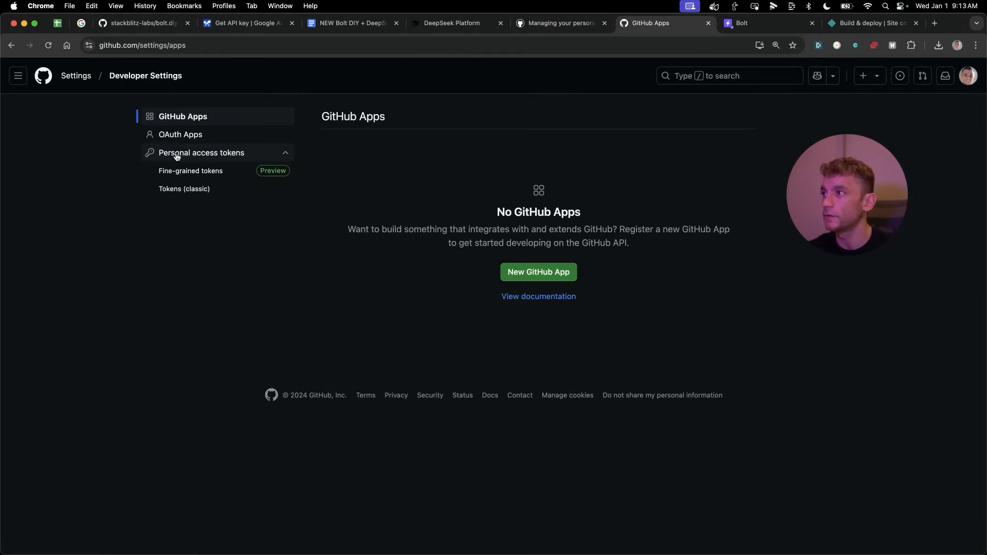
{"action": "left_click", "coordinate": [190, 170]}
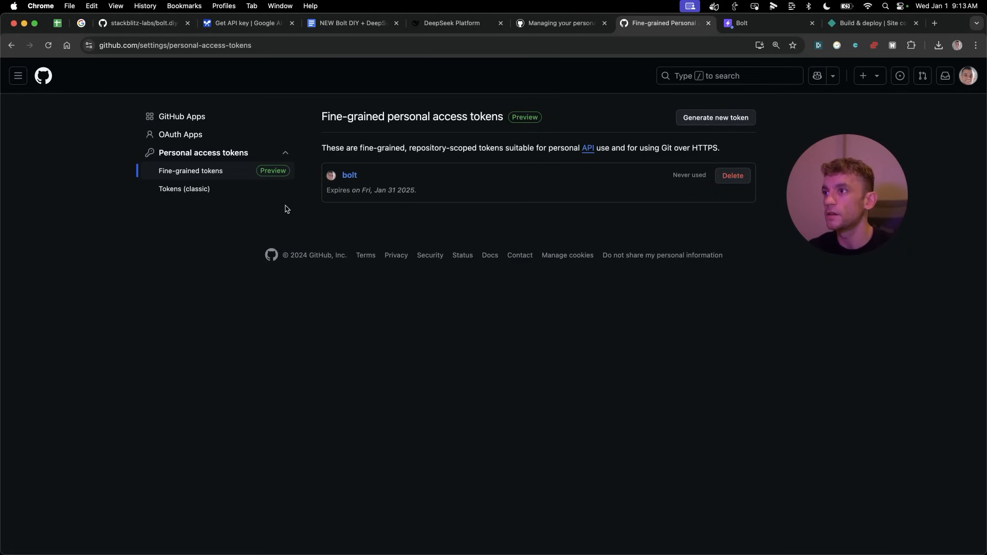
{"action": "mouse_move", "coordinate": [755, 130]}
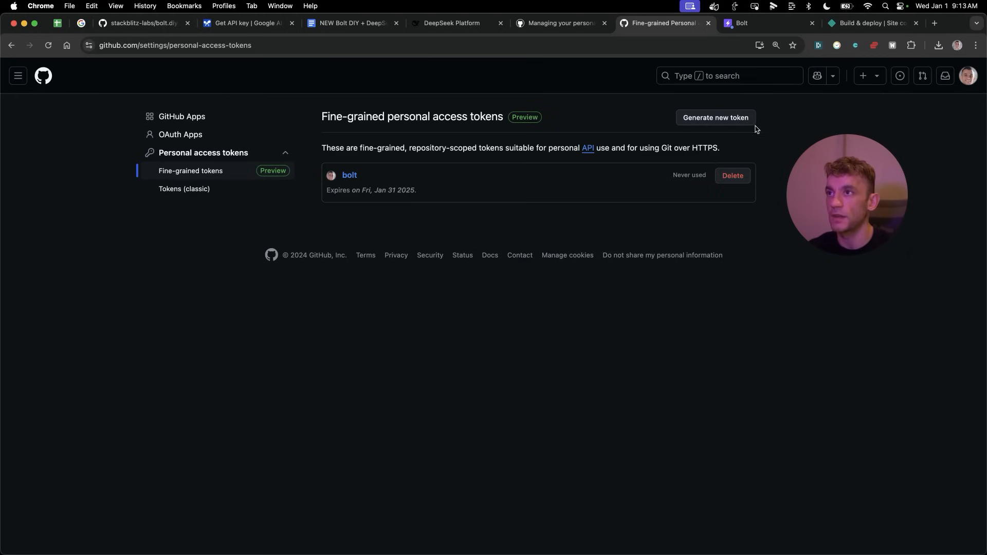
{"action": "left_click", "coordinate": [766, 23]}
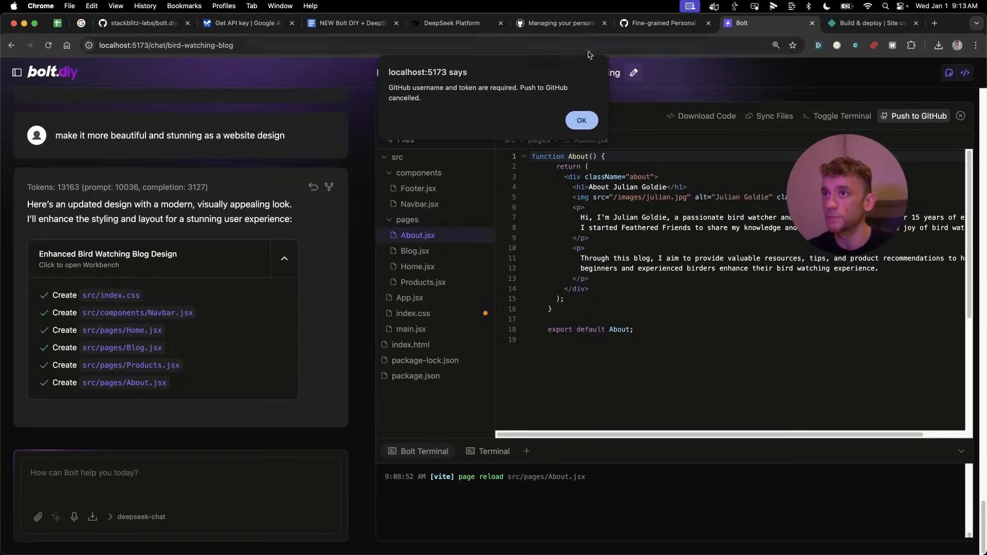
- Check the GitHub repository page, then return to the site's Netlify deploy settings
{"action": "left_click", "coordinate": [872, 23]}
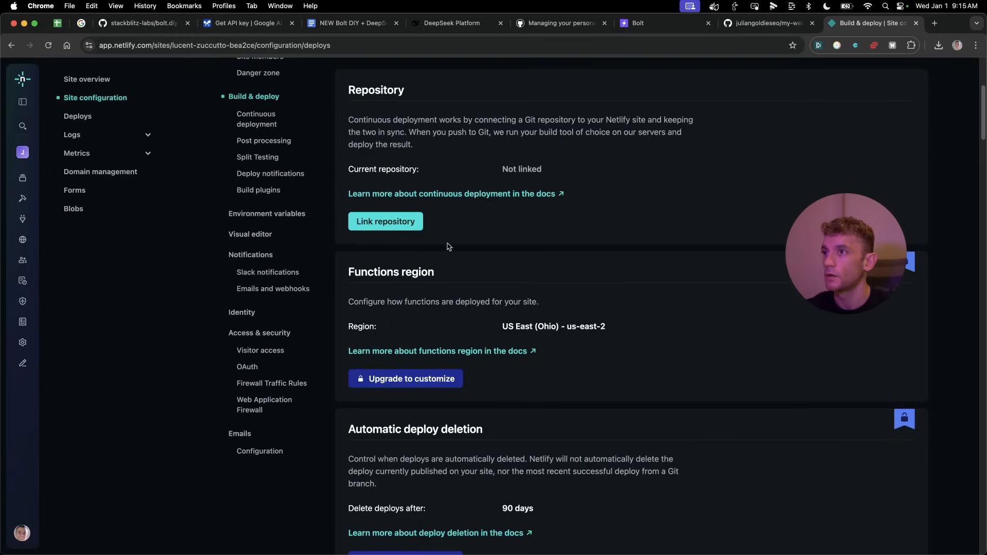
{"action": "left_click", "coordinate": [766, 23]}
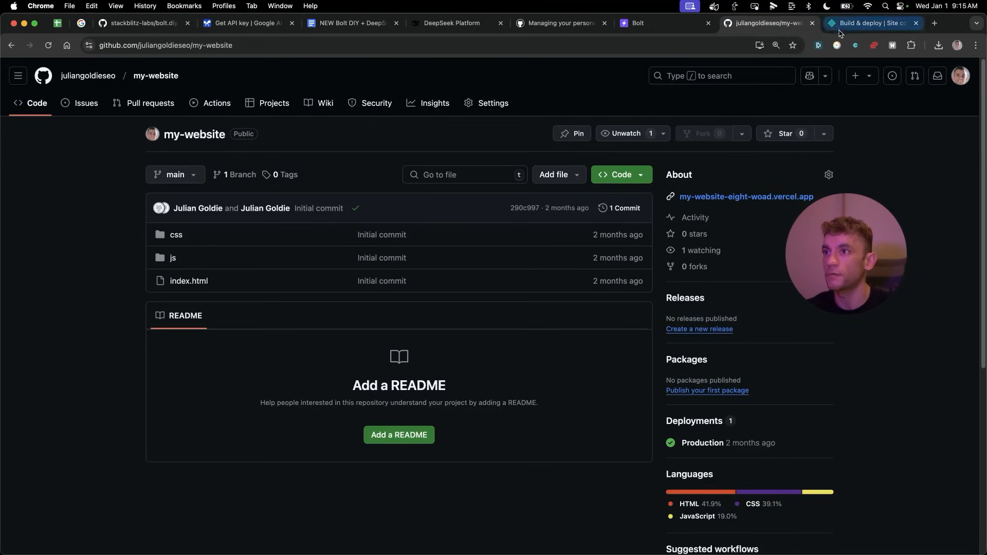
{"action": "left_click", "coordinate": [872, 23]}
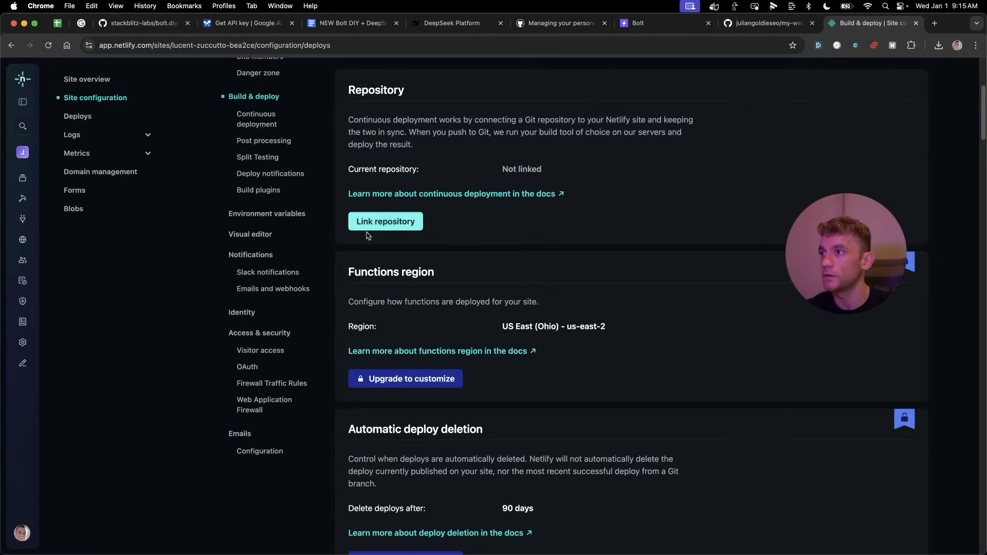
- Link the 10.55pm10thnovemberfreeseocalcs repository and deploy it from the main branch
{"action": "left_click", "coordinate": [385, 221]}
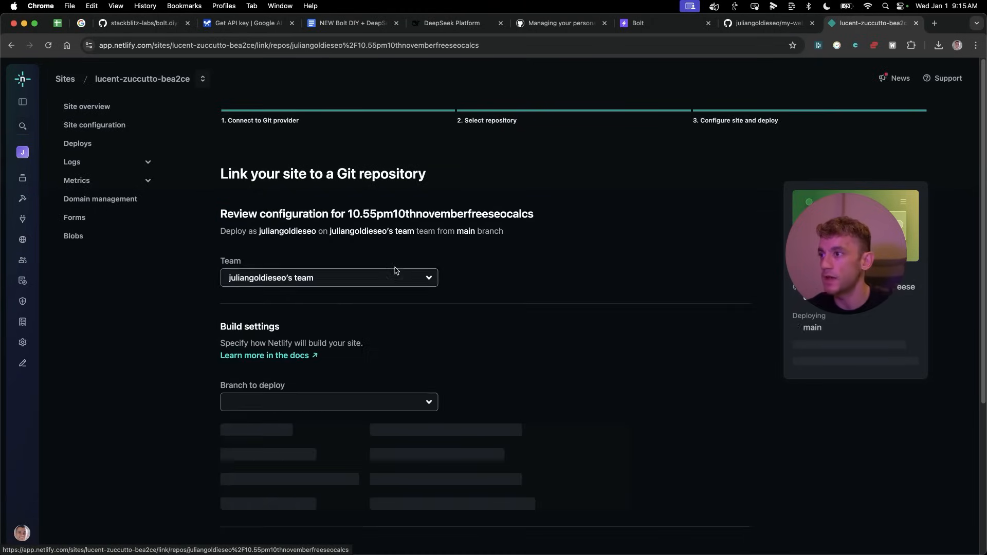
{"action": "scroll", "scroll_direction": "down", "scroll_amount": 3}
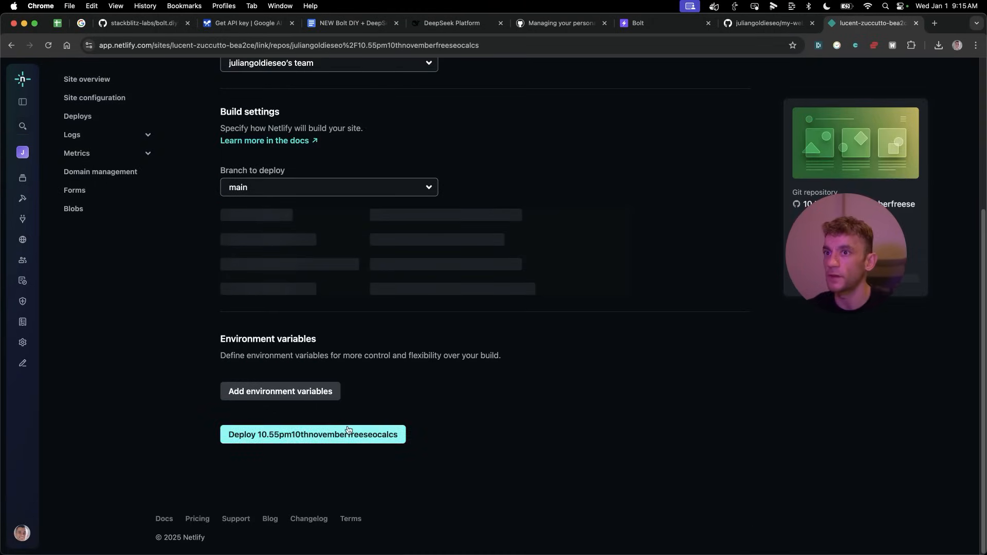
{"action": "left_click", "coordinate": [313, 435]}
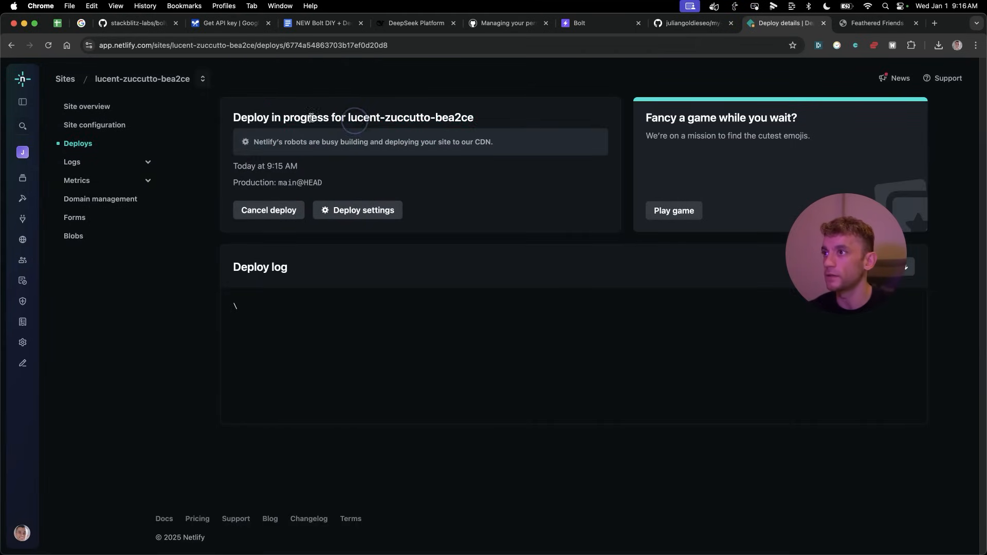
{"action": "scroll", "scroll_direction": "down", "scroll_amount": 3}
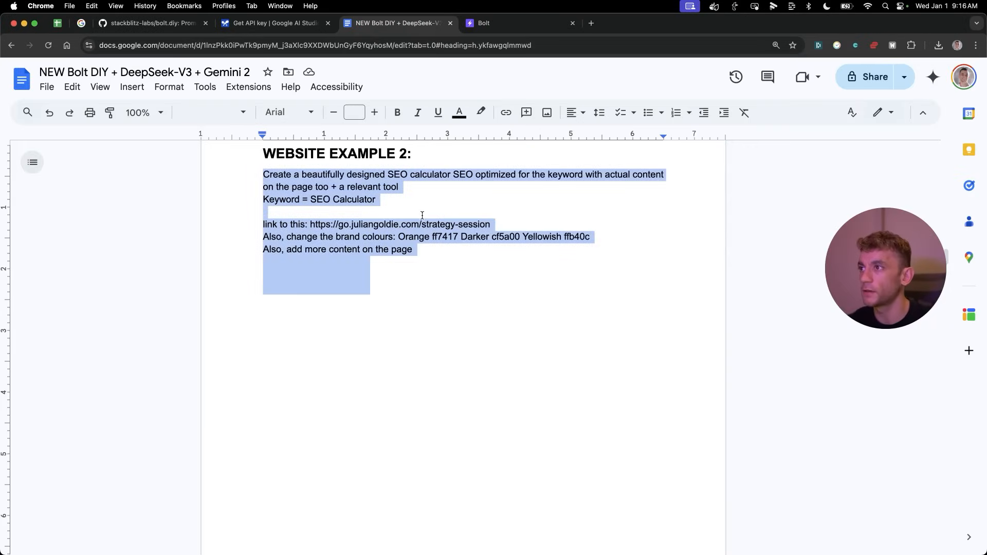
- Copy the Website Example 2 SEO calculator prompt and bring it into bolt.diy
{"action": "left_click", "coordinate": [430, 180]}
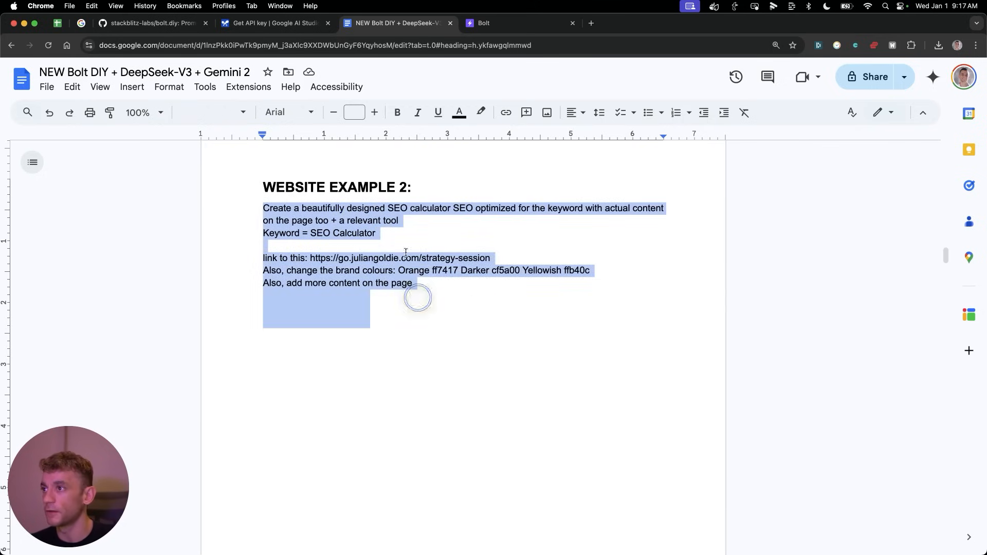
{"action": "left_click", "coordinate": [510, 24]}
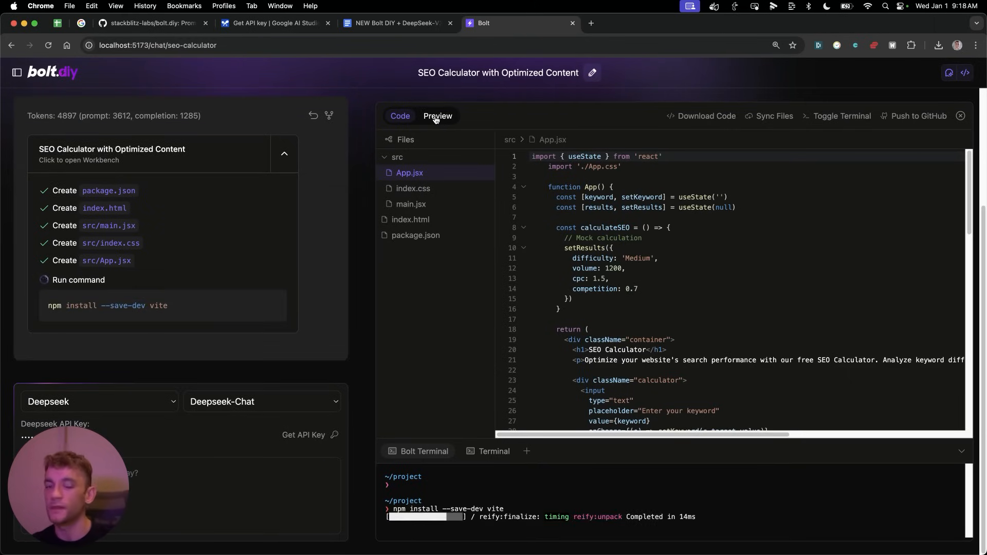
- Preview the 'Make it more beautiful' redesign and capture the missing App.css import error
{"action": "left_click", "coordinate": [437, 116]}
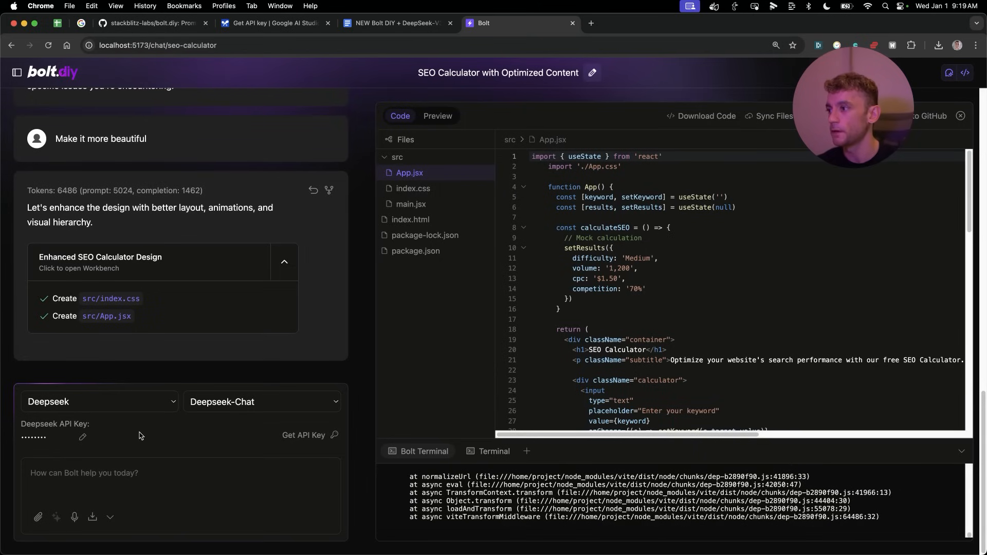
{"action": "mouse_move", "coordinate": [90, 390]}
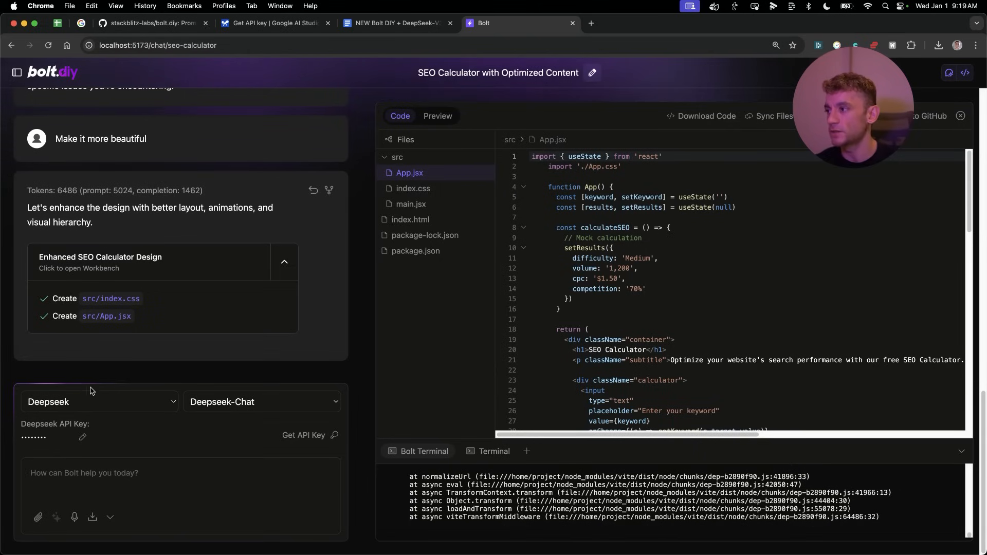
{"action": "mouse_move", "coordinate": [95, 415]}
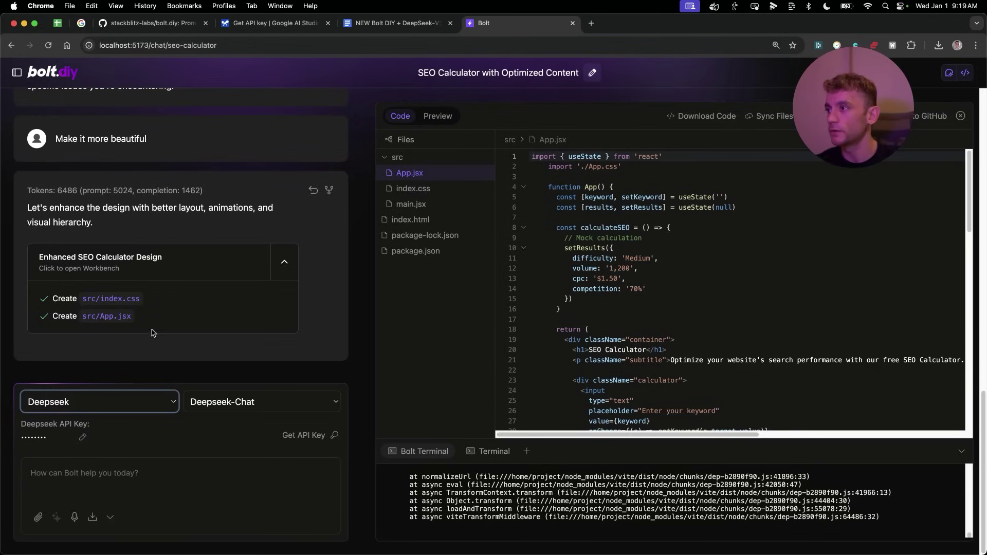
{"action": "mouse_move", "coordinate": [182, 278]}
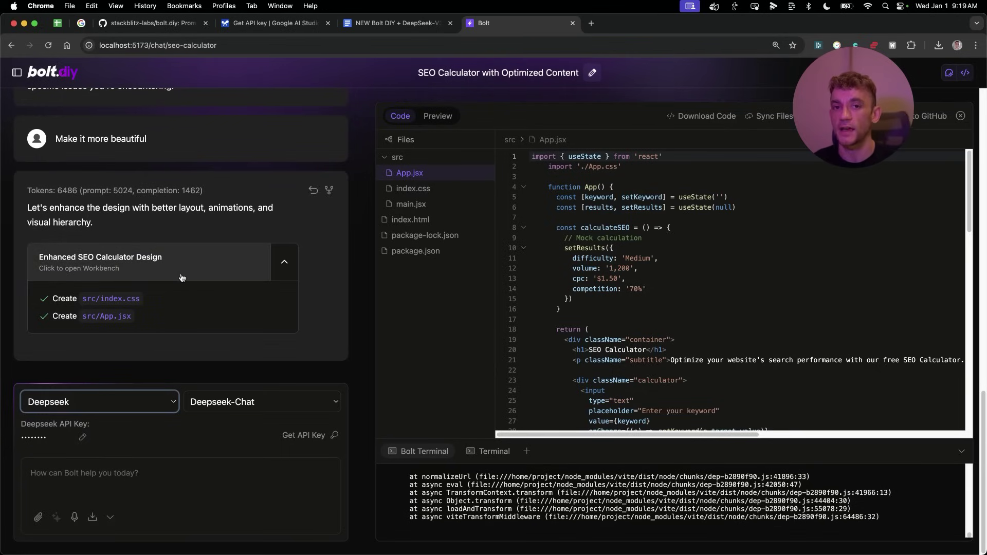
{"action": "mouse_move", "coordinate": [165, 300]}
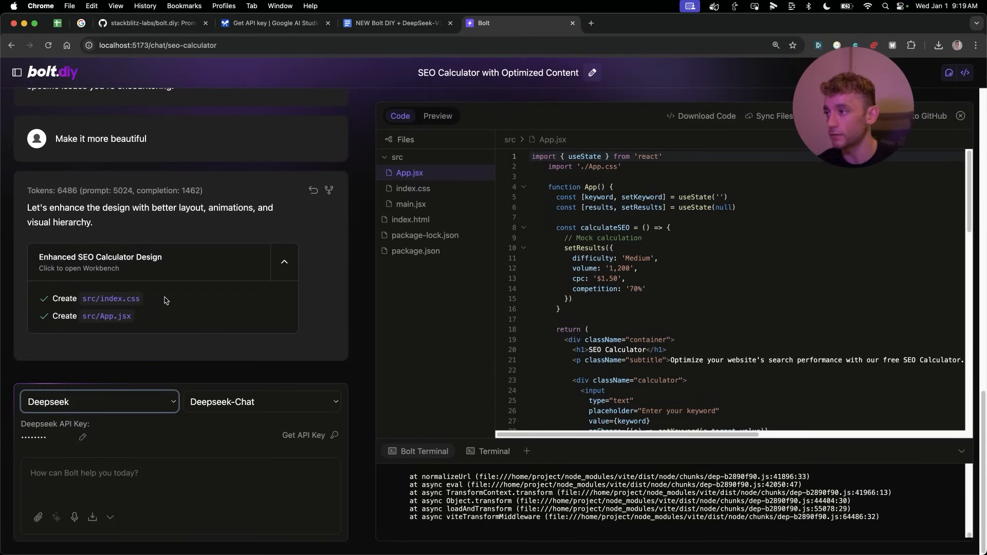
{"action": "mouse_move", "coordinate": [451, 241]}
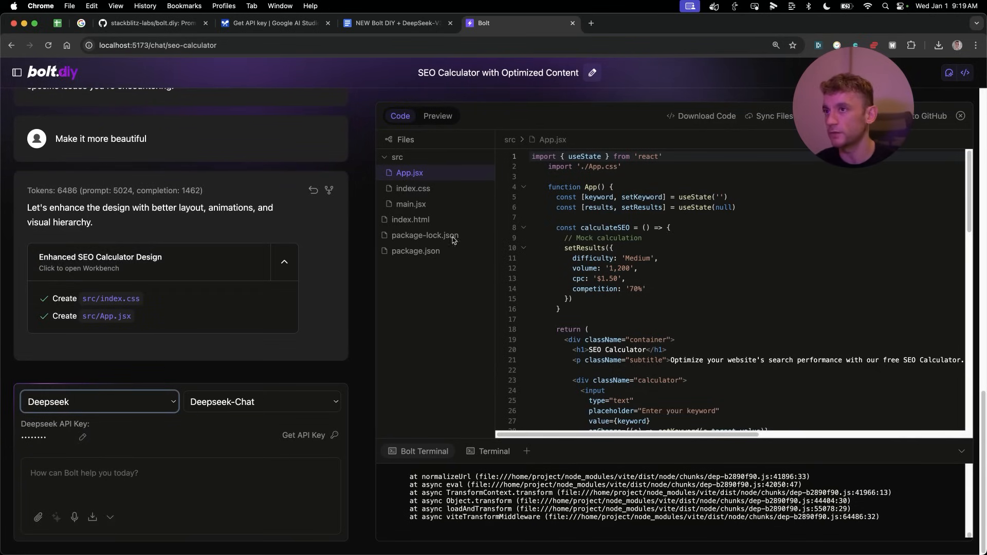
{"action": "left_click", "coordinate": [438, 115]}
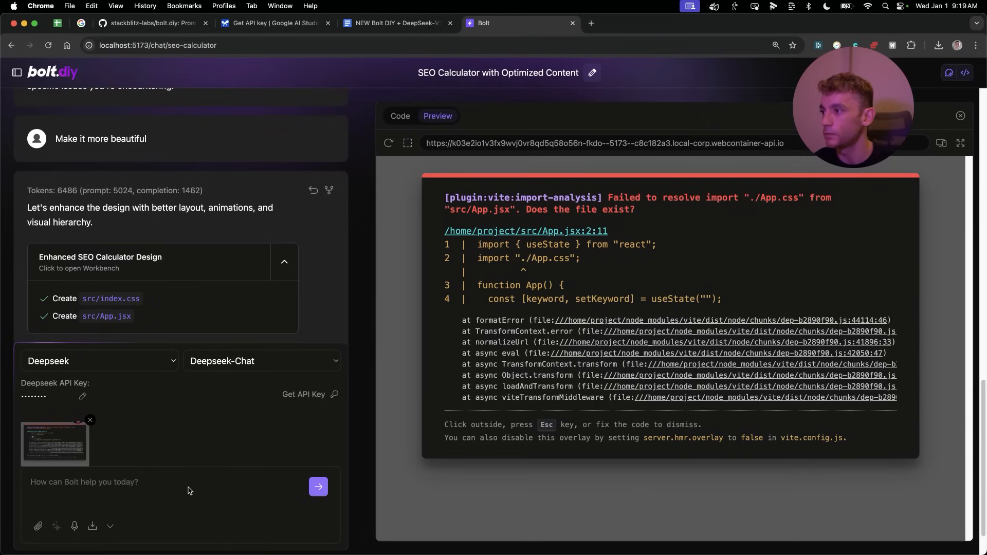
- Send 'fix this' with the App.css error screenshot to the DeepSeek model
{"action": "left_click", "coordinate": [318, 485]}
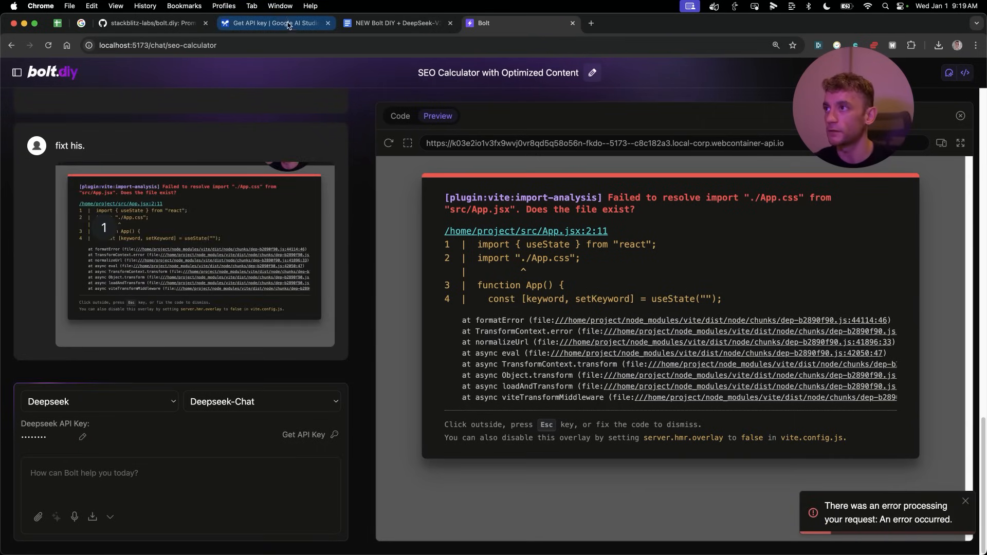
{"action": "left_click", "coordinate": [275, 24]}
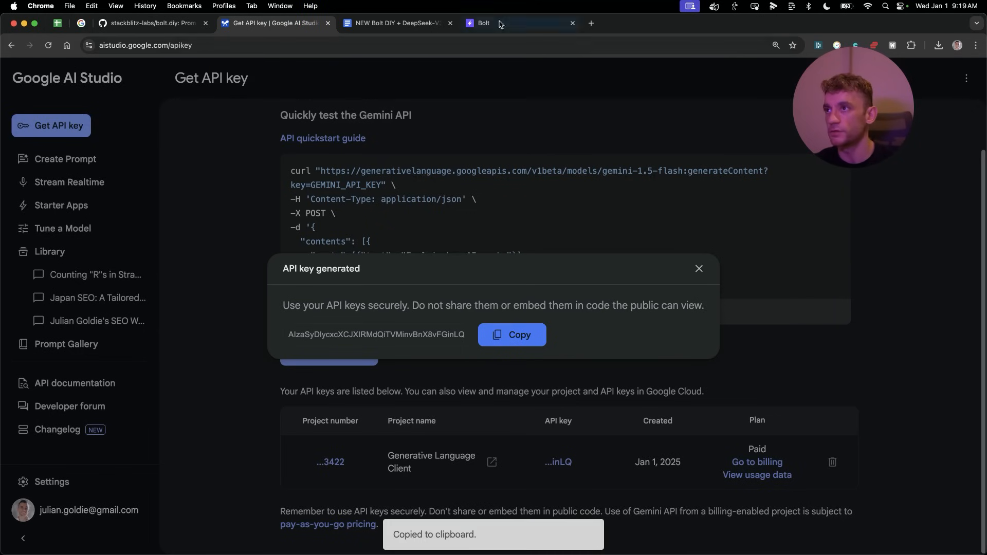
- Switch to Gemini 2.0 Flash with the new Google API key and resend the fix request
{"action": "left_click", "coordinate": [479, 23]}
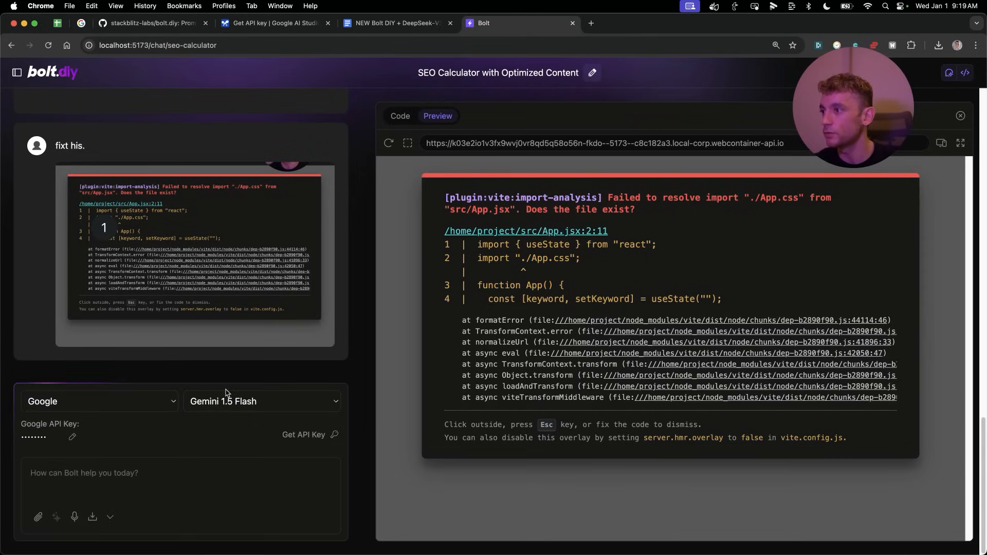
{"action": "left_click", "coordinate": [261, 401]}
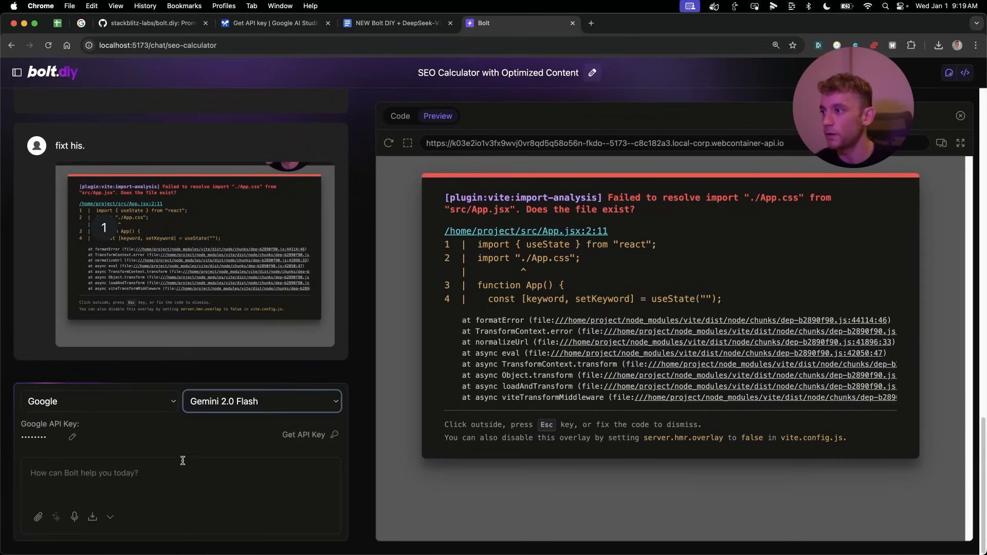
{"action": "left_click", "coordinate": [72, 437]}
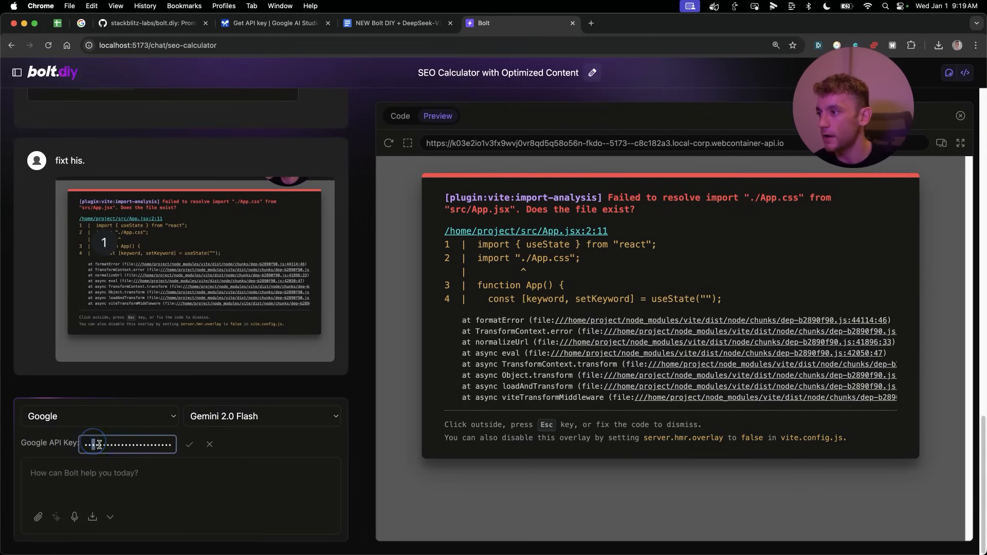
{"action": "left_click", "coordinate": [190, 443]}
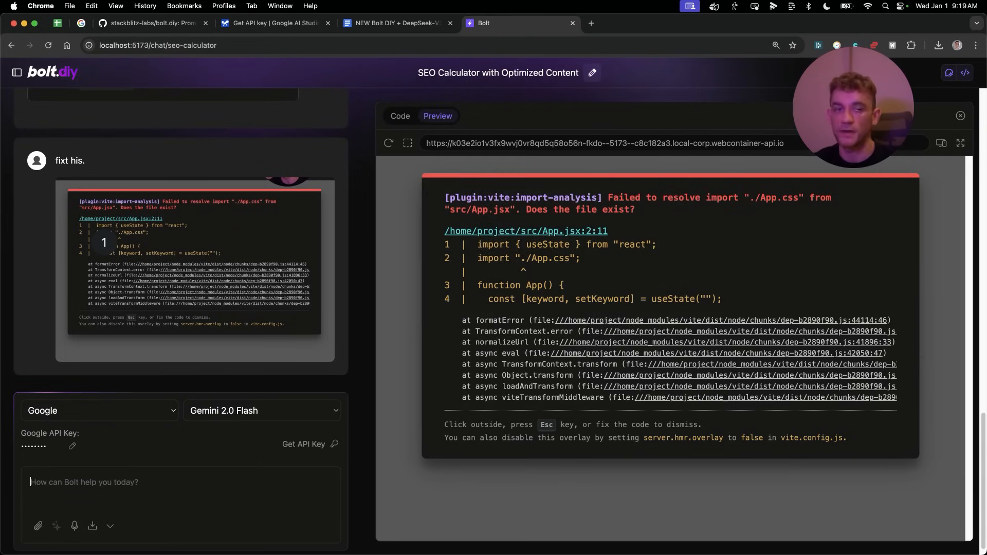
{"action": "left_click", "coordinate": [38, 526]}
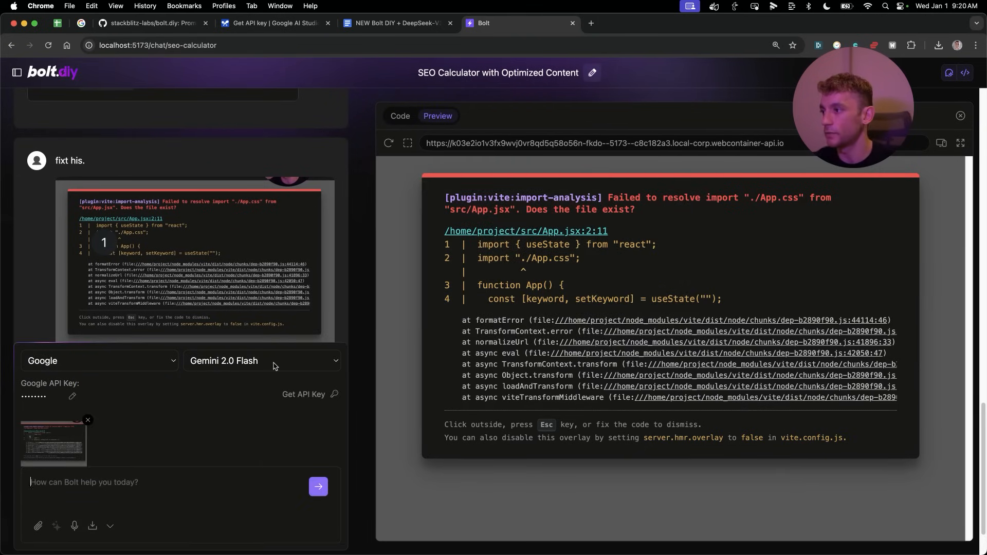
{"action": "left_click", "coordinate": [318, 486]}
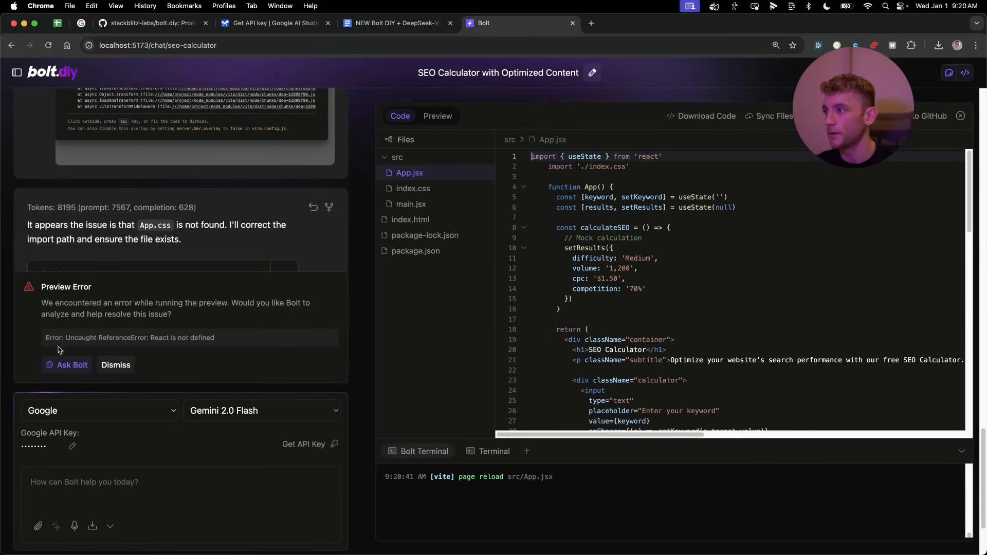
- Have Ask Bolt add the missing React import to src/App.jsx
{"action": "left_click", "coordinate": [72, 365]}
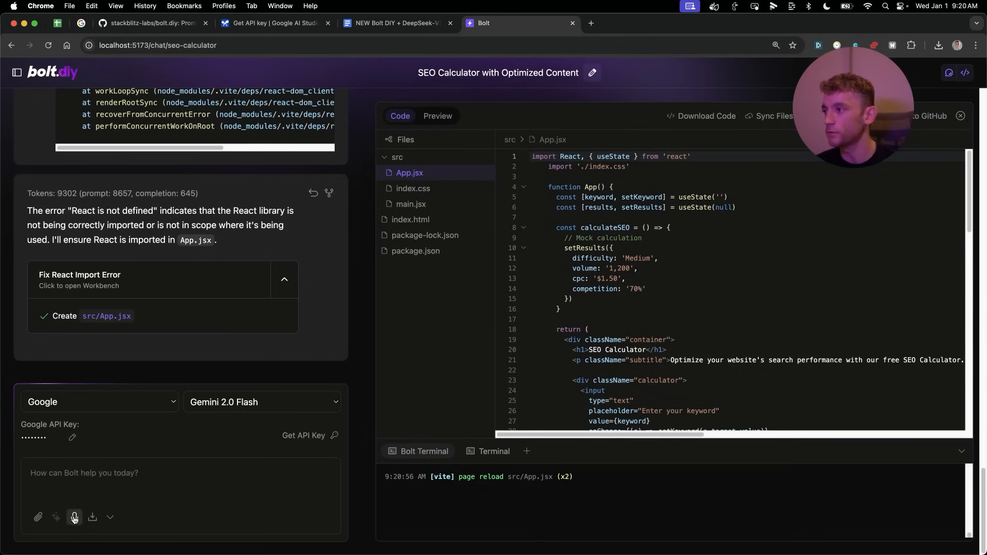
{"action": "mouse_move", "coordinate": [66, 510]}
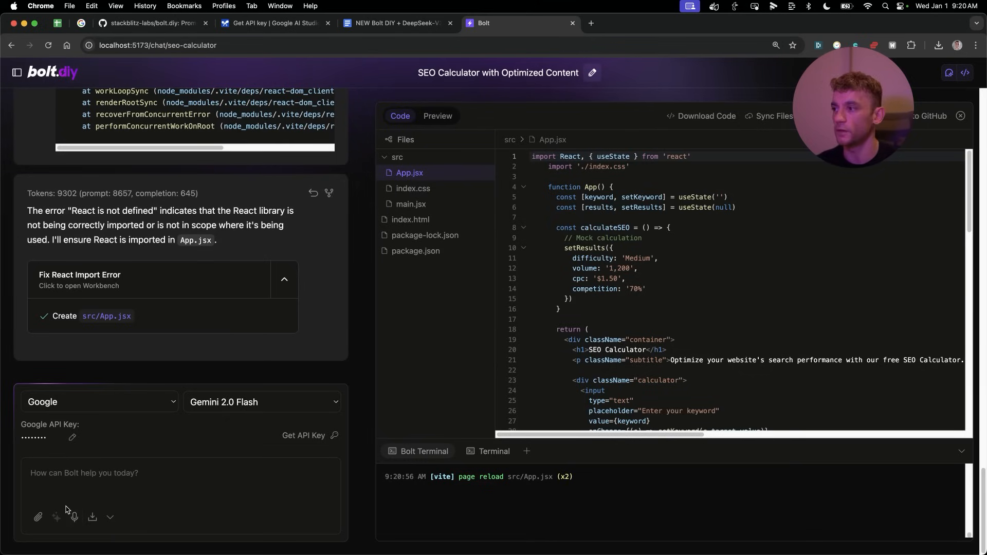
{"action": "left_click", "coordinate": [437, 116]}
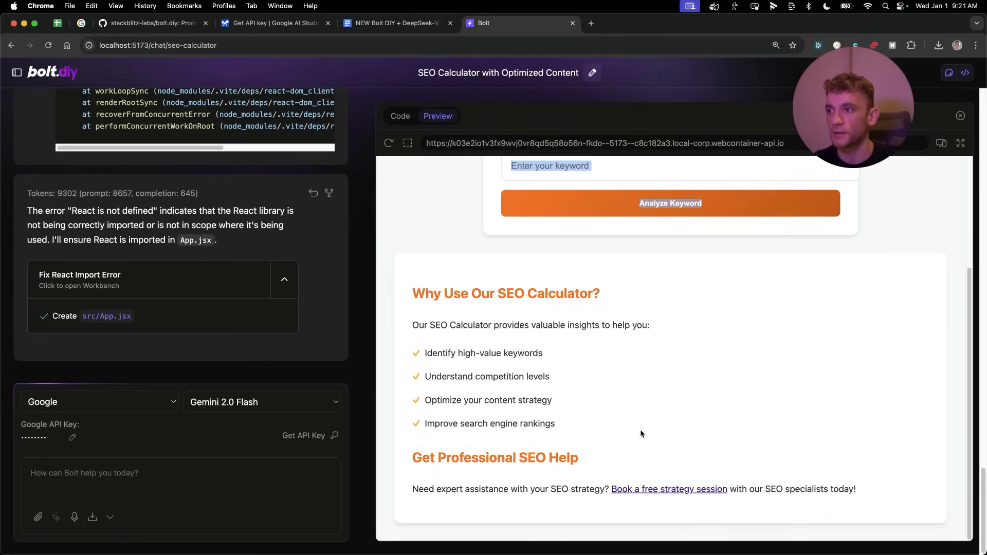
- Scroll the orange SEO Calculator preview and dictate a message about hands-free prompting
{"action": "scroll", "scroll_direction": "up", "scroll_amount": 3}
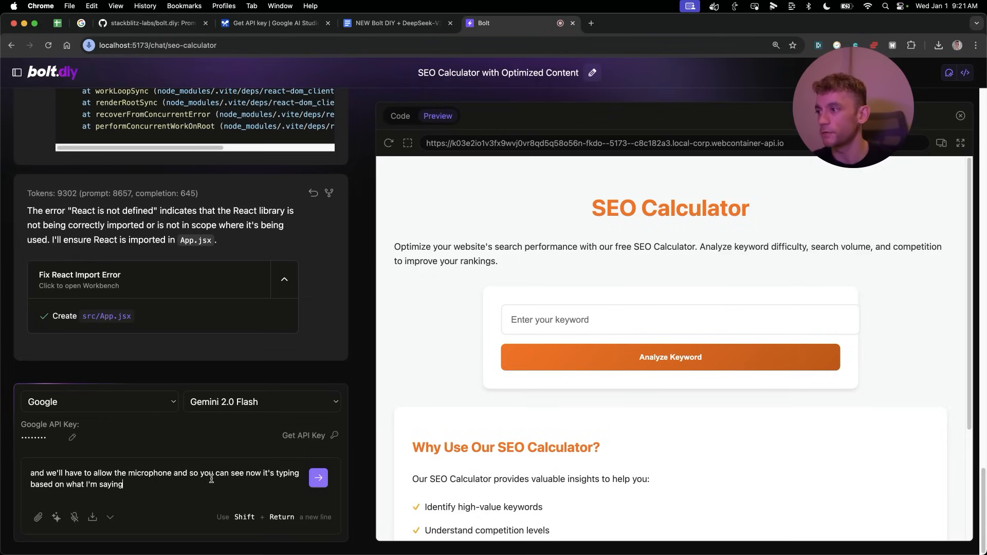
{"action": "type", "text": "through the microphone right which just makes"}
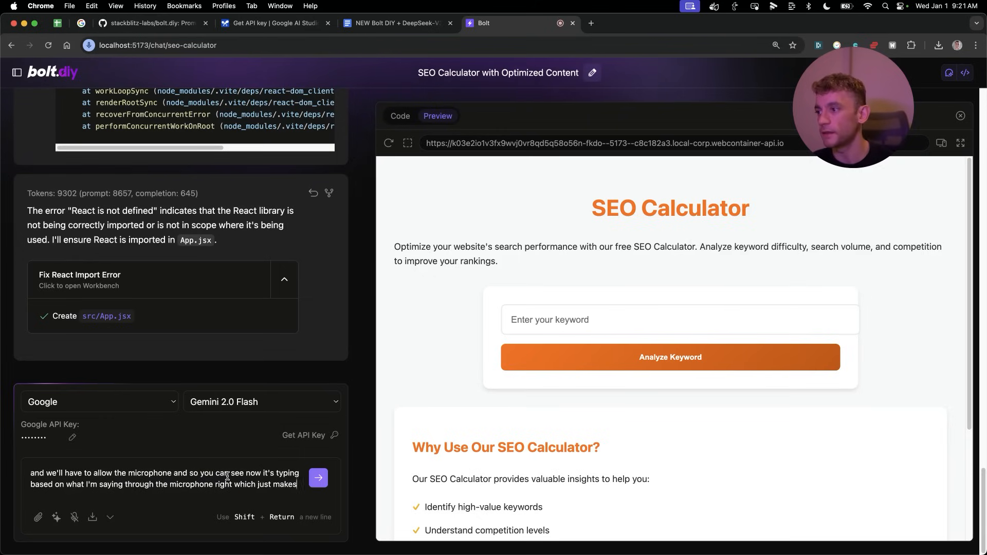
{"action": "type", "text": "easy like you don't even need to use your fingers"}
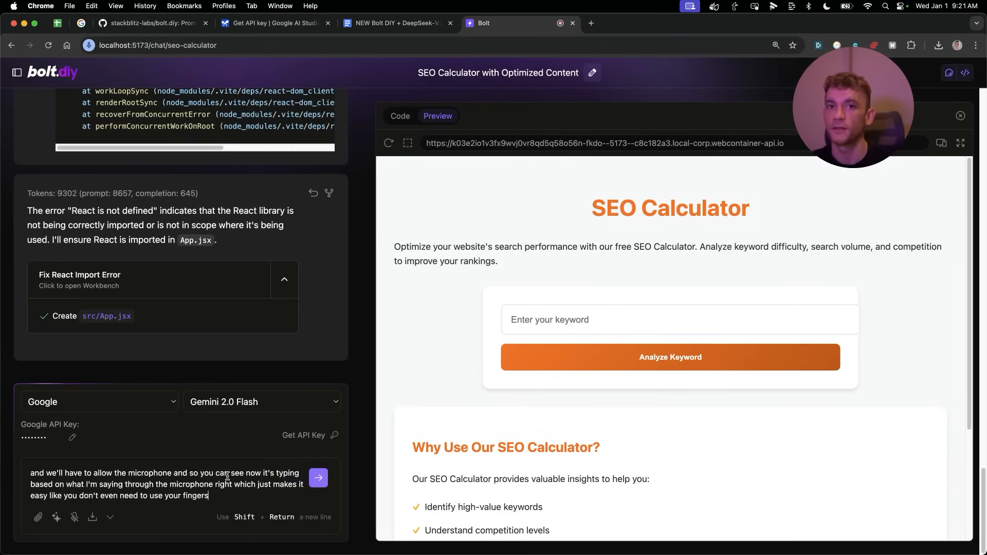
{"action": "type", "text": "now you don't need to use your brakes"}
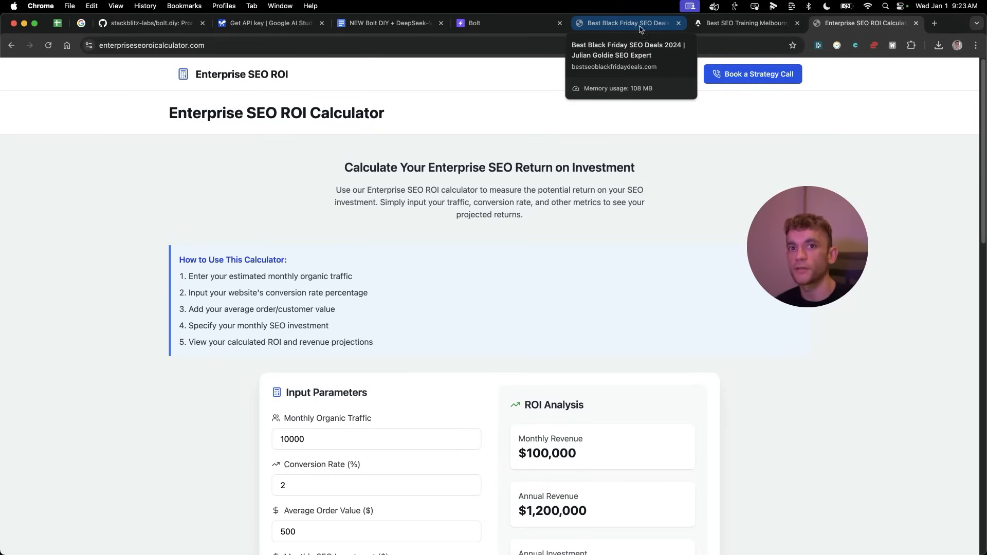
{"action": "mouse_move", "coordinate": [584, 151]}
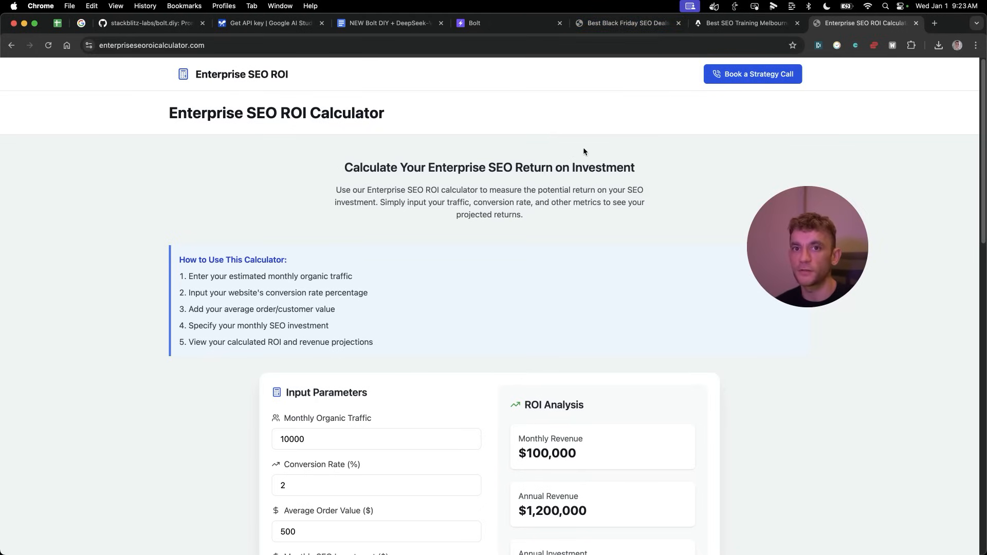
- Browse the Black Friday SEO deals and Melbourne SEO Training pages, then return to Bolt
{"action": "left_click", "coordinate": [626, 23]}
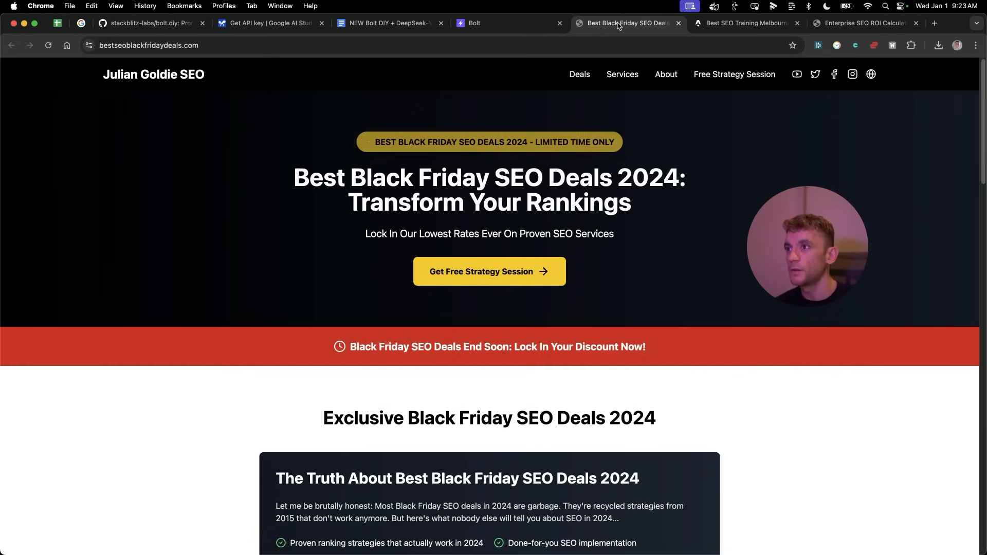
{"action": "scroll", "scroll_direction": "down", "scroll_amount": 3}
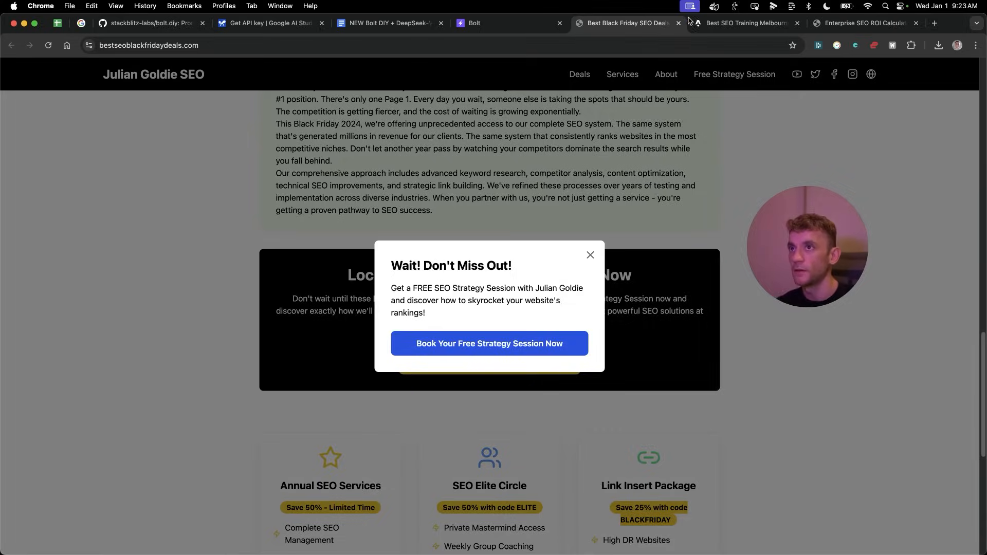
{"action": "left_click", "coordinate": [746, 23]}
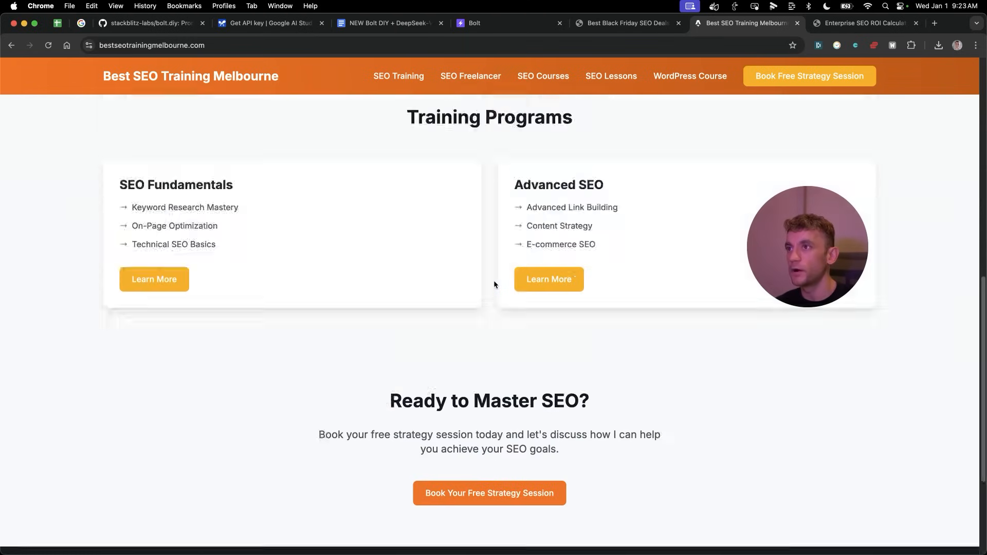
{"action": "left_click", "coordinate": [399, 76]}
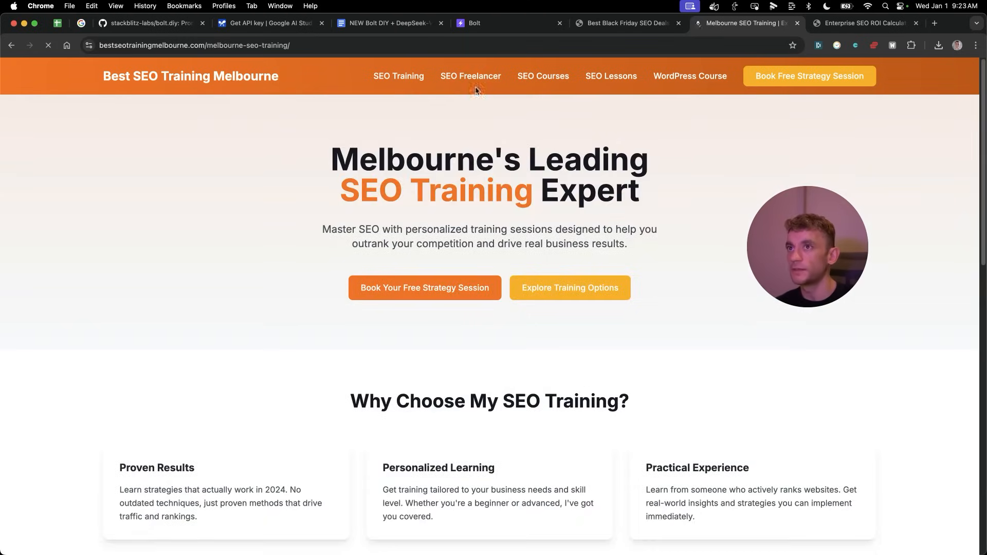
{"action": "scroll", "scroll_direction": "down", "scroll_amount": 3}
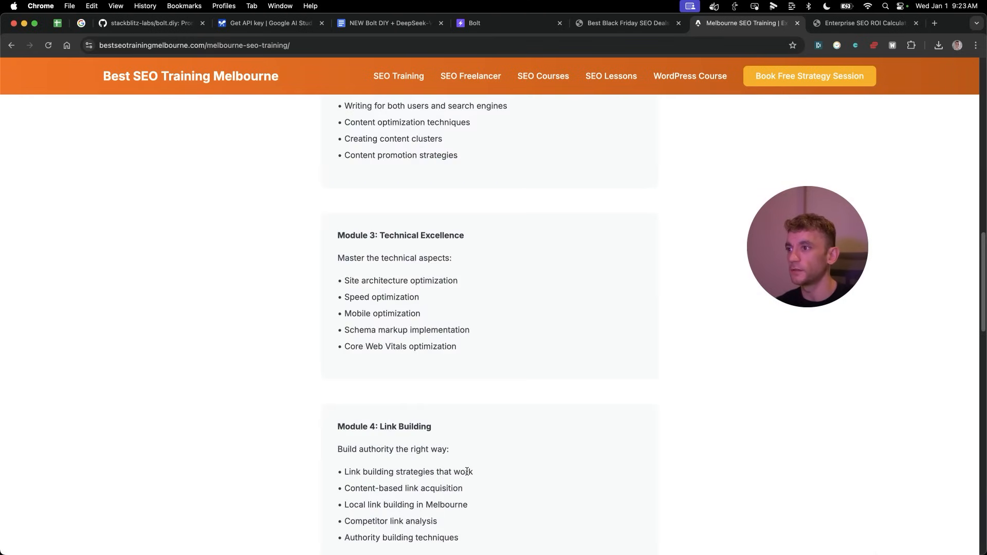
{"action": "left_click", "coordinate": [863, 23]}
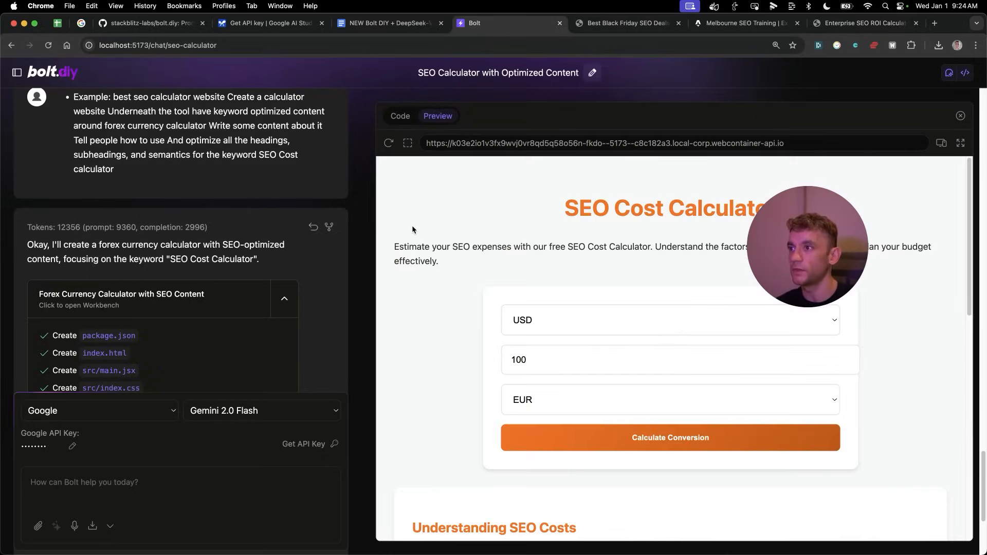
- Paste the AGENCY WEBSITE five-page brief from Docs into a new bolt.diy prompt
{"action": "left_click", "coordinate": [389, 22]}
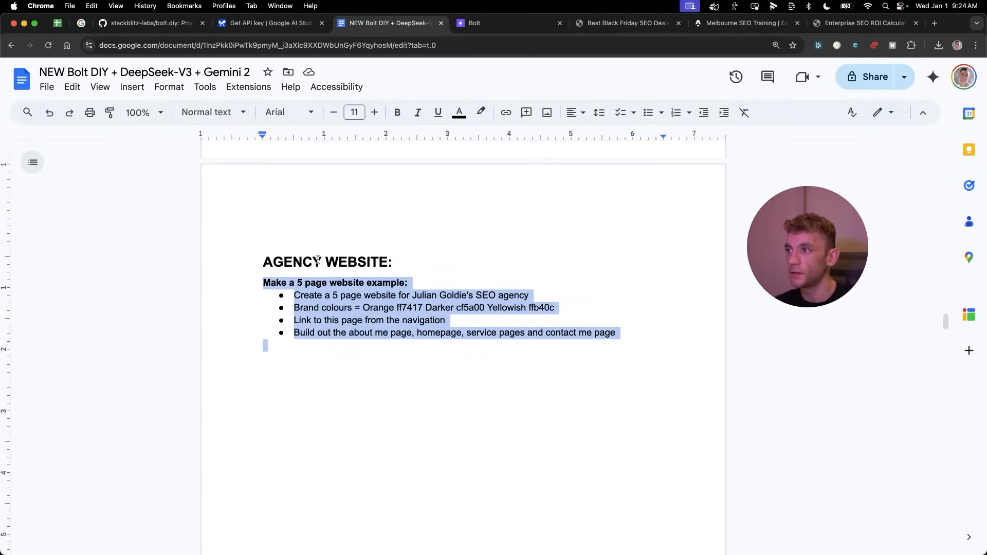
{"action": "left_click", "coordinate": [497, 23]}
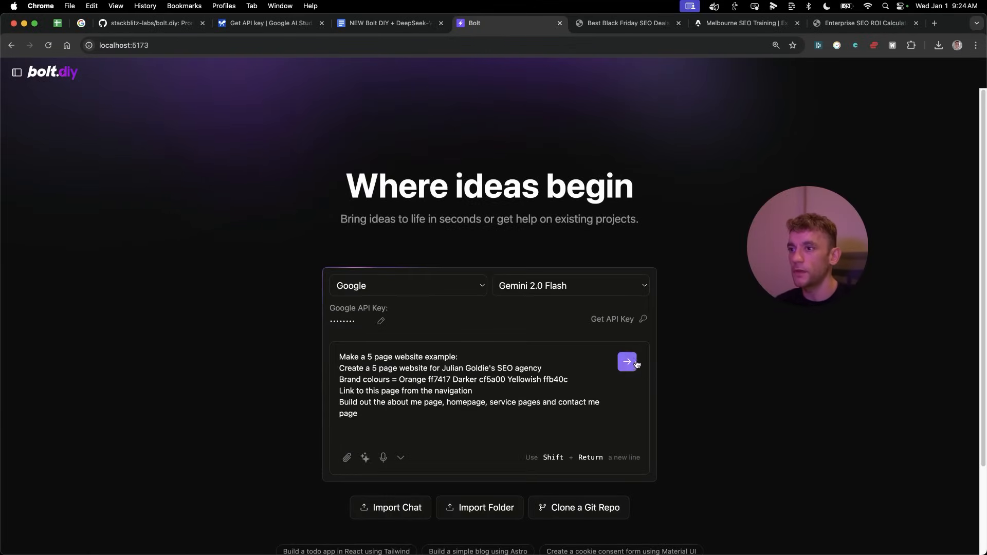
- Send the agency brief, inspect ContactPage.jsx, and preview the generated Home page
{"action": "left_click", "coordinate": [628, 361]}
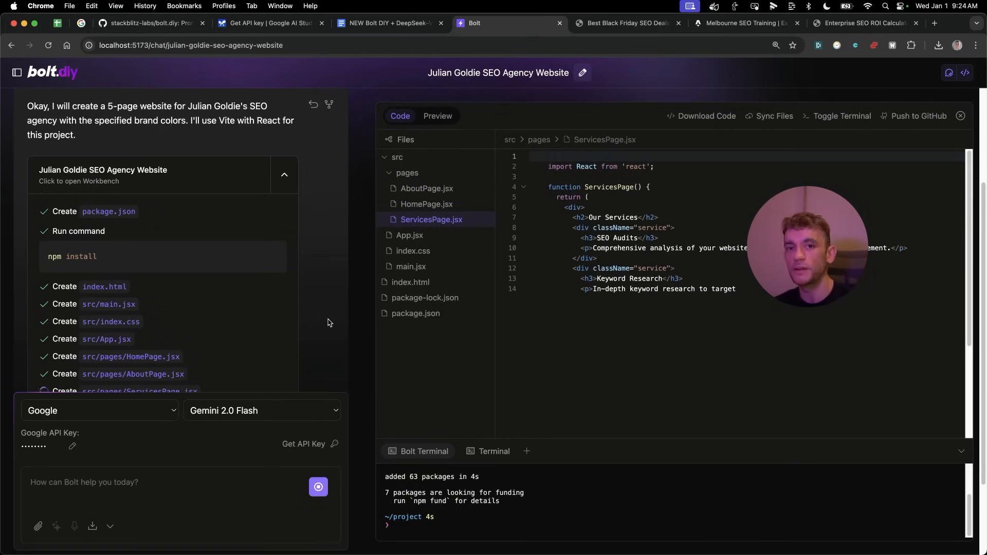
{"action": "left_click", "coordinate": [431, 204]}
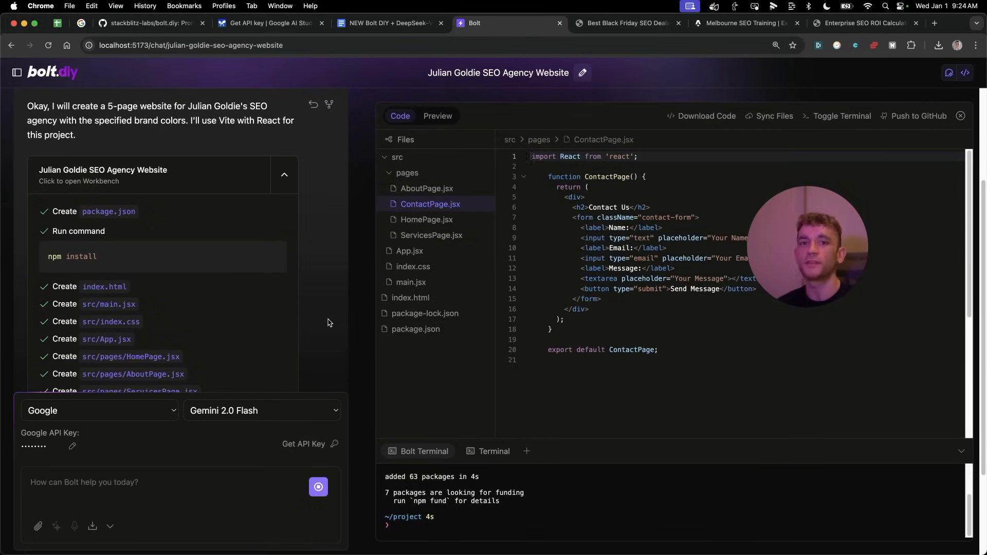
{"action": "left_click", "coordinate": [438, 116]}
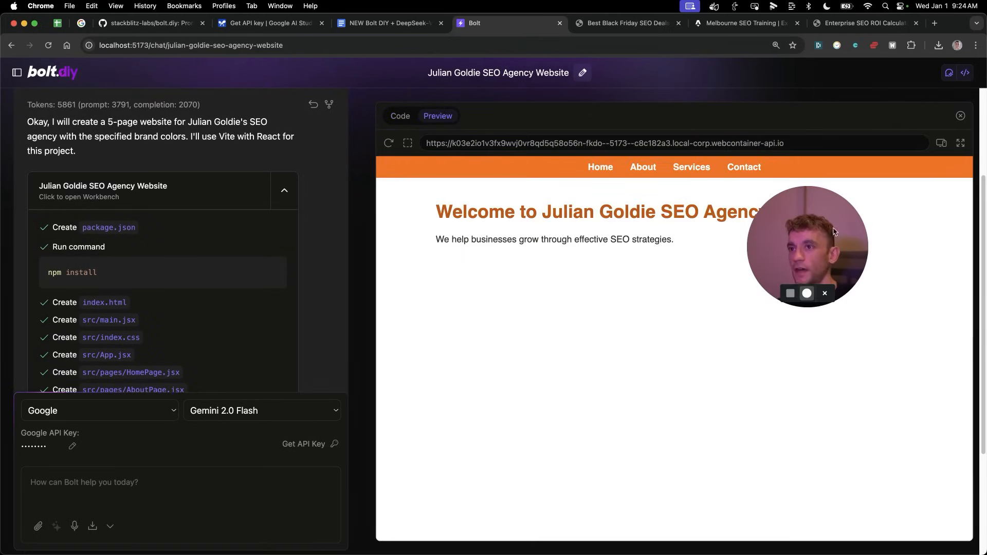
{"action": "left_click", "coordinate": [389, 23]}
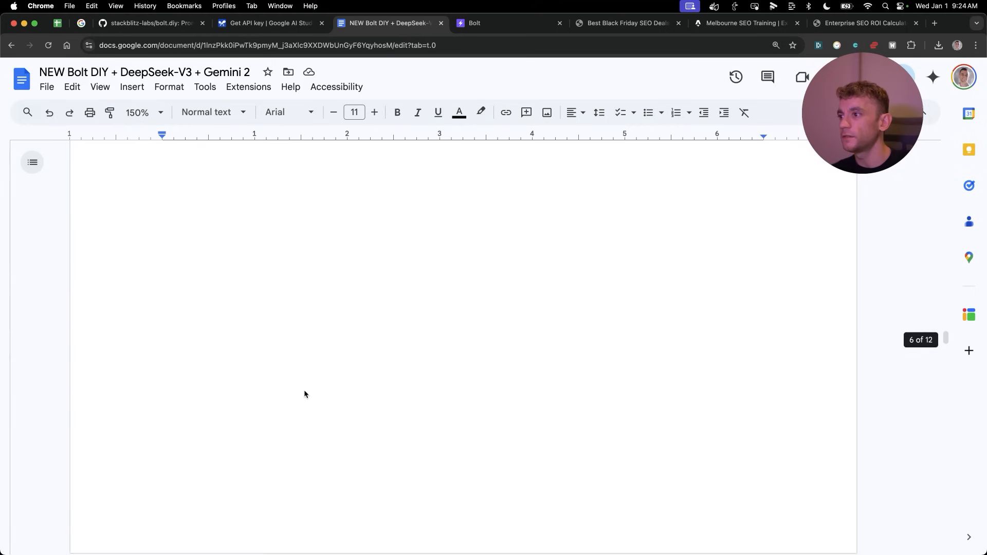
- Skim the AI tools, one-page EMD and local website briefs, then bring up videoseorankingservice.com
{"action": "scroll", "scroll_direction": "down", "scroll_amount": 3}
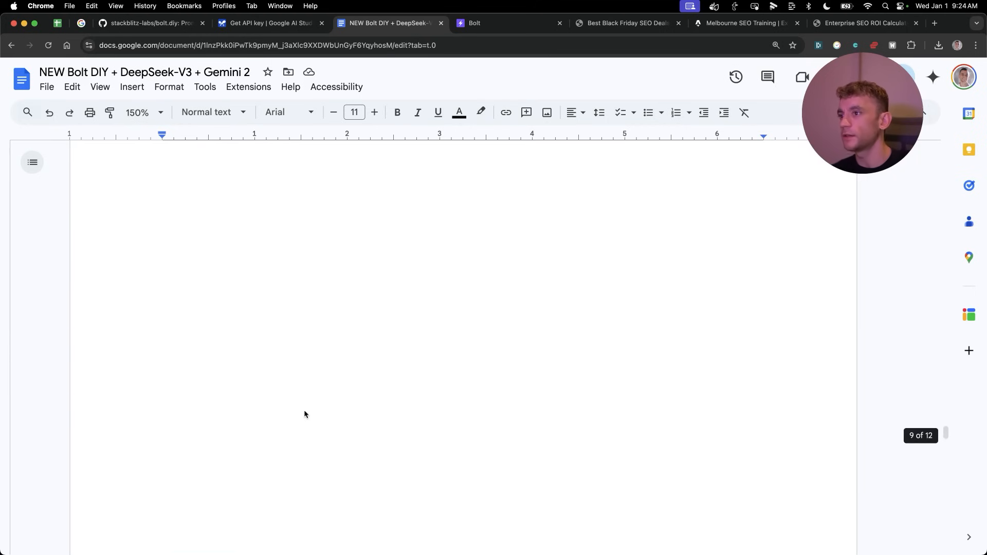
{"action": "scroll", "scroll_direction": "down", "scroll_amount": 3}
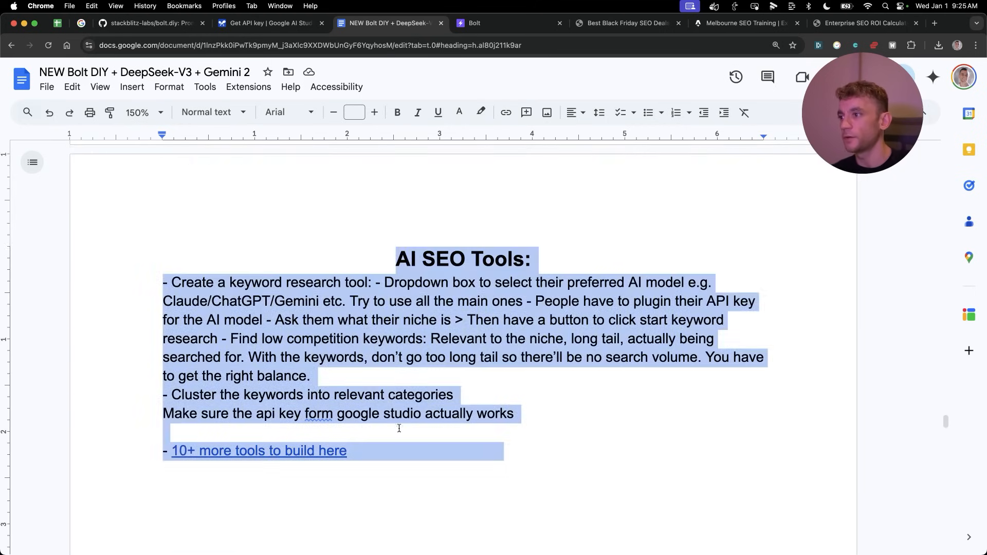
{"action": "left_click", "coordinate": [285, 429]}
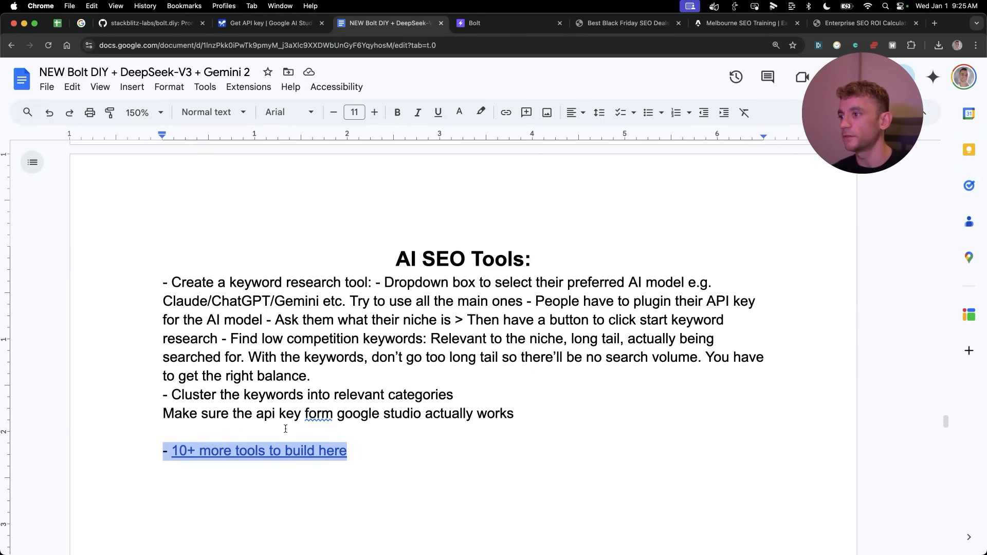
{"action": "left_click", "coordinate": [257, 450]}
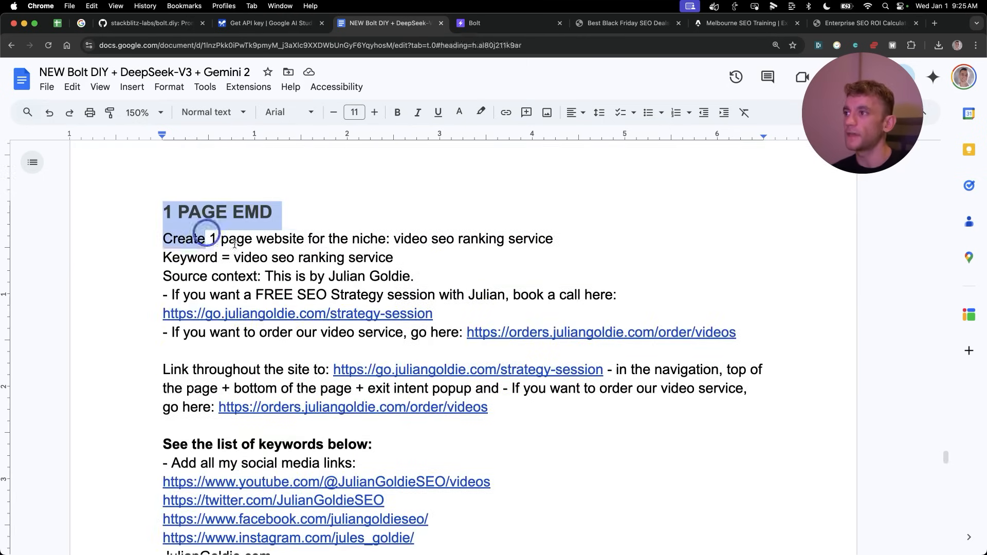
{"action": "scroll", "scroll_direction": "down", "scroll_amount": 3}
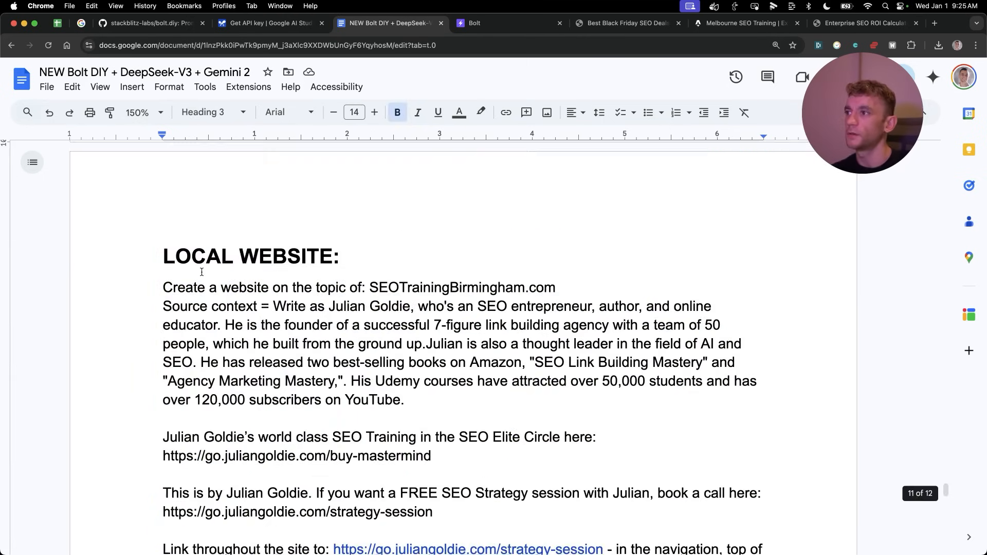
{"action": "left_click", "coordinate": [453, 24]}
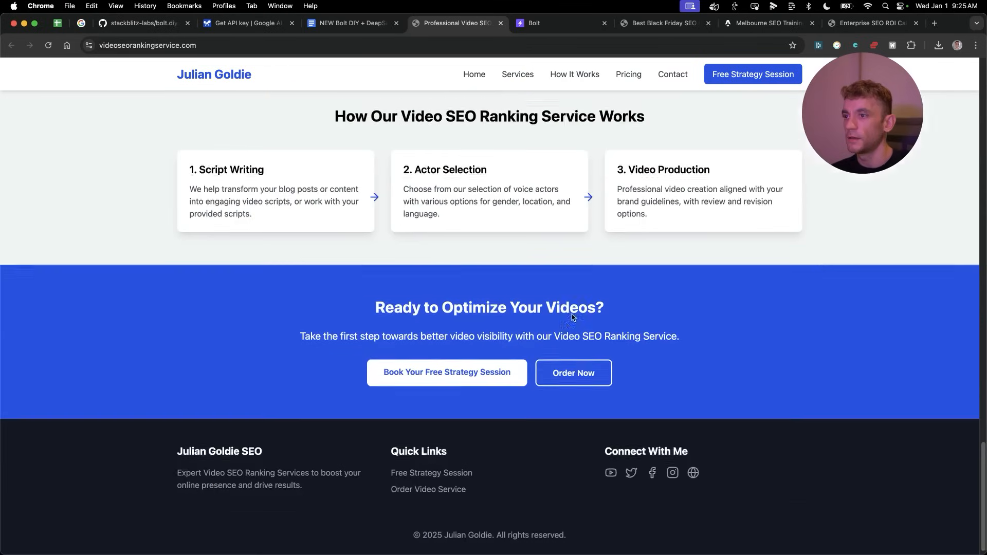
- Scroll through the Video SEO Ranking Service homepage and return to the planning doc
{"action": "scroll", "scroll_direction": "up", "scroll_amount": 3}
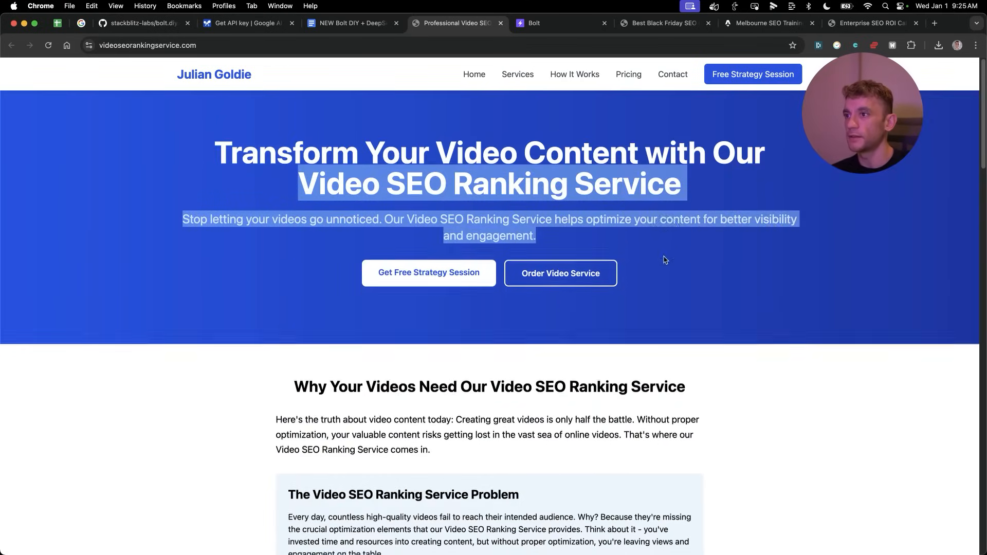
{"action": "scroll", "scroll_direction": "down", "scroll_amount": 3}
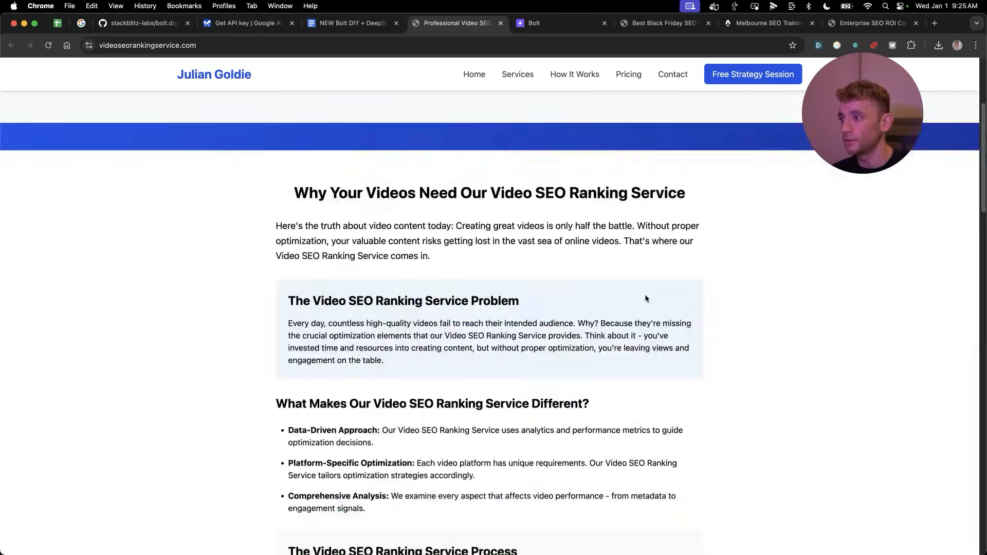
{"action": "left_click", "coordinate": [353, 22]}
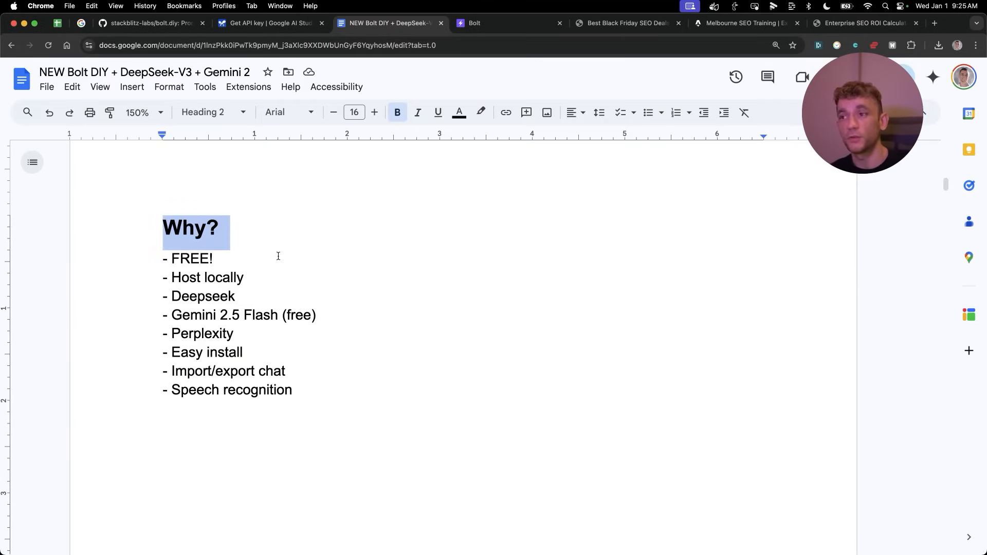
- Highlight the Why? bolt.diy benefits list, then switch to the Melbourne SEO Training site
{"action": "left_click", "coordinate": [230, 258]}
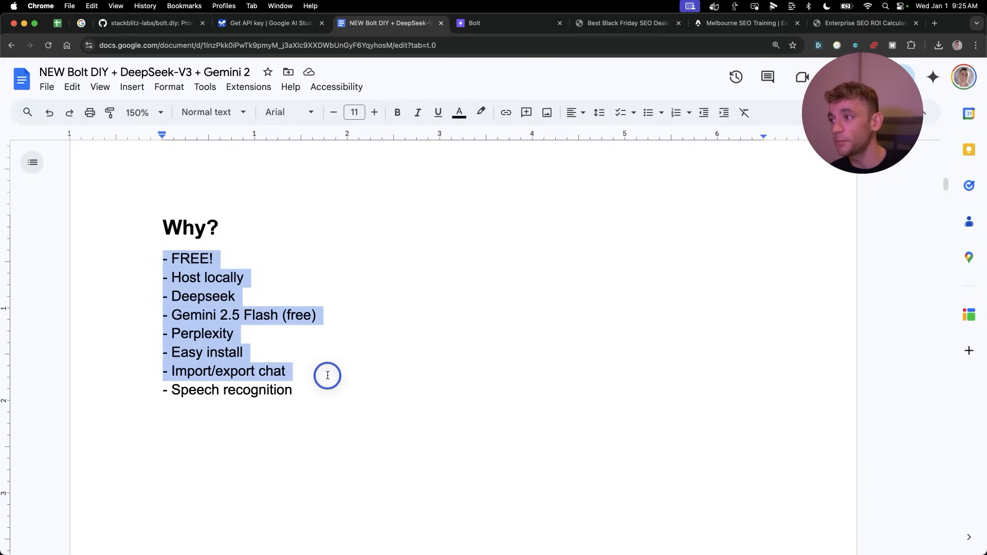
{"action": "left_click", "coordinate": [164, 227]}
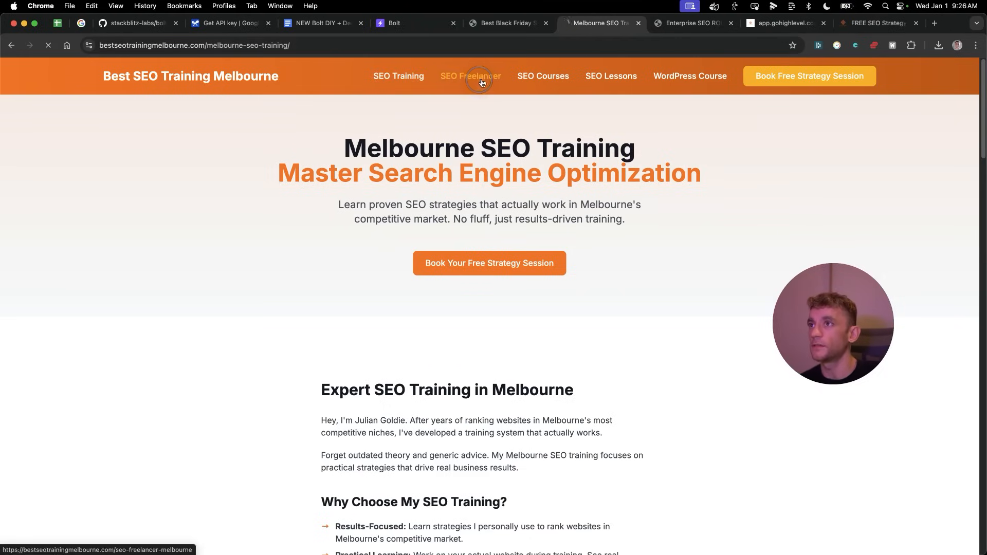
- Visit the Melbourne site's SEO Freelancer, home and WordPress Course pages, then return to bolt.diy
{"action": "left_click", "coordinate": [470, 76]}
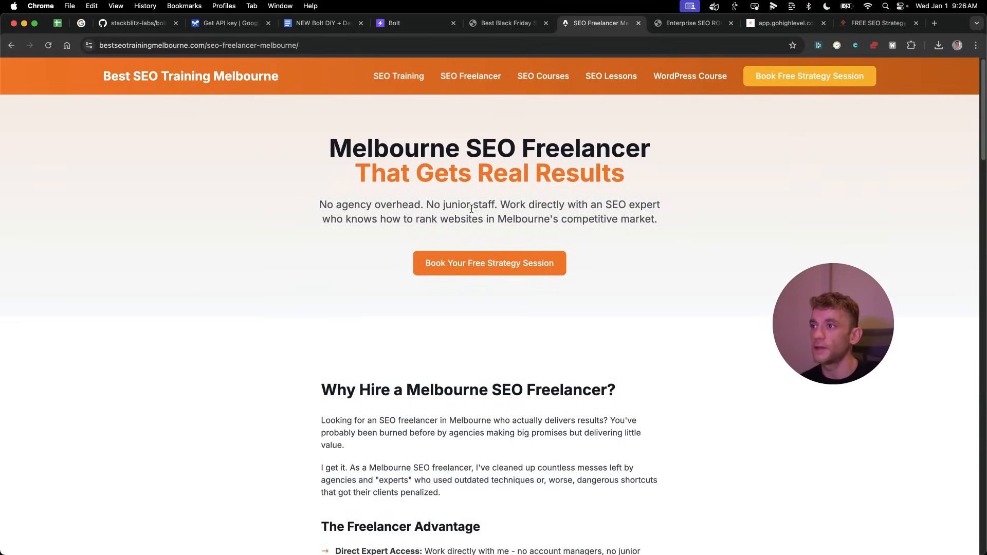
{"action": "left_click", "coordinate": [190, 76]}
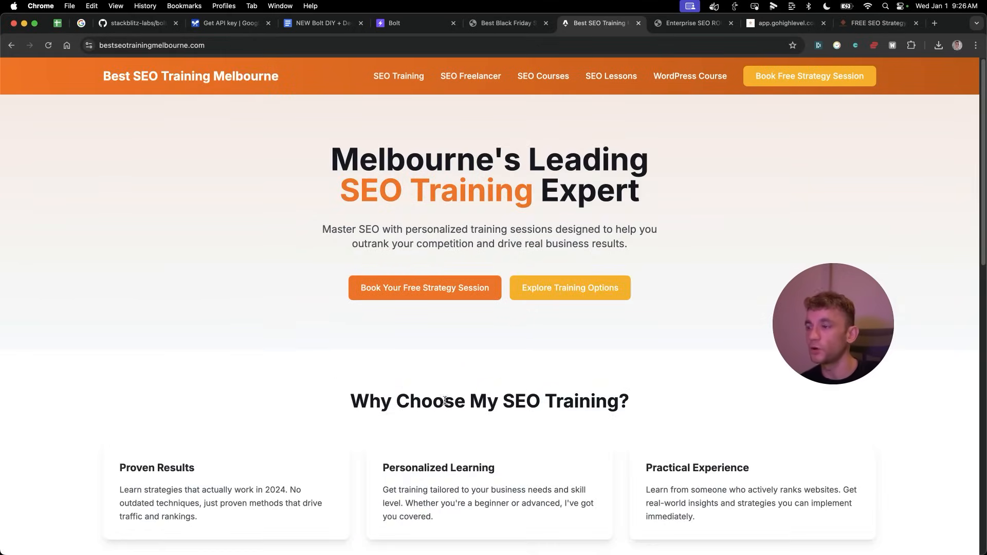
{"action": "mouse_move", "coordinate": [436, 86]}
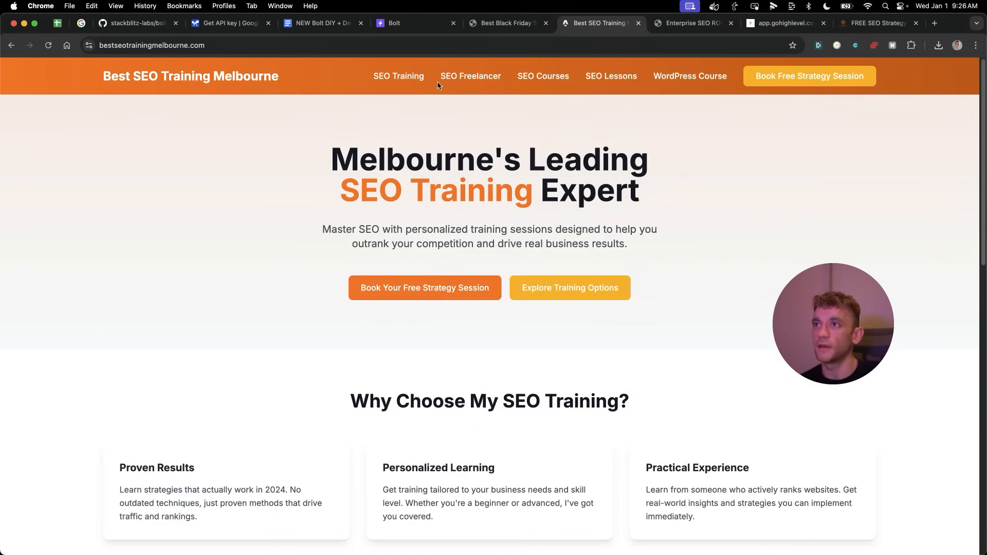
{"action": "left_click", "coordinate": [690, 76]}
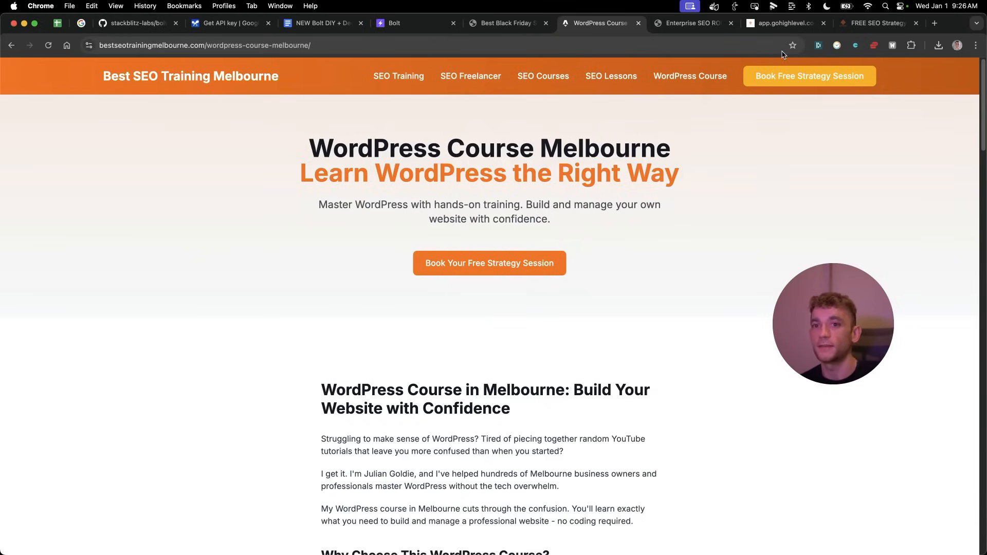
{"action": "left_click", "coordinate": [782, 23]}
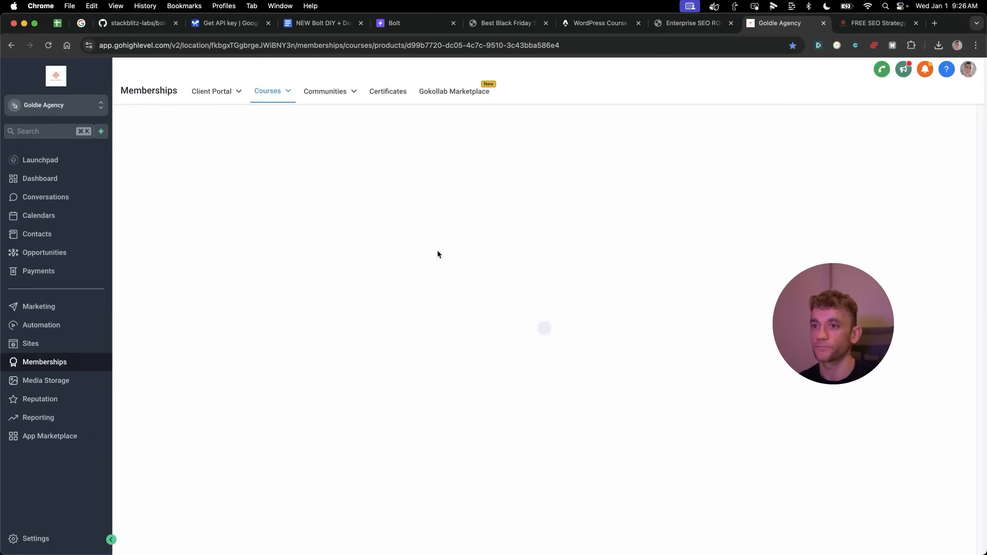
{"action": "left_click", "coordinate": [467, 23]}
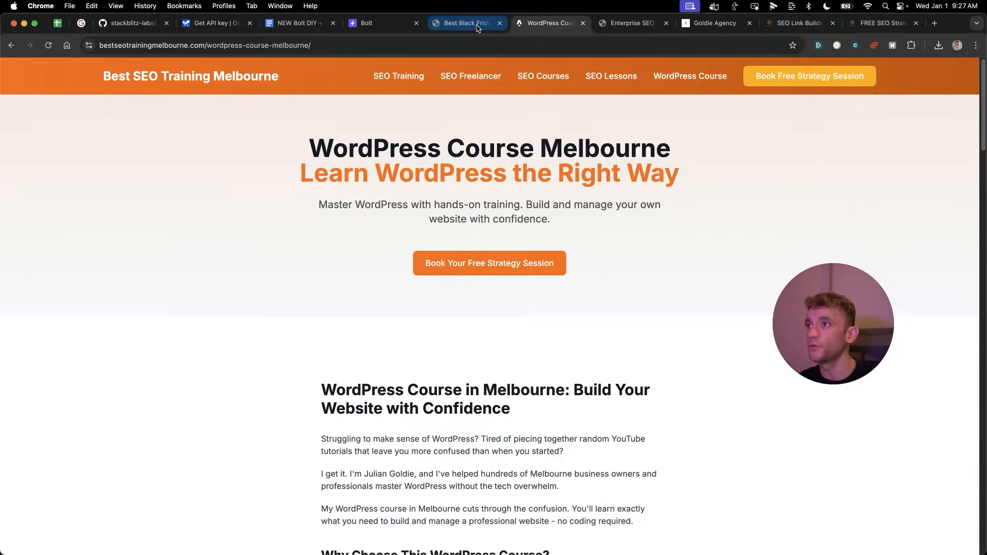
{"action": "left_click", "coordinate": [382, 23]}
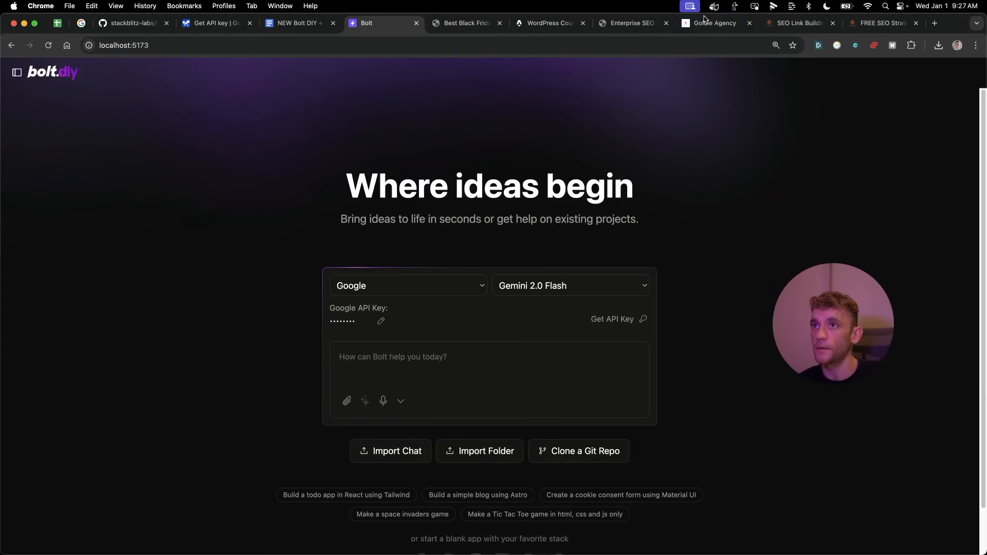
- Scroll the SEO Link Building Mastery lesson list down to Bolt DIY, SGE and Rank And Clap Project
{"action": "left_click", "coordinate": [798, 24]}
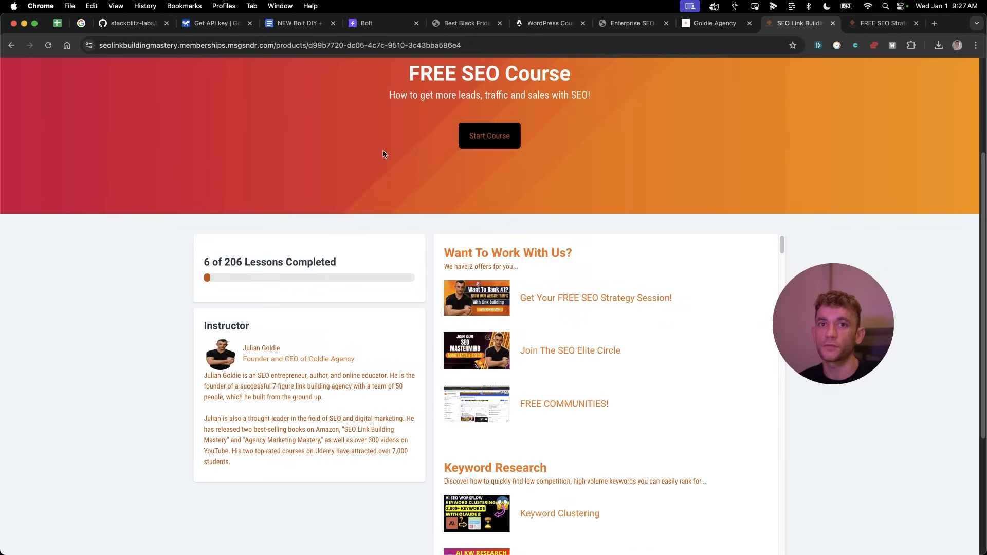
{"action": "mouse_move", "coordinate": [552, 378]}
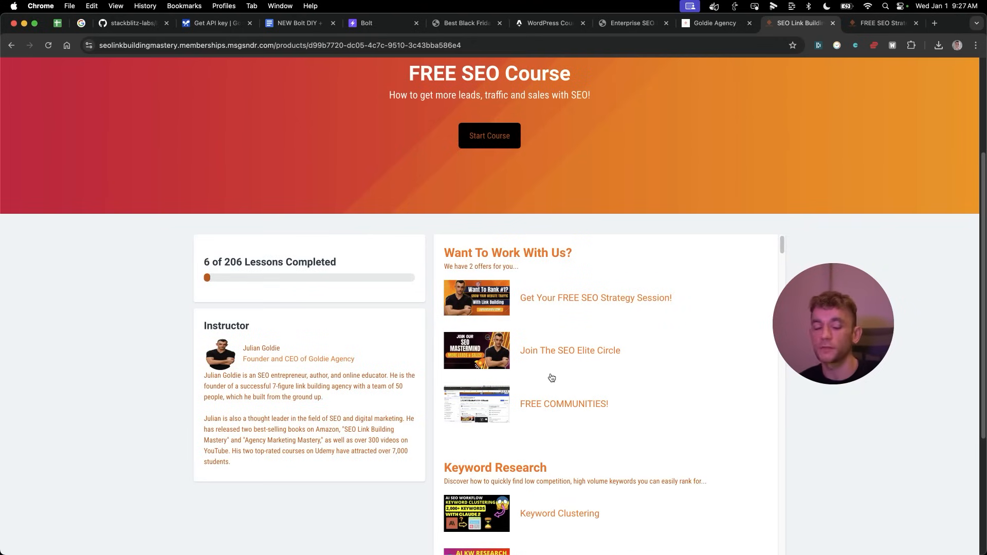
{"action": "mouse_move", "coordinate": [534, 382]}
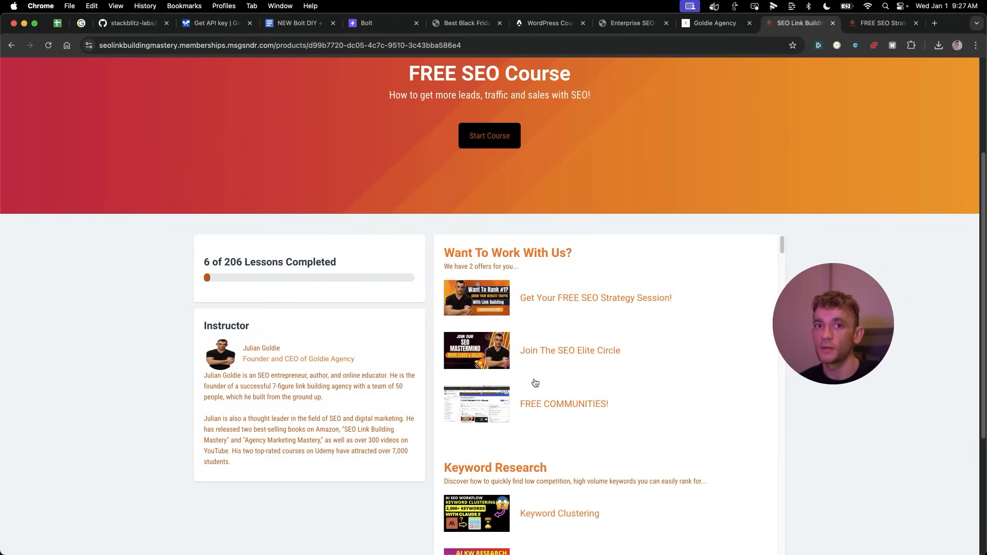
{"action": "scroll", "scroll_direction": "down", "scroll_amount": 3}
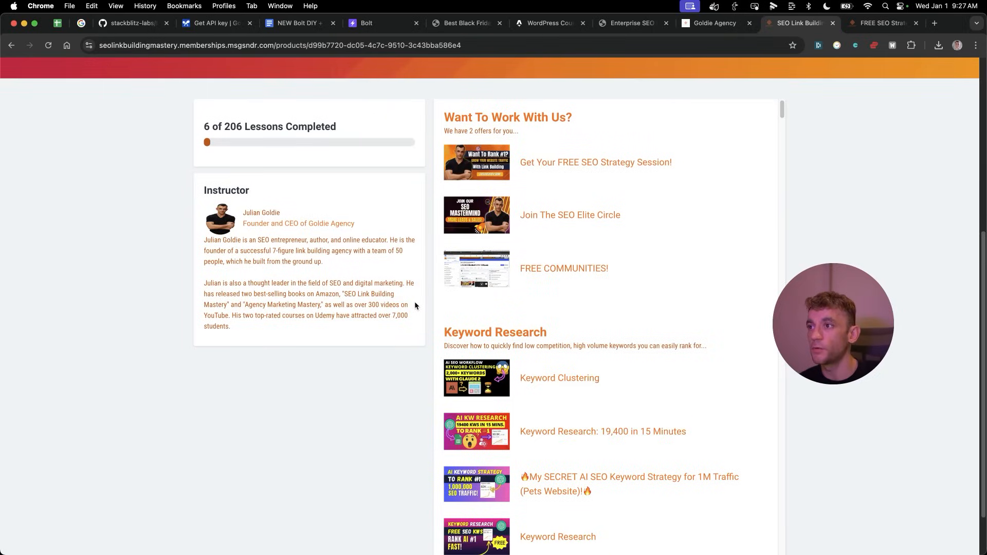
{"action": "scroll", "scroll_direction": "up", "scroll_amount": 3}
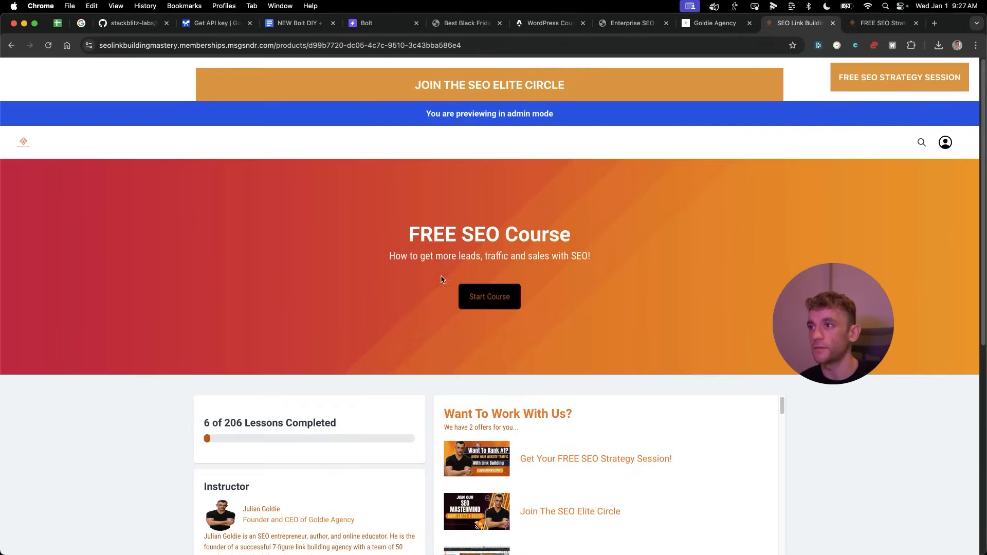
{"action": "scroll", "scroll_direction": "down", "scroll_amount": 3}
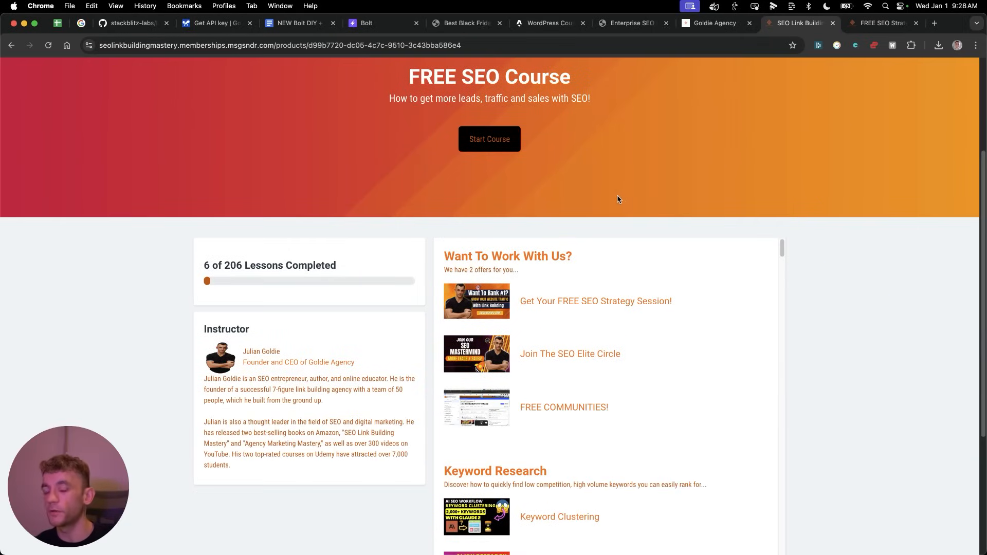
{"action": "scroll", "scroll_direction": "down", "scroll_amount": 3}
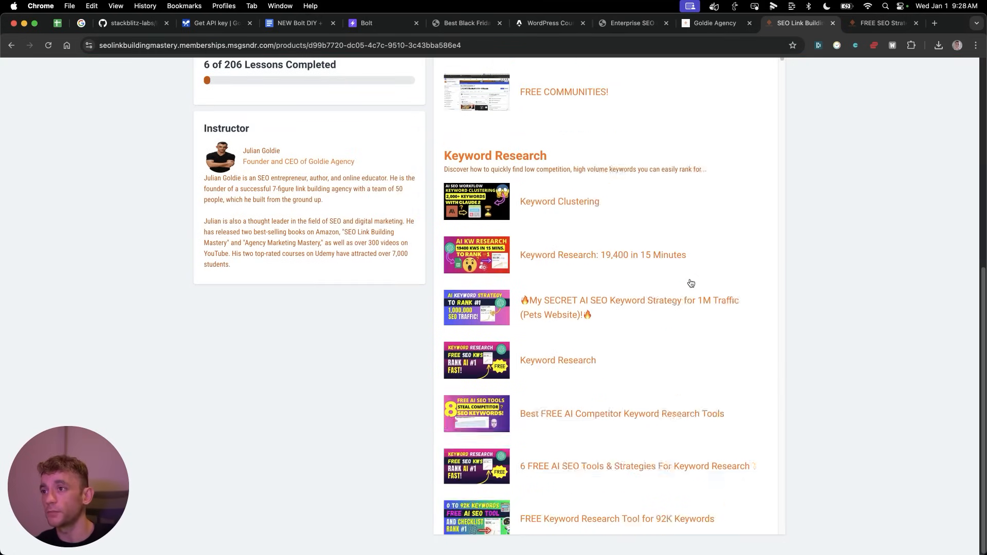
{"action": "scroll", "scroll_direction": "down", "scroll_amount": 3}
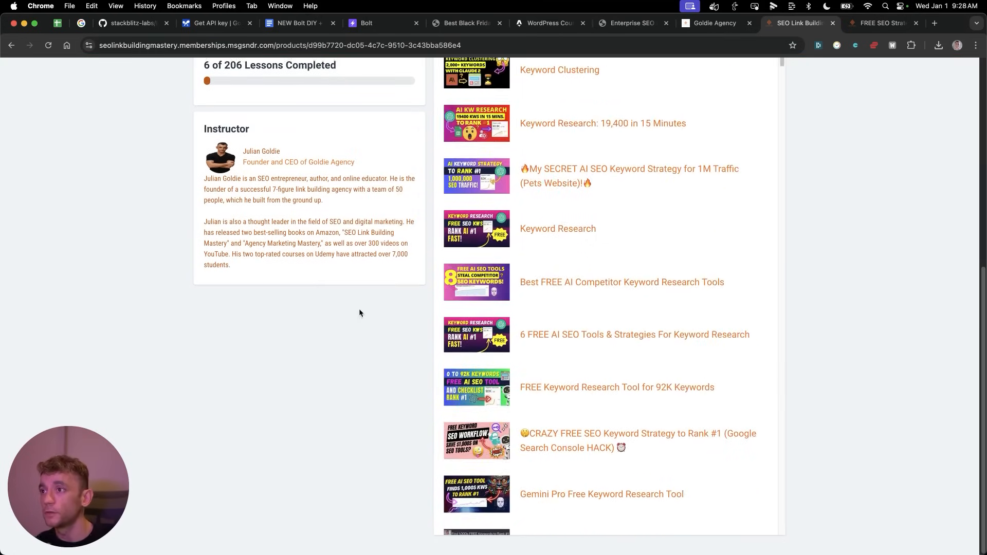
{"action": "scroll", "scroll_direction": "up", "scroll_amount": 3}
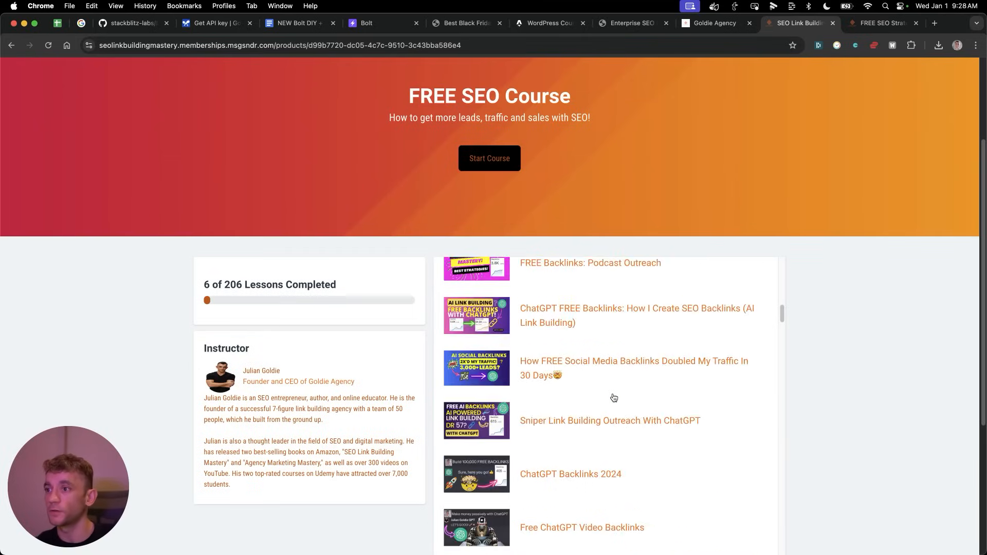
{"action": "scroll", "scroll_direction": "down", "scroll_amount": 3}
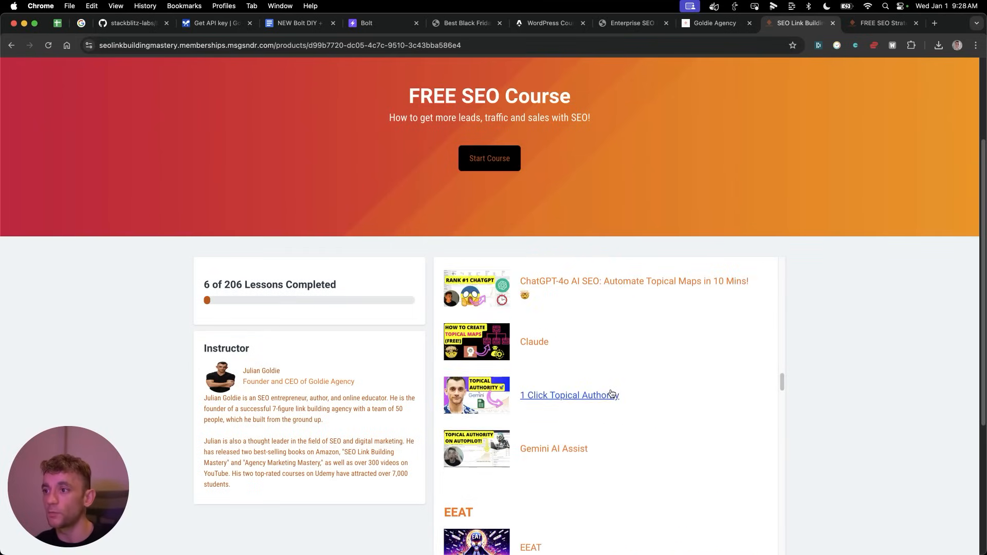
{"action": "scroll", "scroll_direction": "down", "scroll_amount": 3}
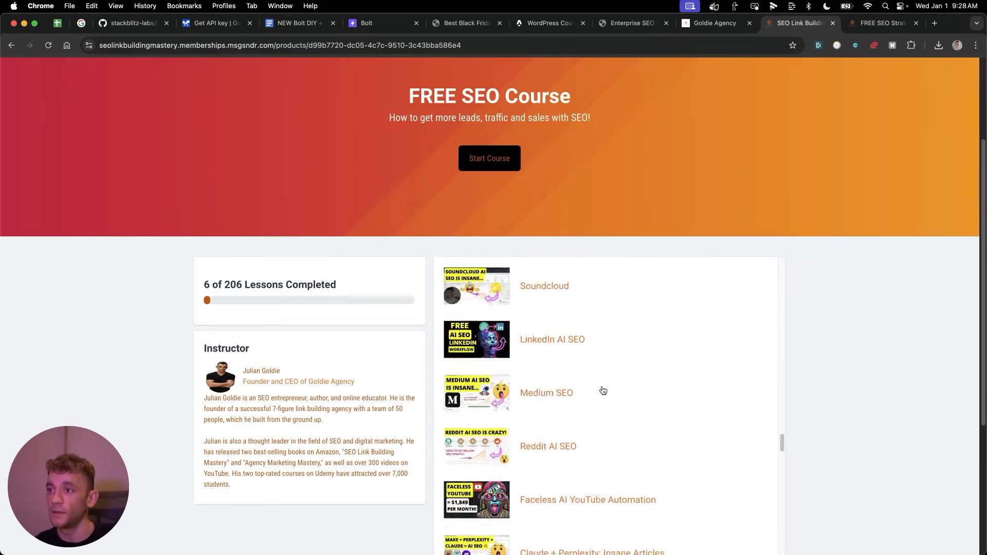
{"action": "scroll", "scroll_direction": "up", "scroll_amount": 3}
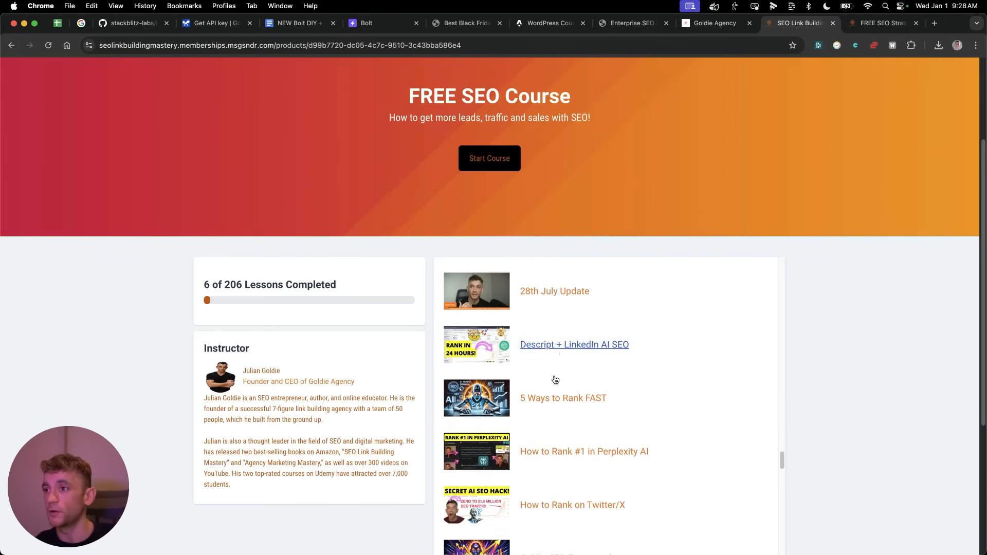
{"action": "scroll", "scroll_direction": "down", "scroll_amount": 3}
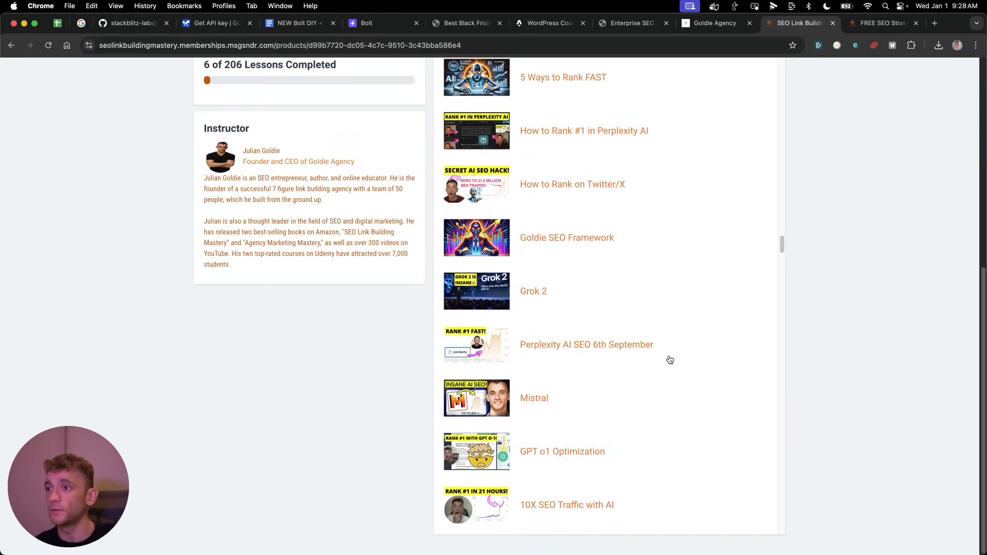
{"action": "scroll", "scroll_direction": "down", "scroll_amount": 3}
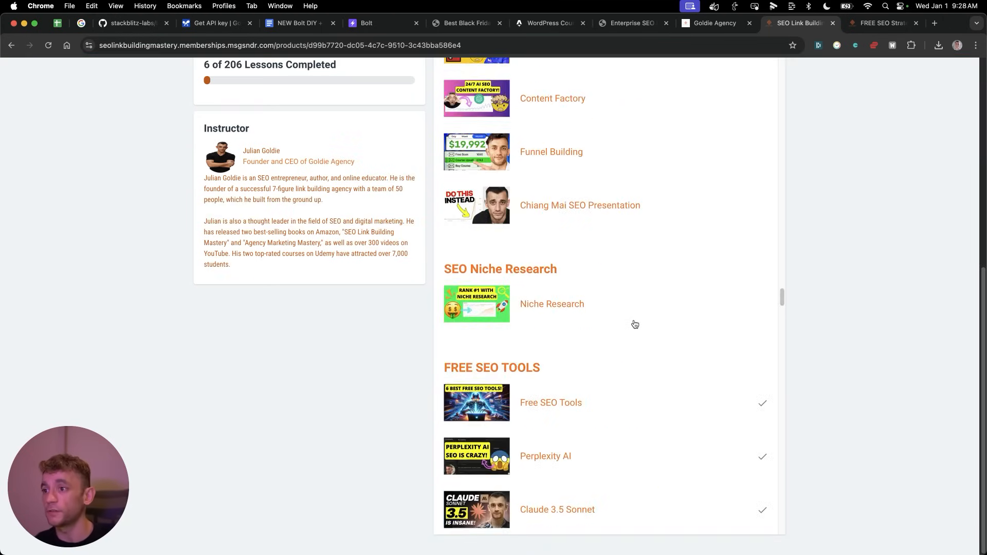
{"action": "scroll", "scroll_direction": "down", "scroll_amount": 3}
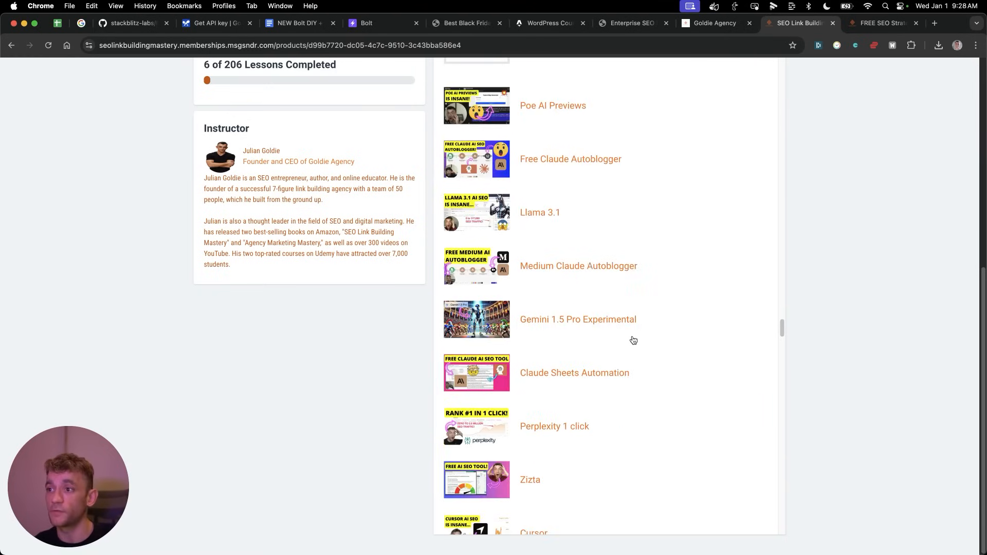
{"action": "scroll", "scroll_direction": "down", "scroll_amount": 3}
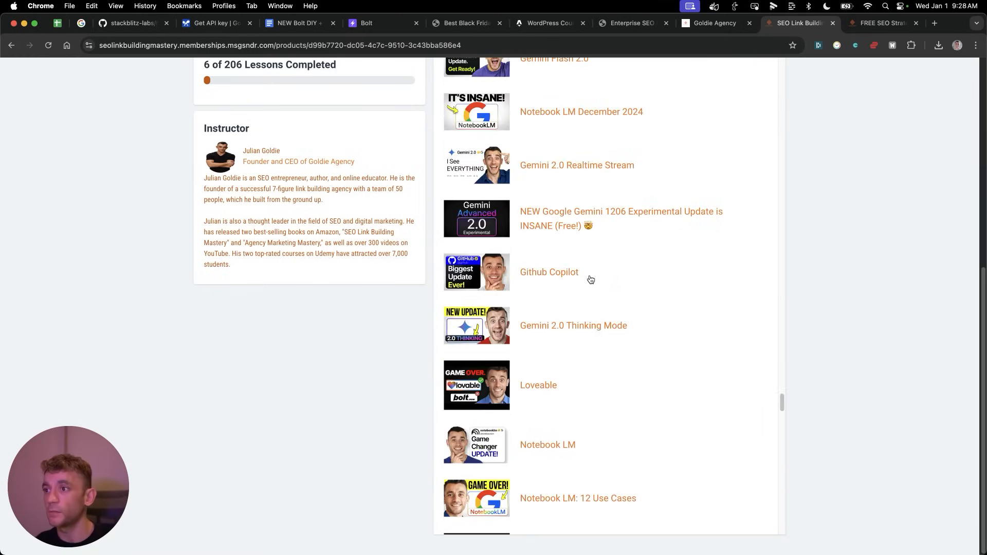
{"action": "scroll", "scroll_direction": "down", "scroll_amount": 3}
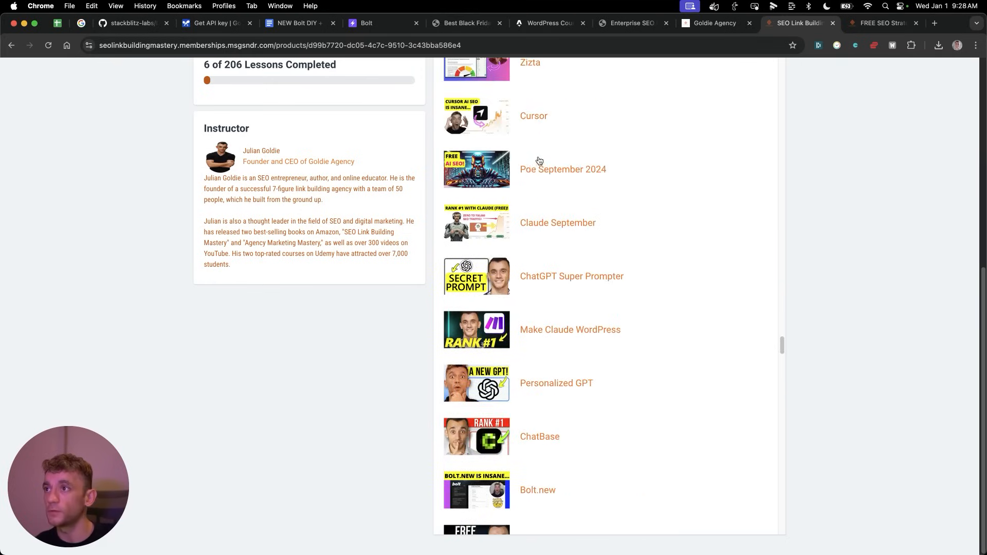
{"action": "scroll", "scroll_direction": "up", "scroll_amount": 3}
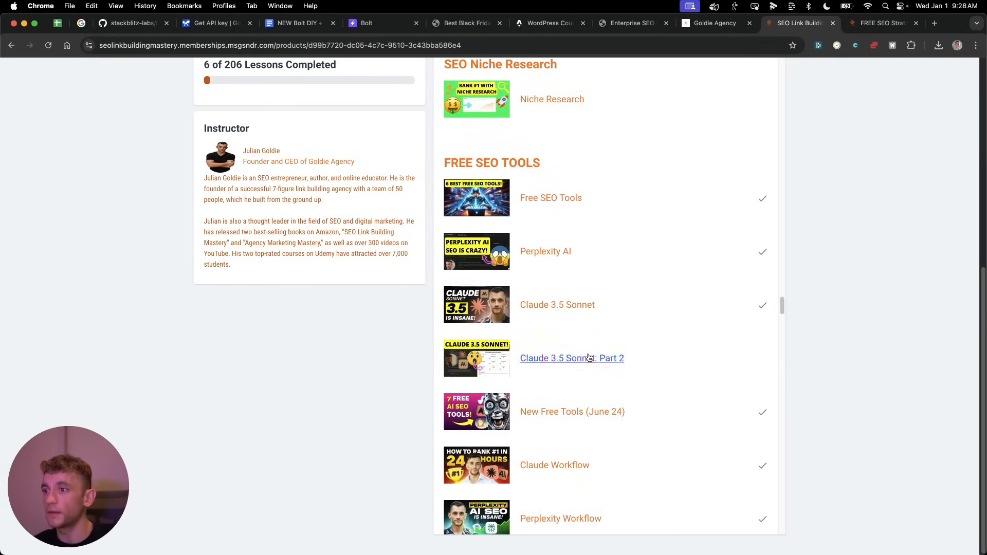
{"action": "scroll", "scroll_direction": "down", "scroll_amount": 3}
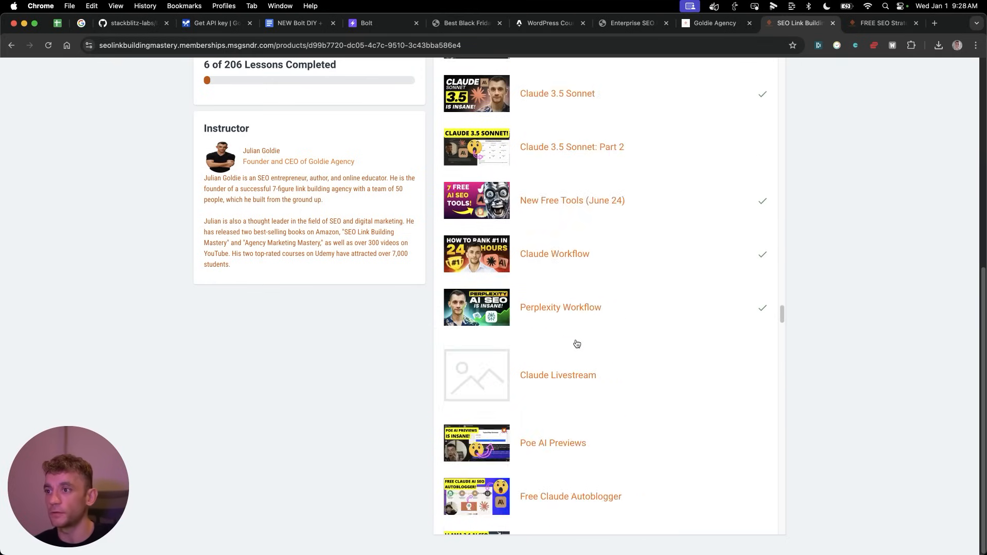
{"action": "scroll", "scroll_direction": "down", "scroll_amount": 3}
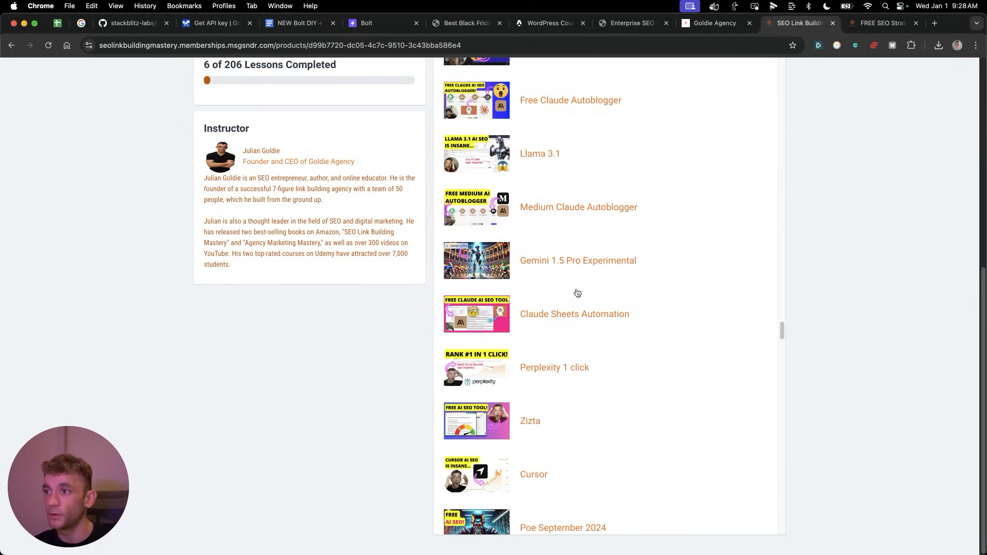
{"action": "scroll", "scroll_direction": "down", "scroll_amount": 3}
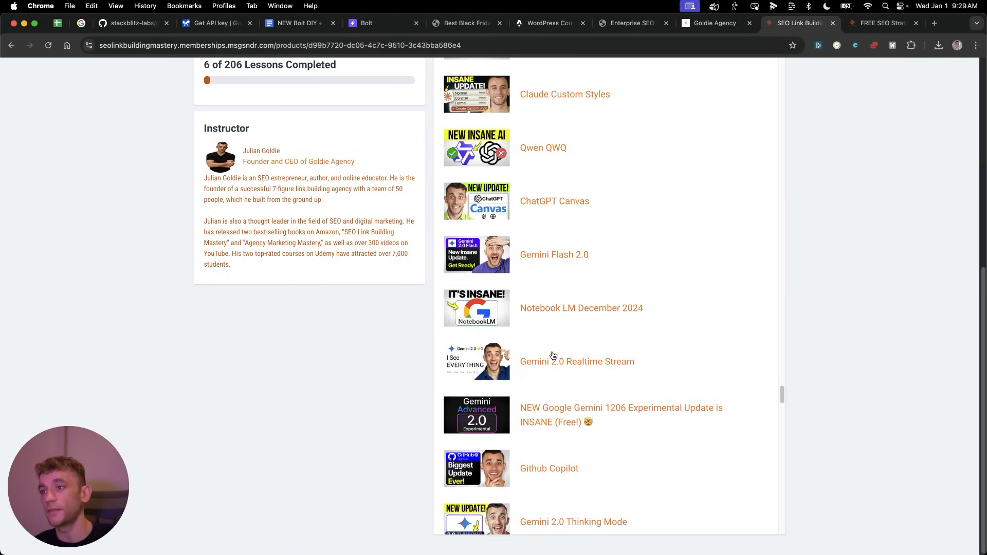
{"action": "scroll", "scroll_direction": "down", "scroll_amount": 3}
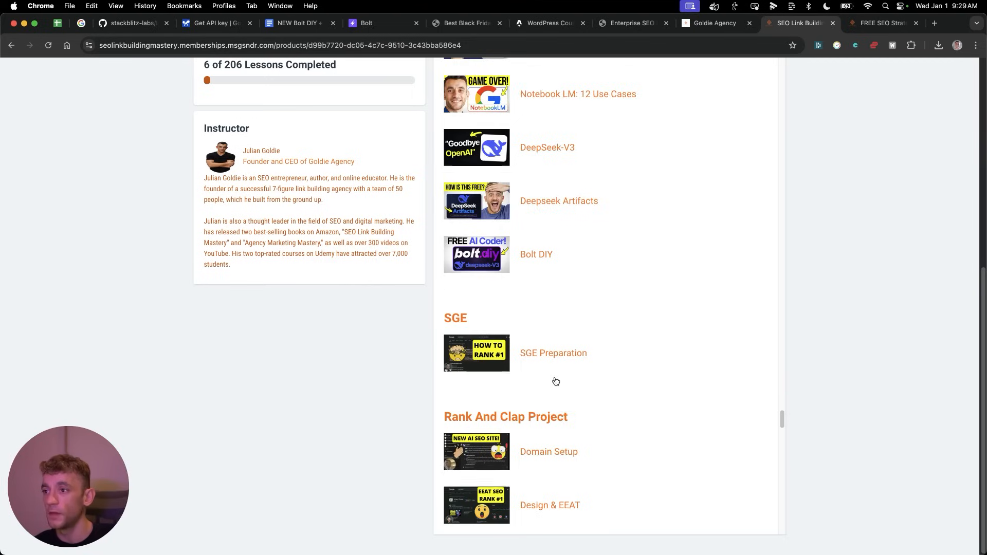
{"action": "scroll", "scroll_direction": "down", "scroll_amount": 3}
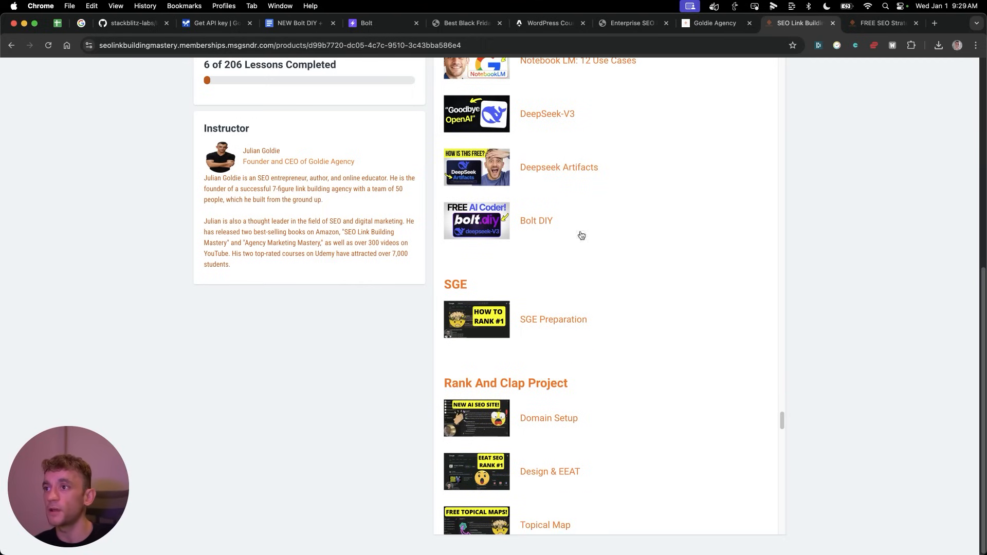
{"action": "mouse_move", "coordinate": [444, 304]}
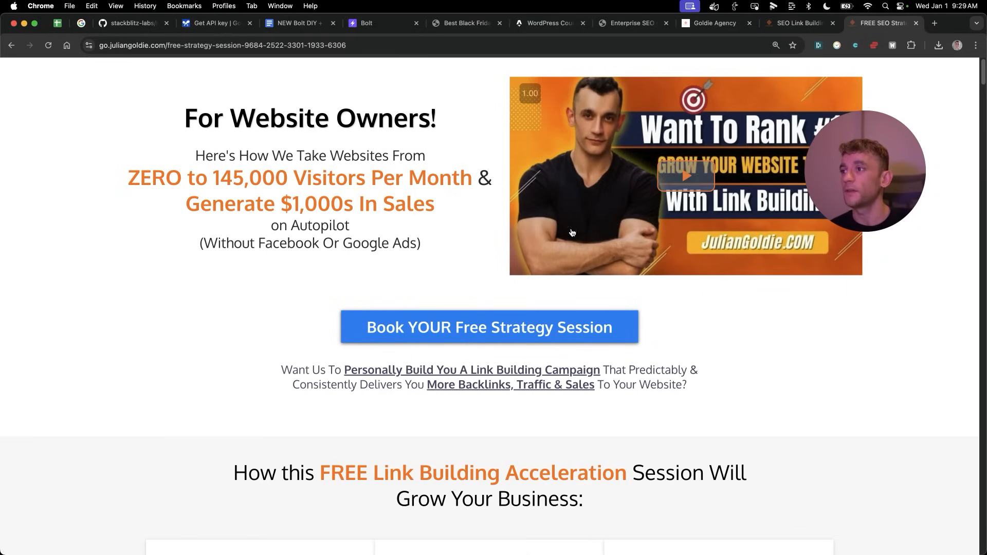
- Scroll the free SEO strategy session page past its six benefits and About Me to video testimonials
{"action": "scroll", "scroll_direction": "down", "scroll_amount": 3}
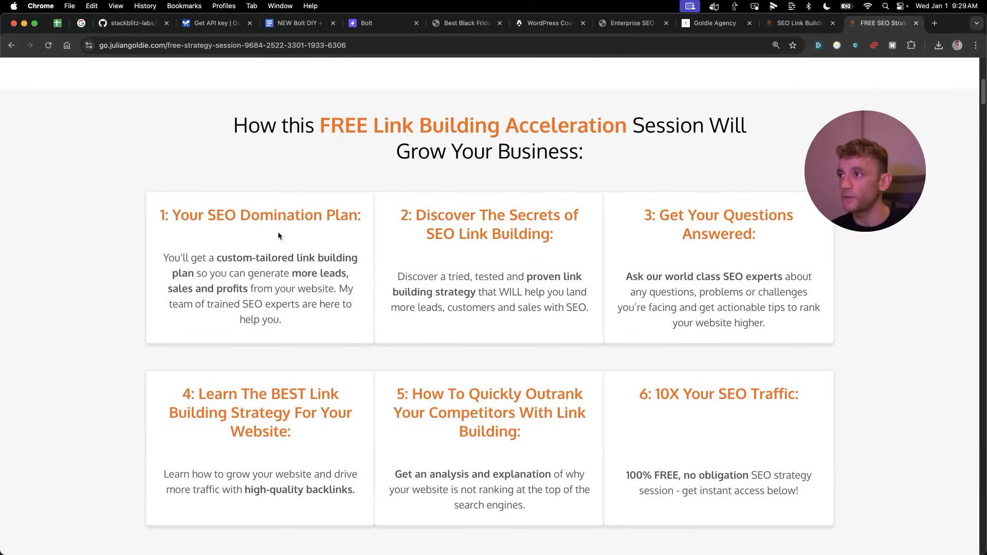
{"action": "mouse_move", "coordinate": [168, 252]}
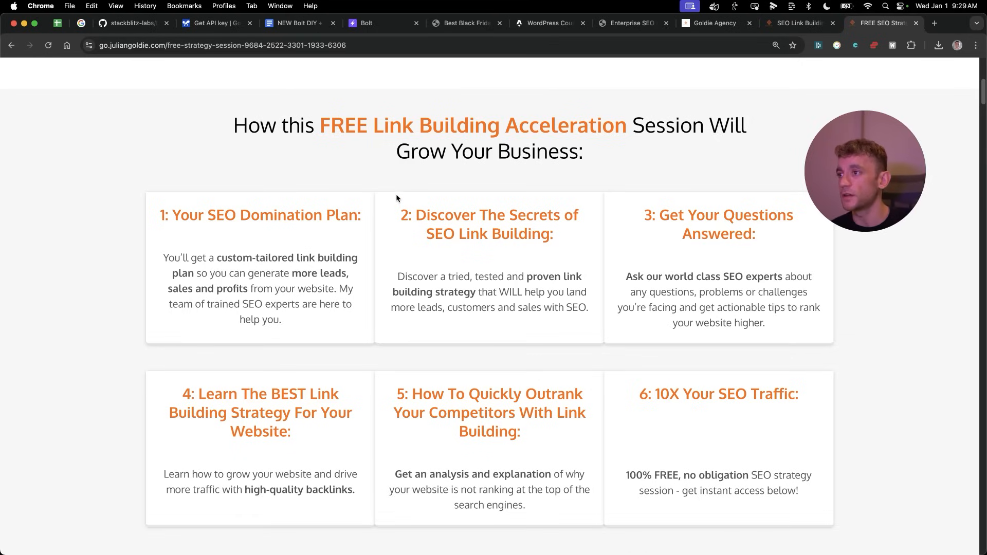
{"action": "mouse_move", "coordinate": [428, 184]}
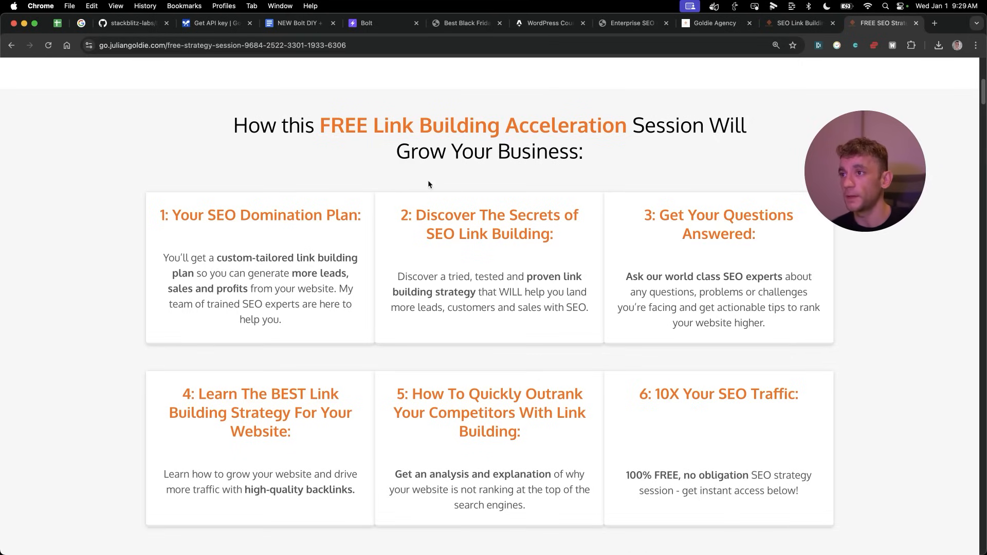
{"action": "mouse_move", "coordinate": [706, 250]}
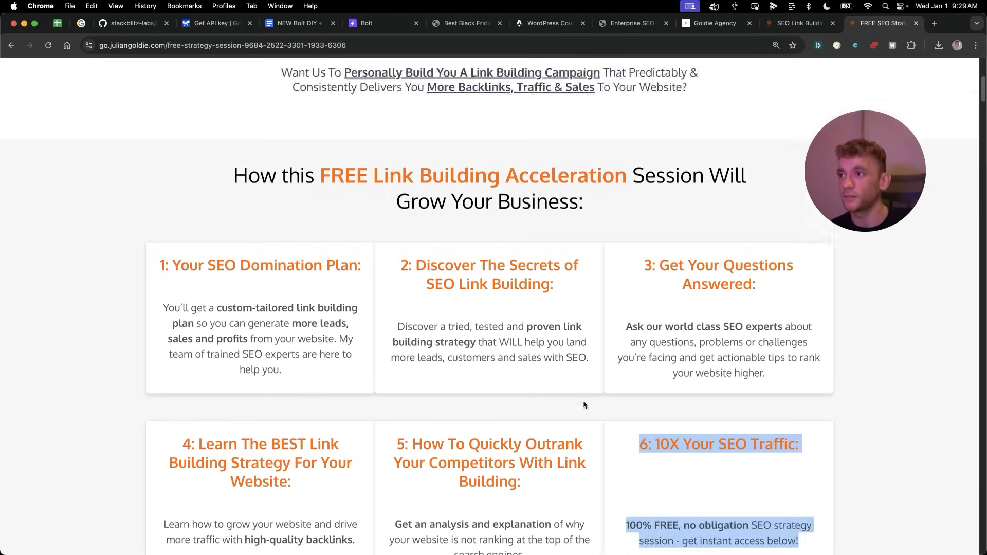
{"action": "scroll", "scroll_direction": "down", "scroll_amount": 3}
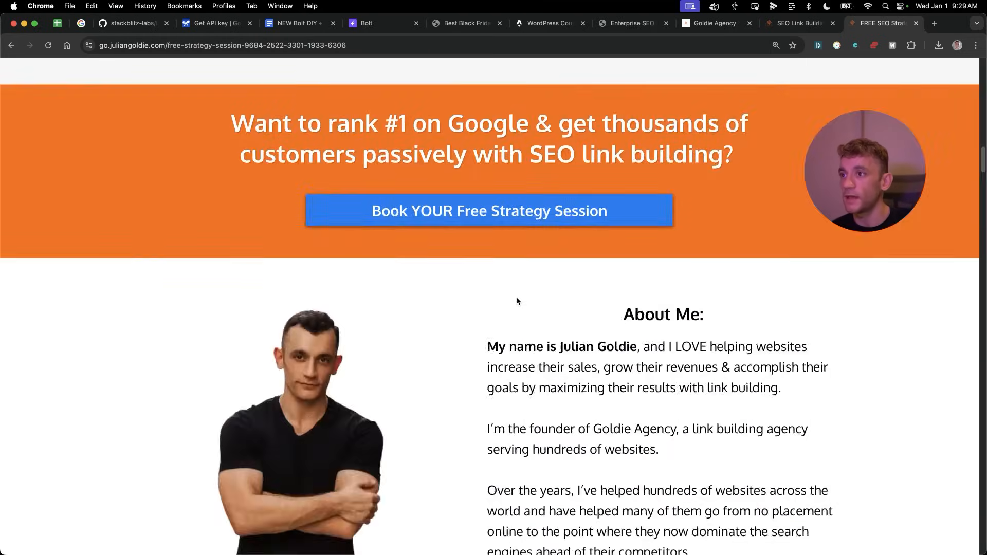
{"action": "scroll", "scroll_direction": "down", "scroll_amount": 3}
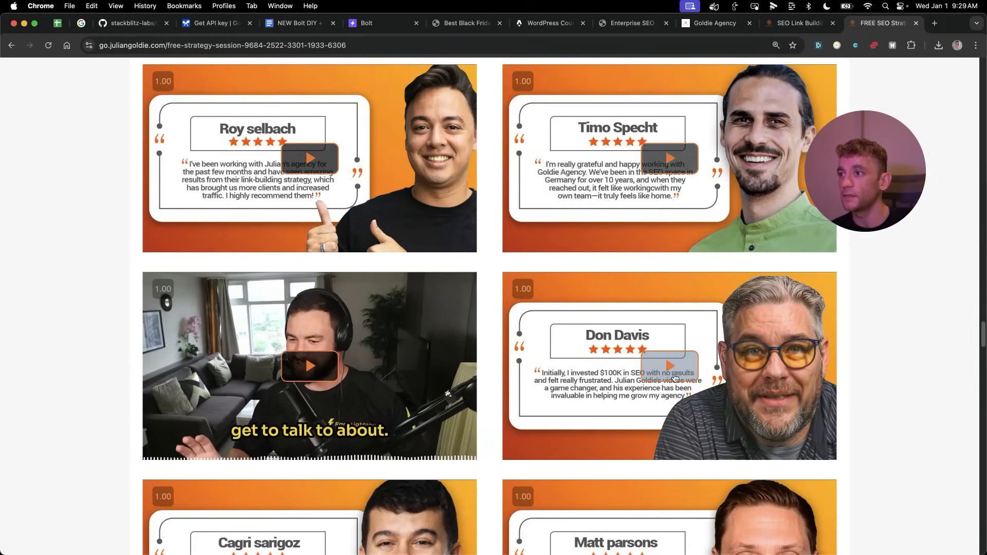
{"action": "scroll", "scroll_direction": "down", "scroll_amount": 3}
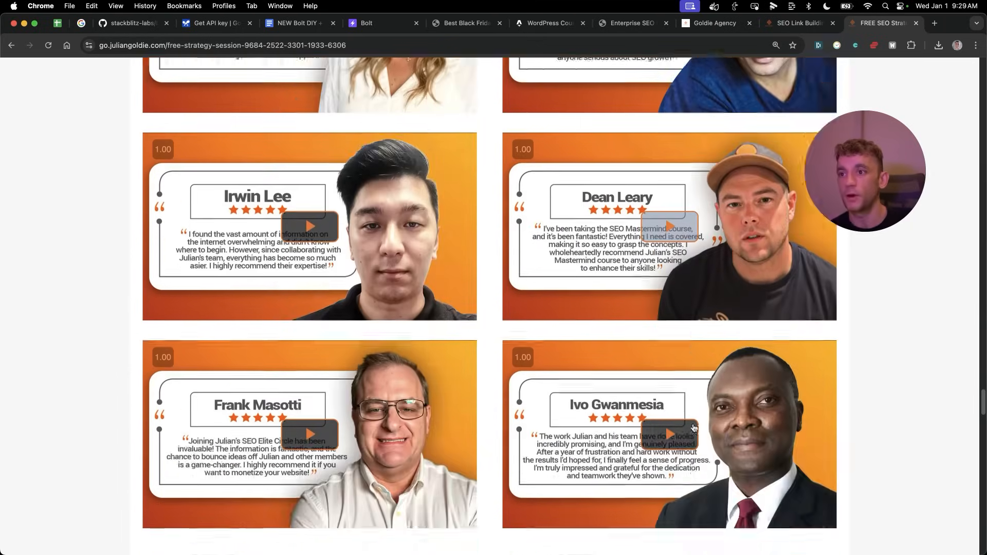